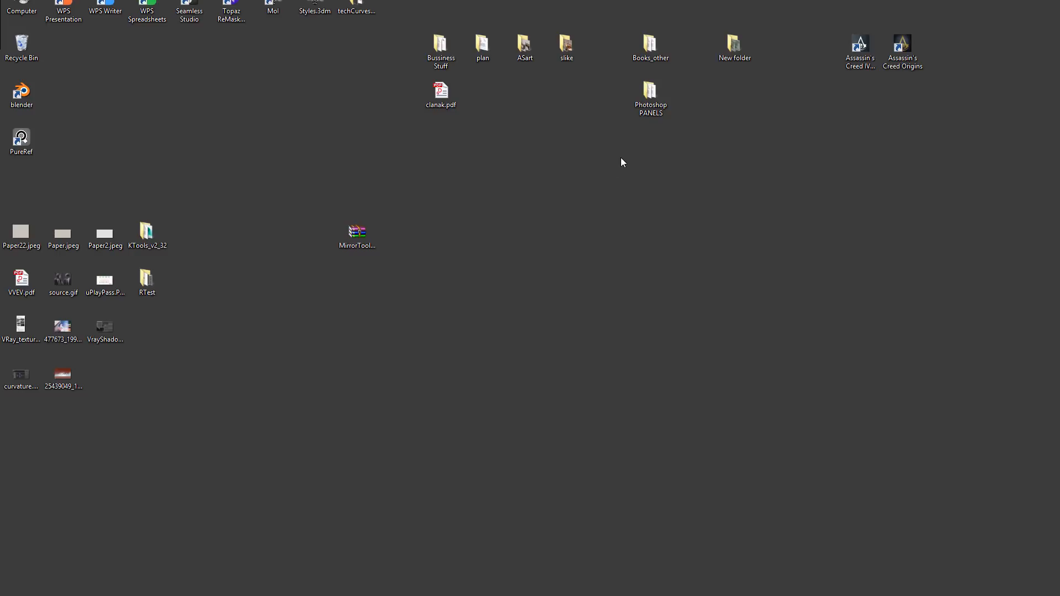
pyautogui.moveTo(625, 178)
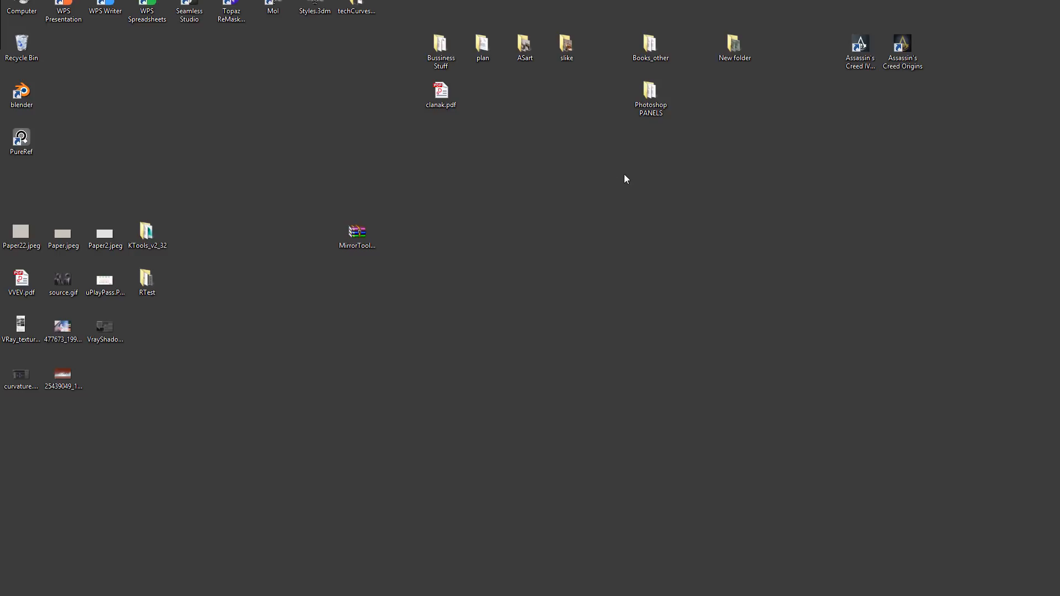
pyautogui.moveTo(481, 257)
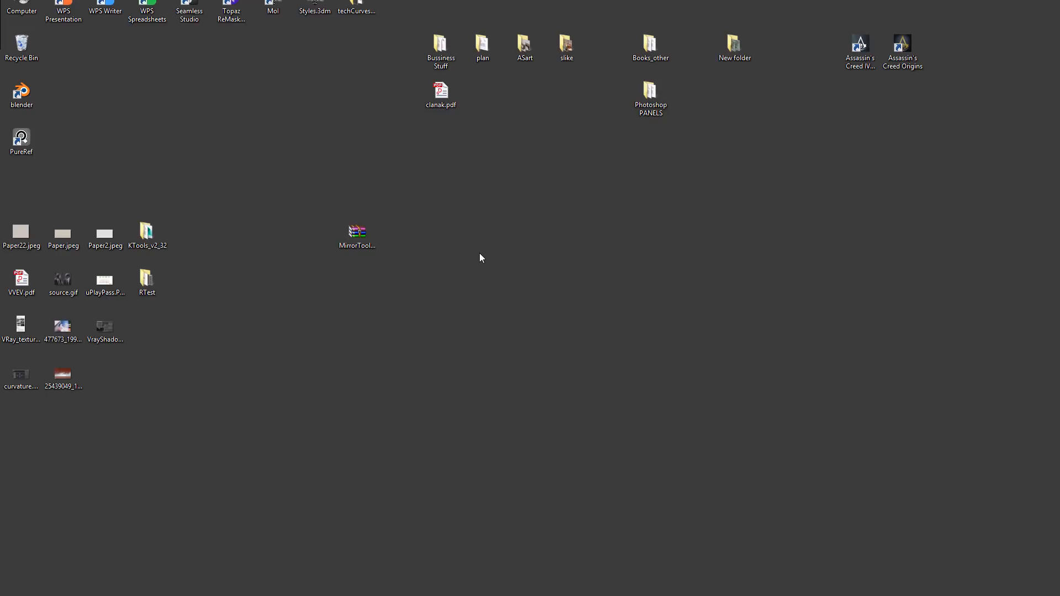
pyautogui.moveTo(478, 261)
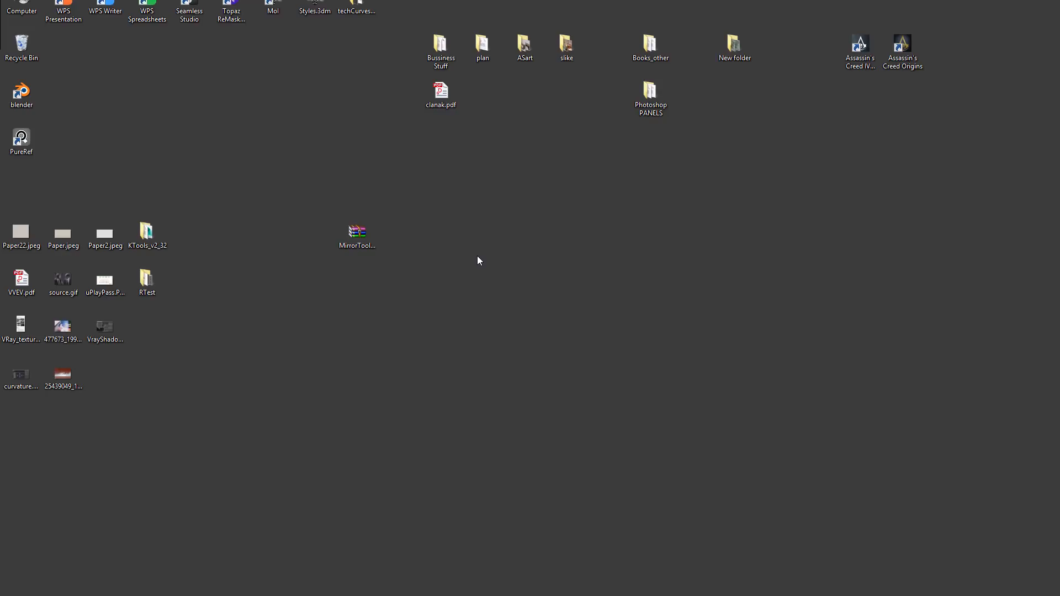
pyautogui.moveTo(465, 245)
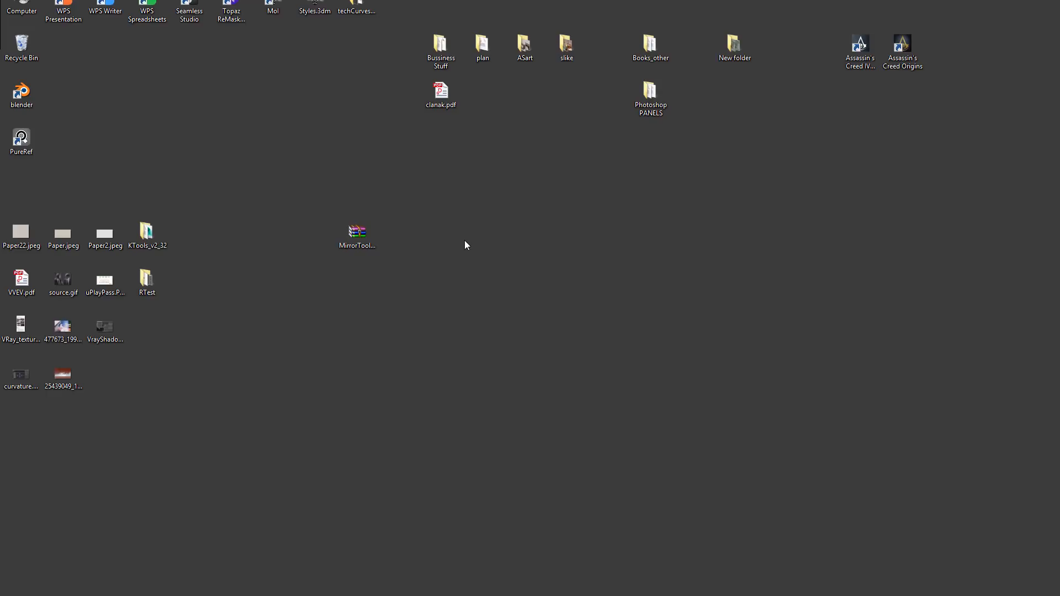
pyautogui.moveTo(466, 233)
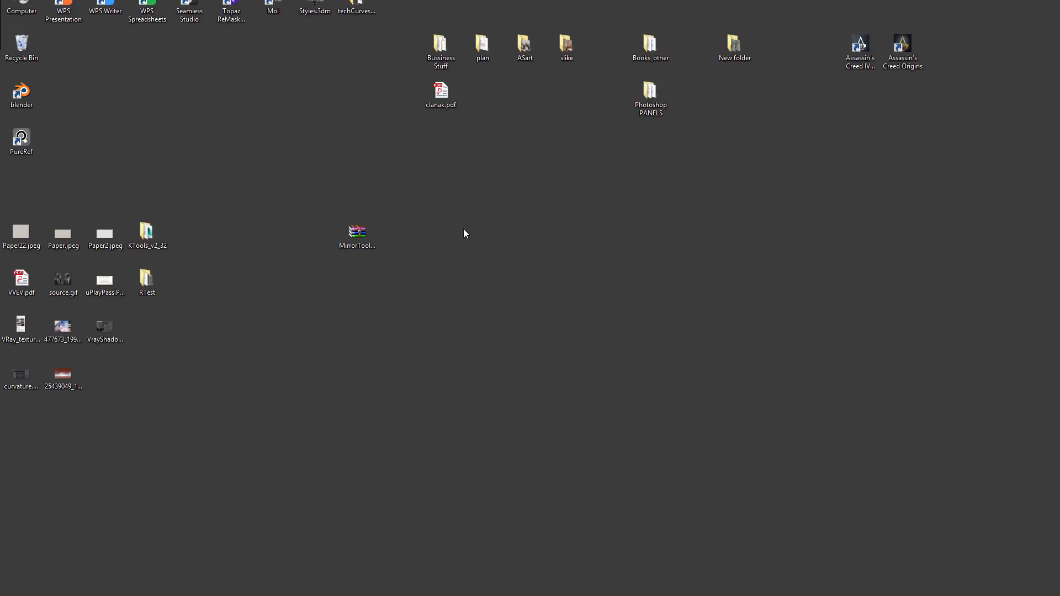
pyautogui.moveTo(471, 240)
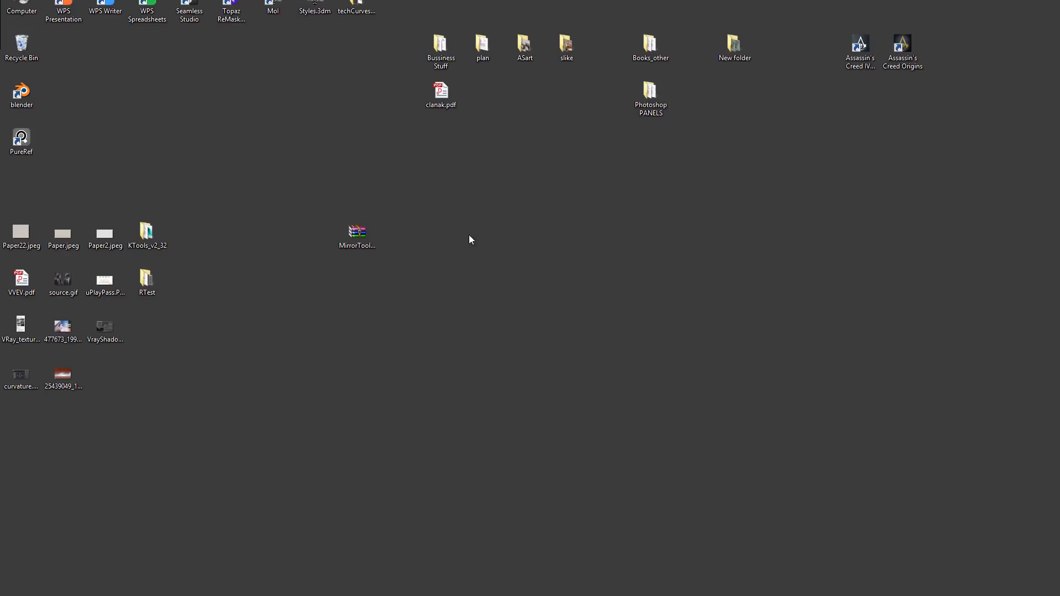
# Extract the MirrorTool zip onto the desktop and enter the MirrorTool_v2.0 folder
pyautogui.rightClick(357, 232)
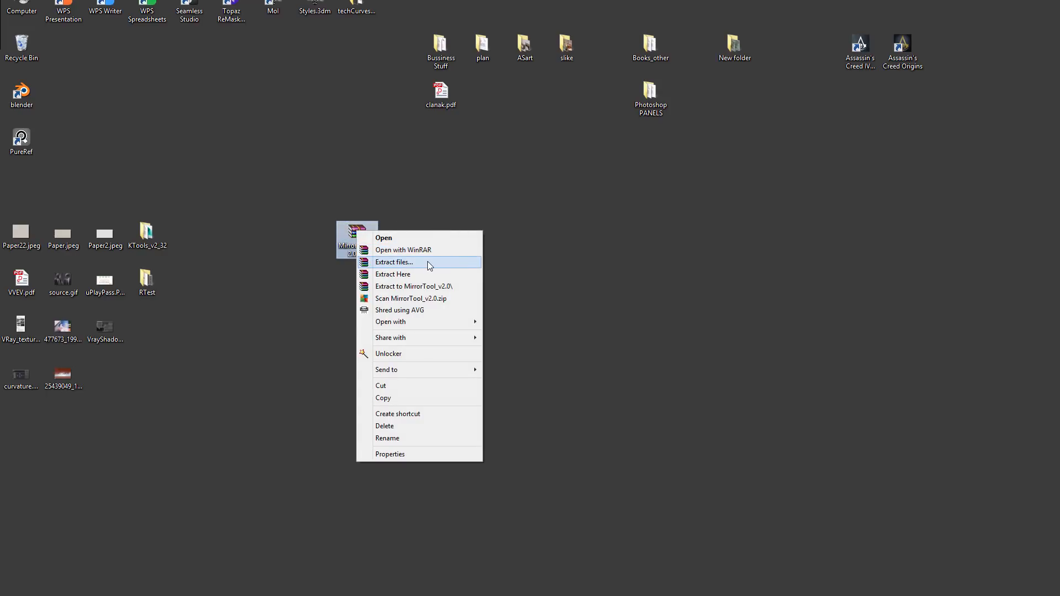
pyautogui.click(394, 263)
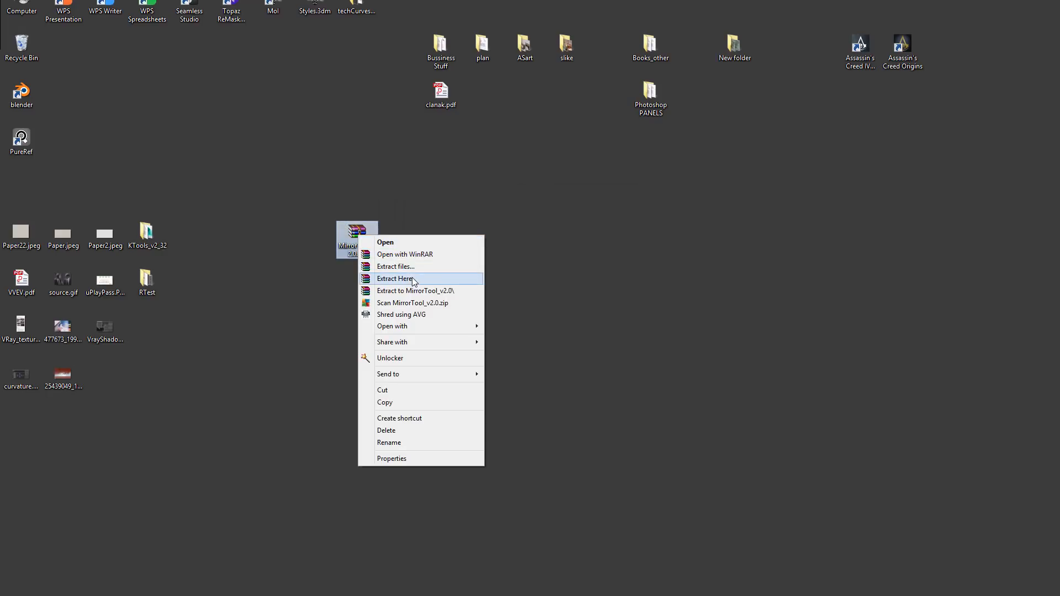
pyautogui.click(395, 279)
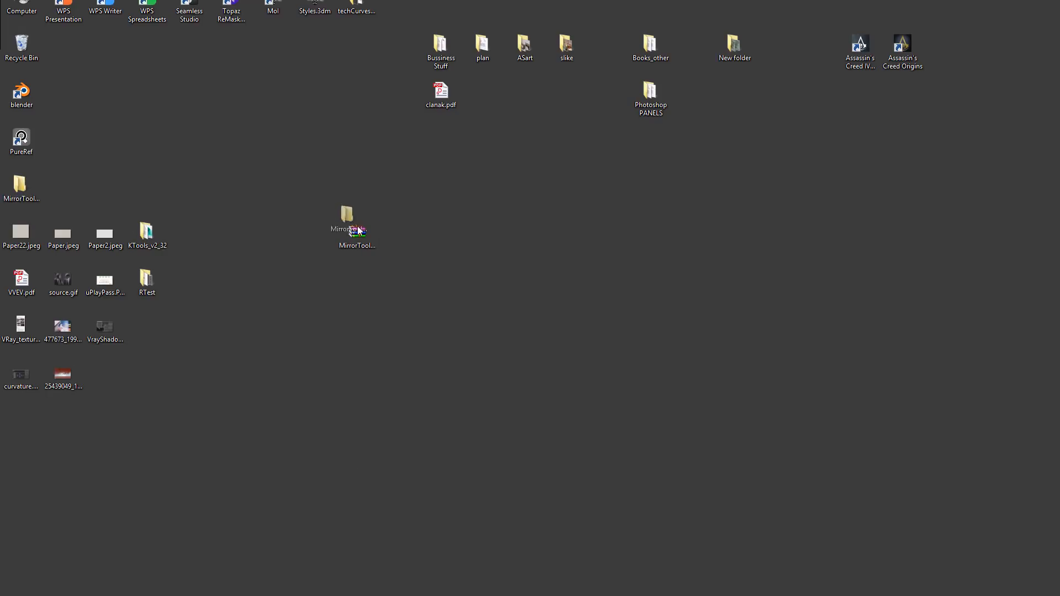
pyautogui.doubleClick(347, 210)
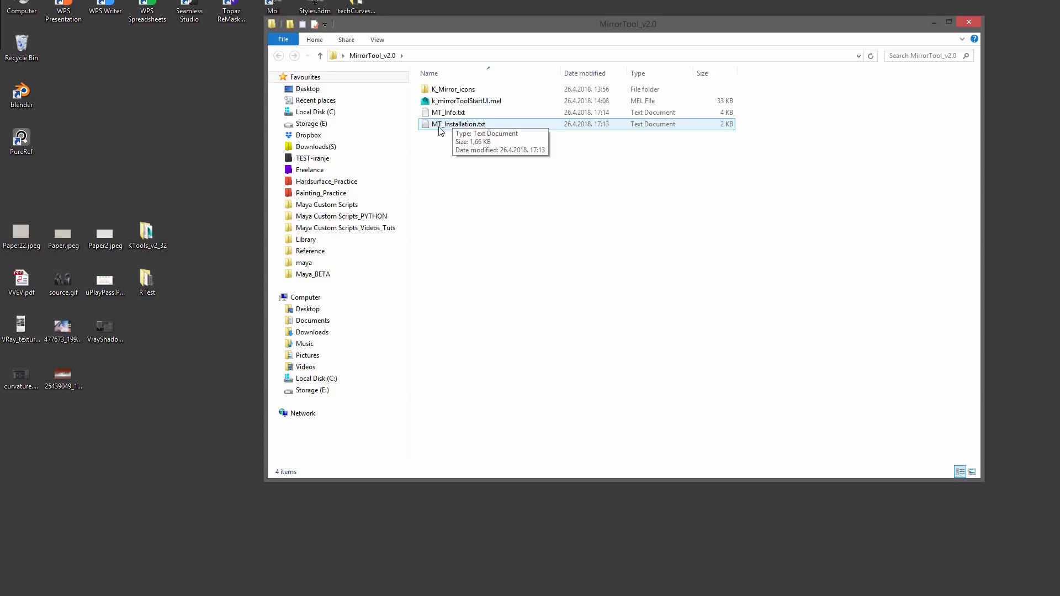
# Open MT_Installation.txt to read the Mirror Tool v2.0 install steps
pyautogui.doubleClick(459, 124)
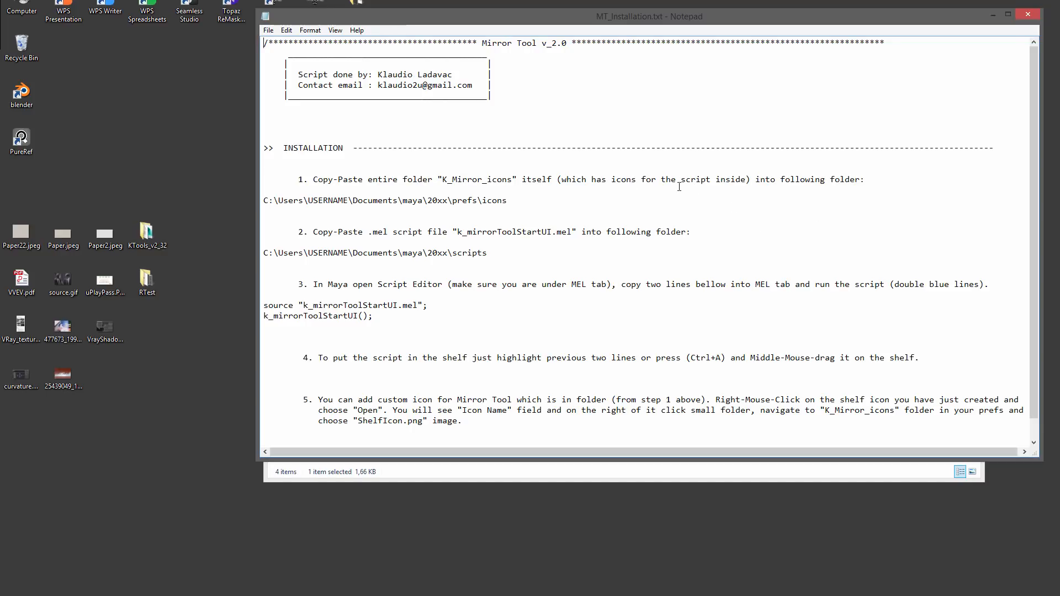
pyautogui.moveTo(587, 216)
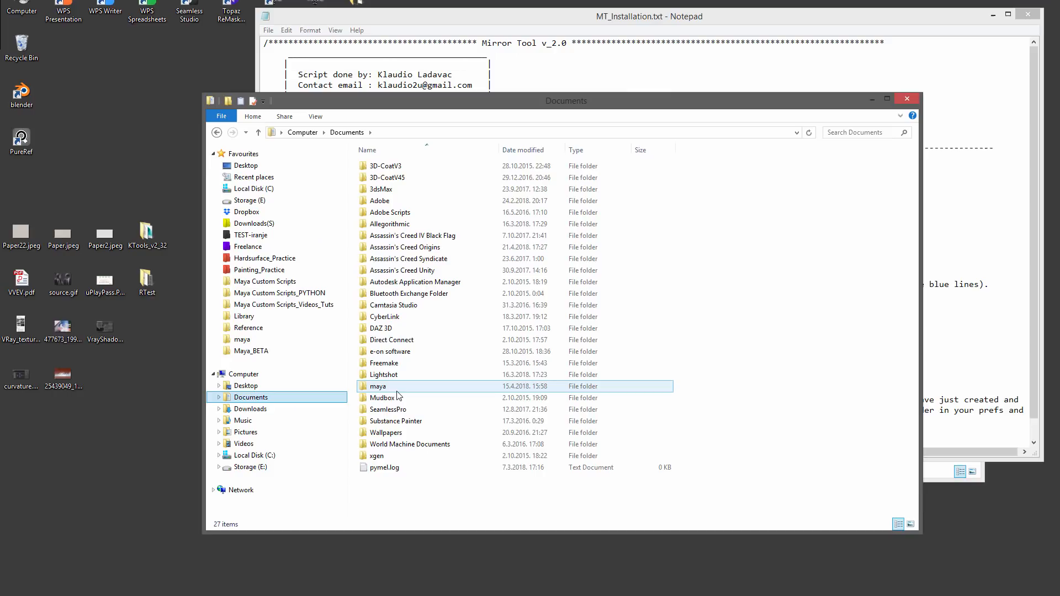
# Paste K_Mirror_icons into Documents > maya > 2016 > prefs > icons
pyautogui.doubleClick(377, 387)
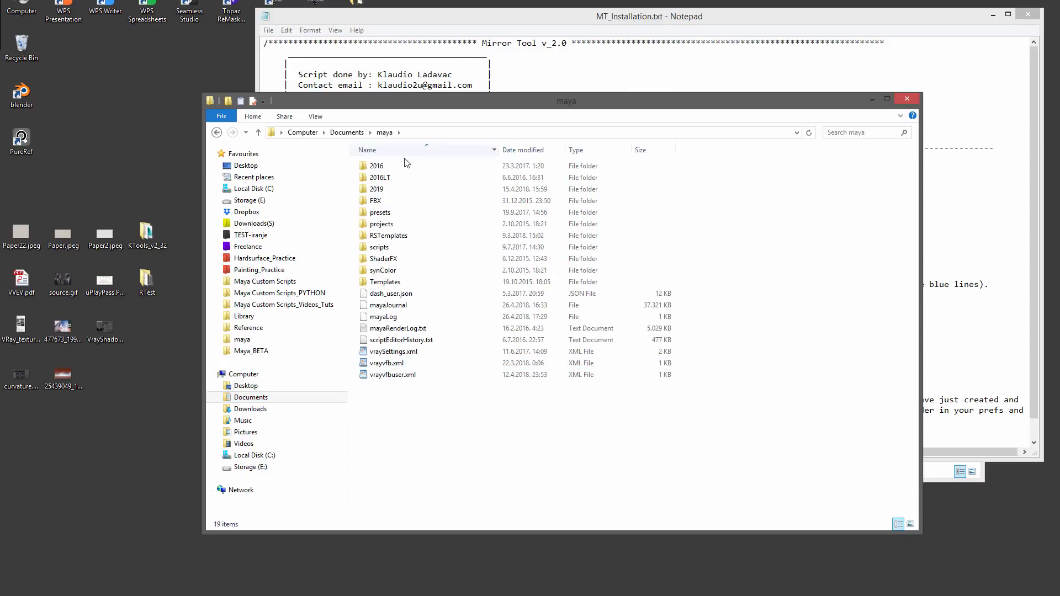
pyautogui.doubleClick(377, 165)
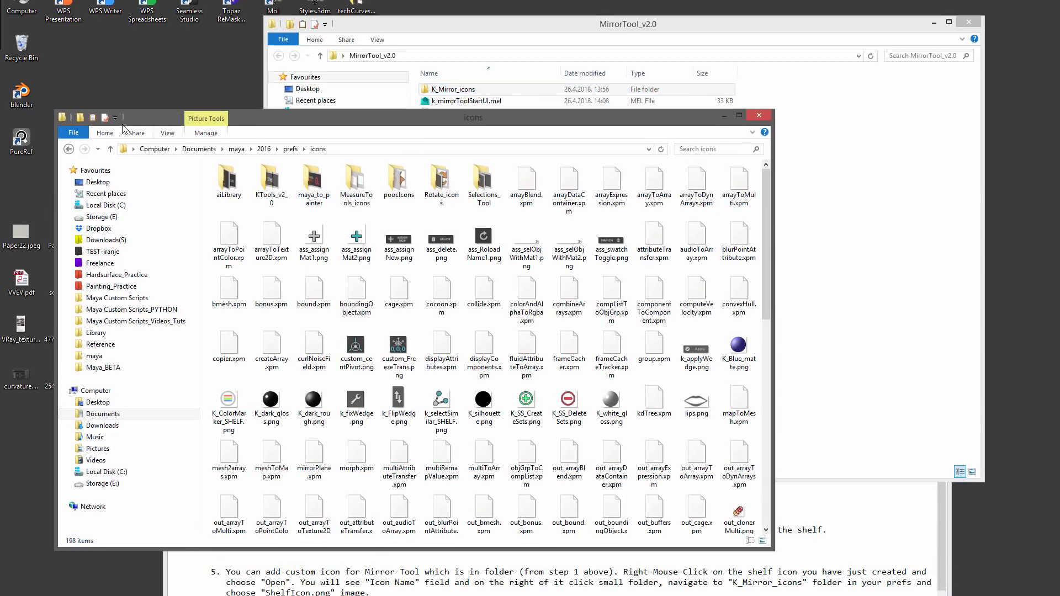
pyautogui.click(272, 178)
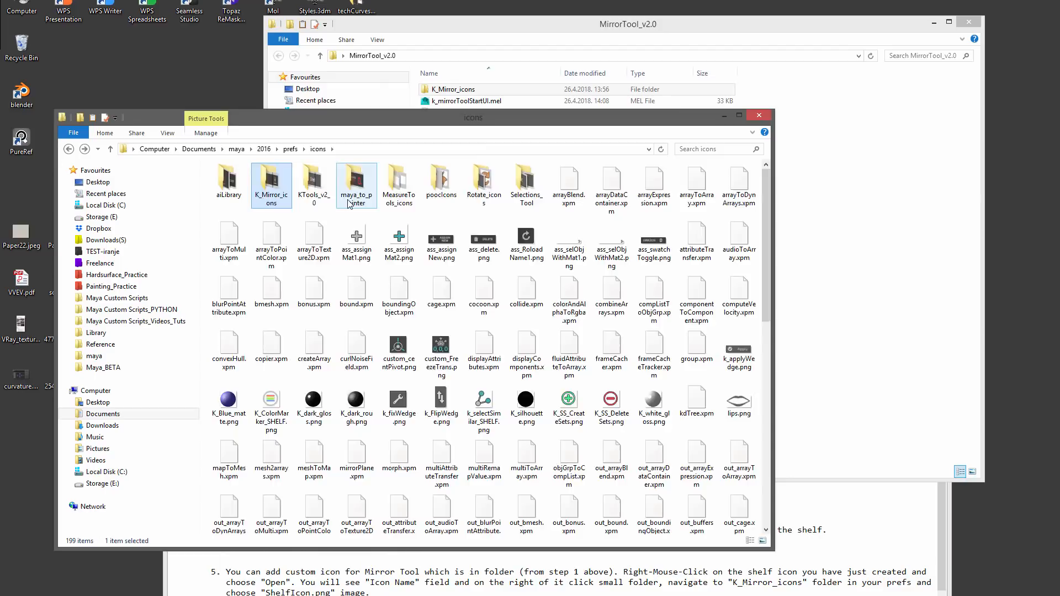
# Go back up and enter the maya > 2016 > scripts folder
pyautogui.click(237, 149)
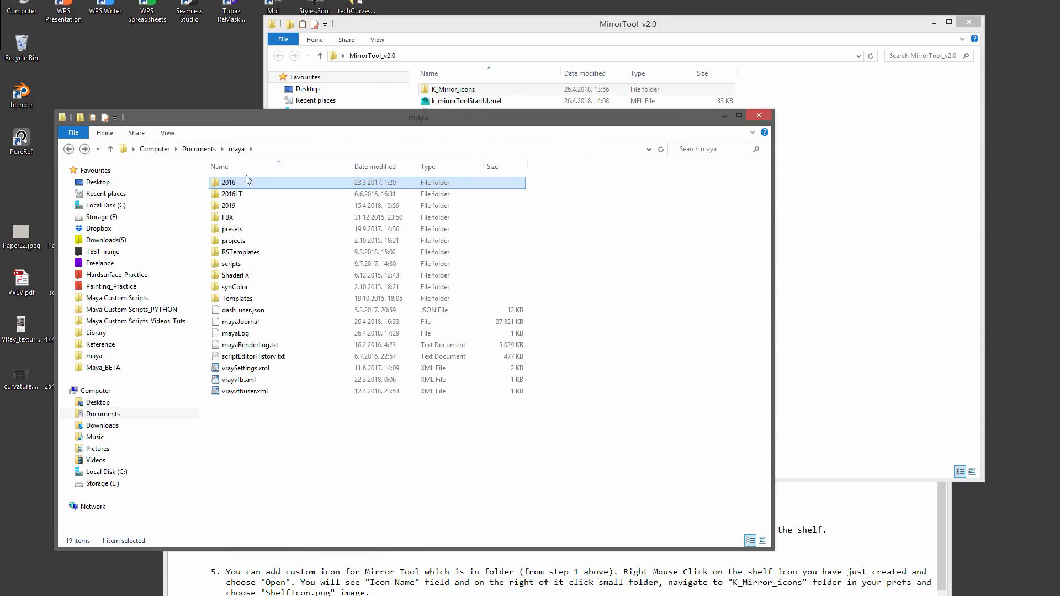
pyautogui.doubleClick(228, 183)
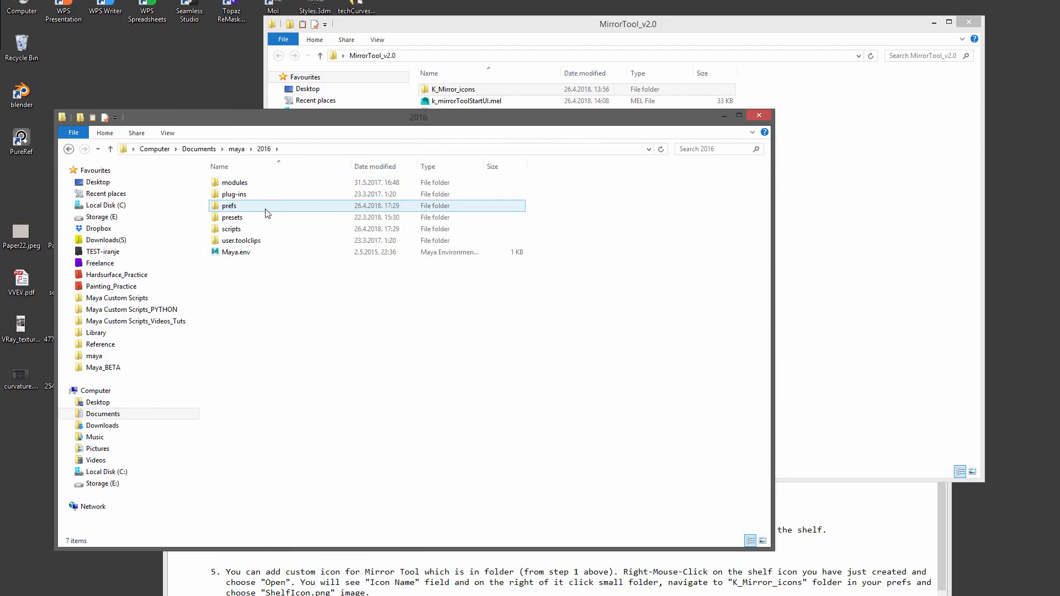
pyautogui.doubleClick(231, 228)
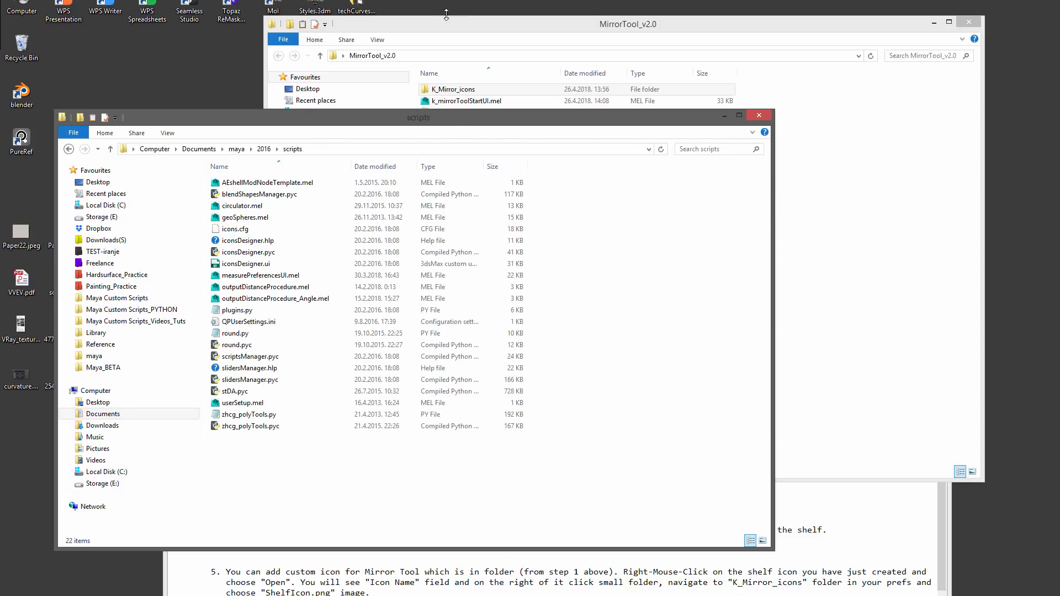
pyautogui.click(466, 100)
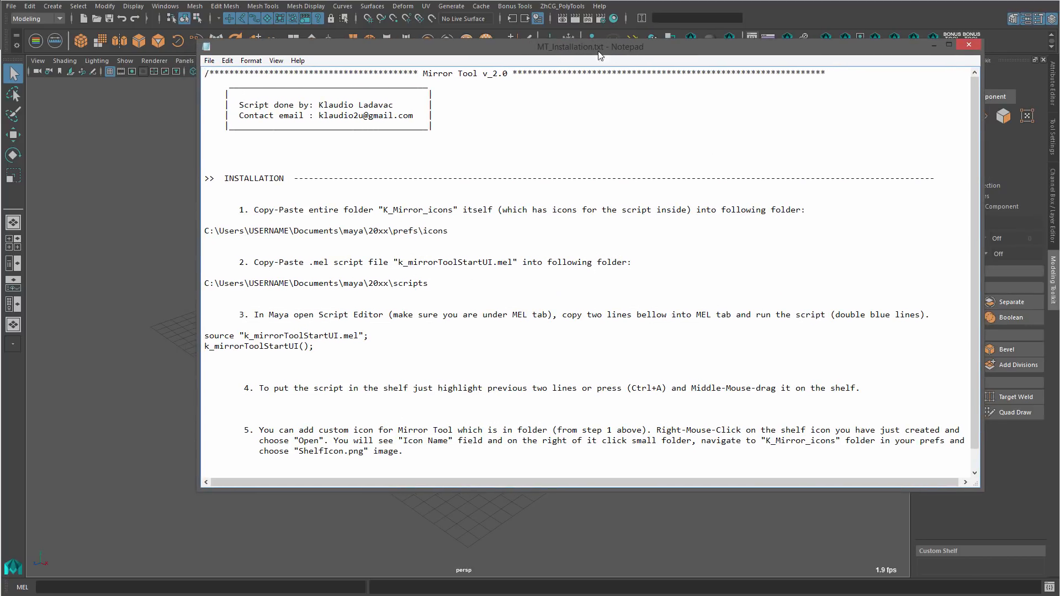
pyautogui.moveTo(321, 350)
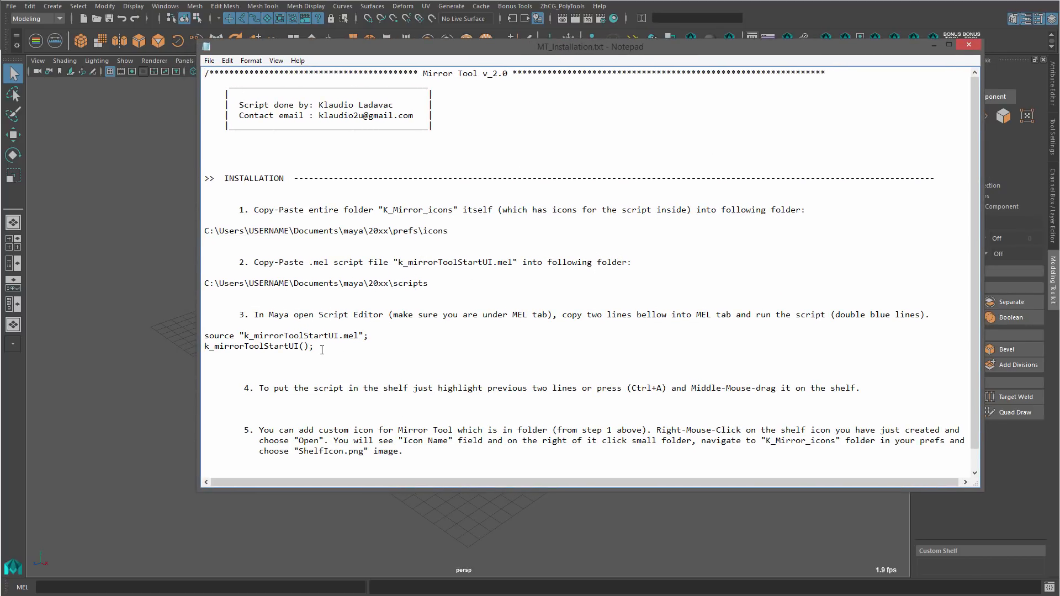
# Copy the source and k_mirrorToolStartUI launch lines from the instructions
pyautogui.moveTo(207, 335); pyautogui.dragTo(315, 345)
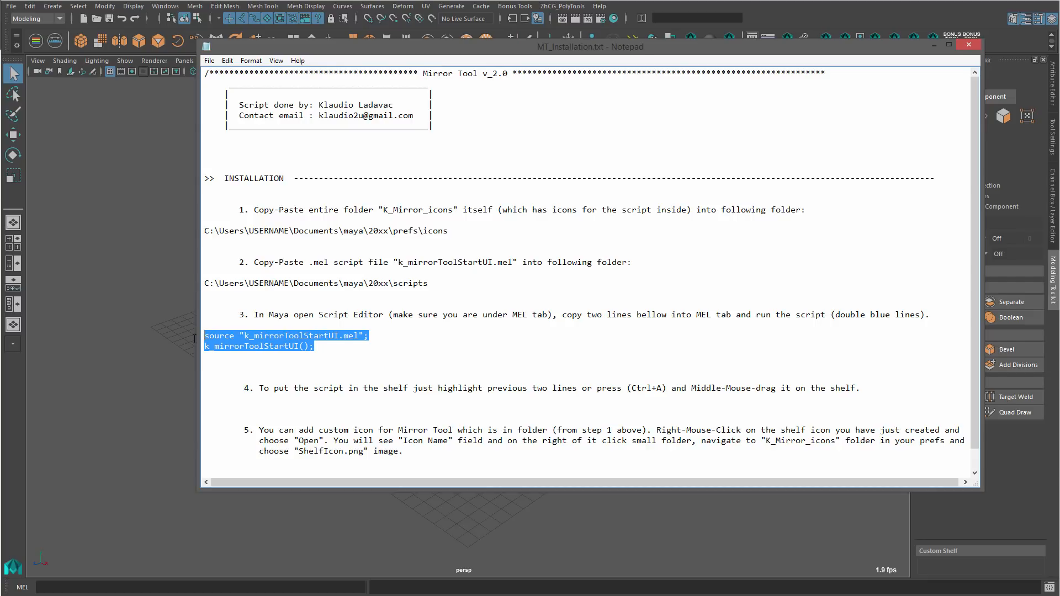
pyautogui.rightClick(277, 345)
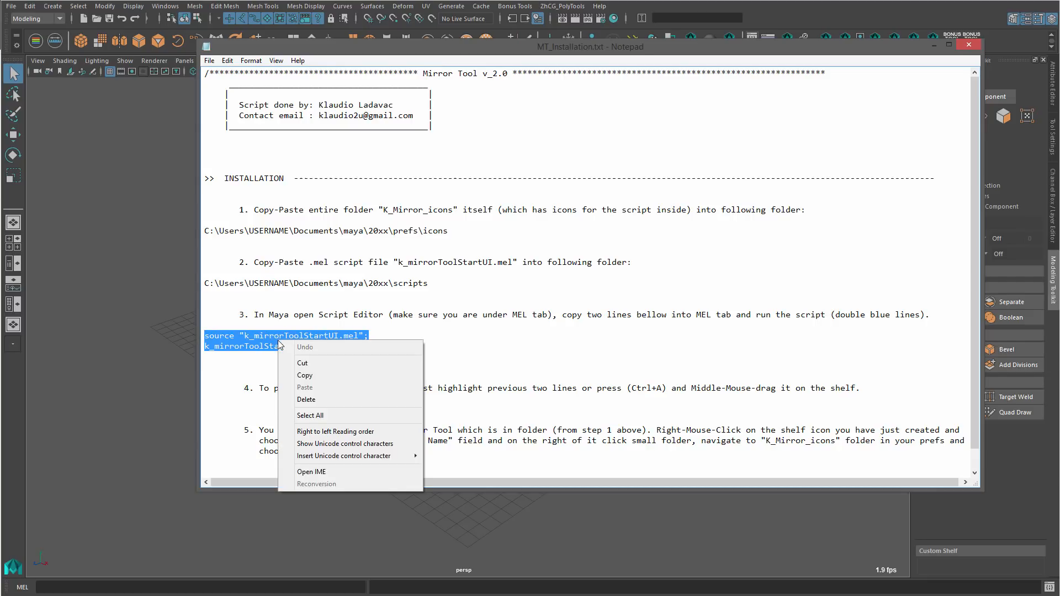
pyautogui.click(686, 338)
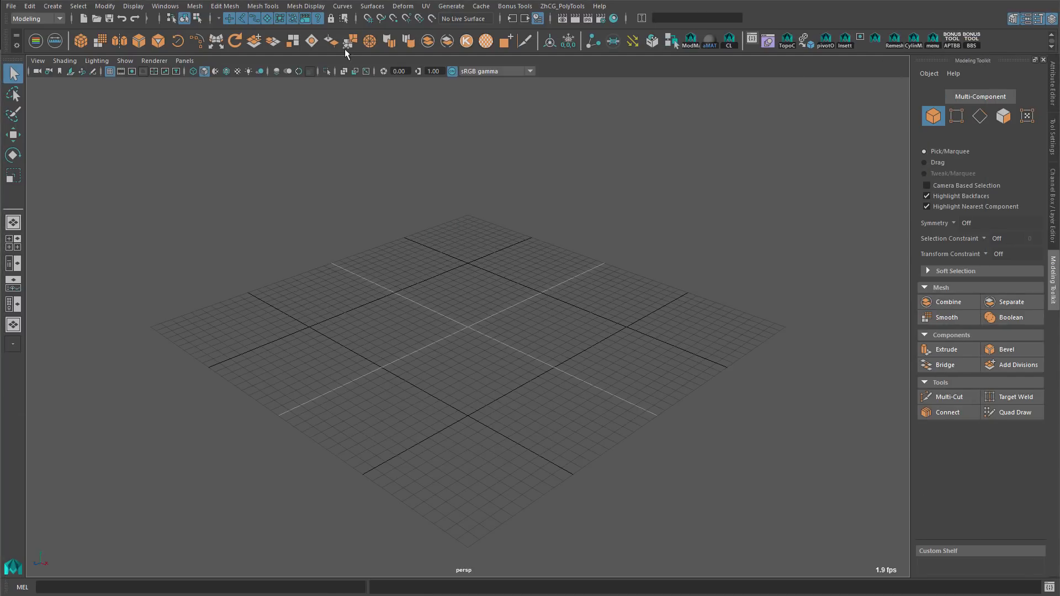
# Paste the launch lines into the Script Editor's MEL tab and select them for the shelf
pyautogui.click(164, 6)
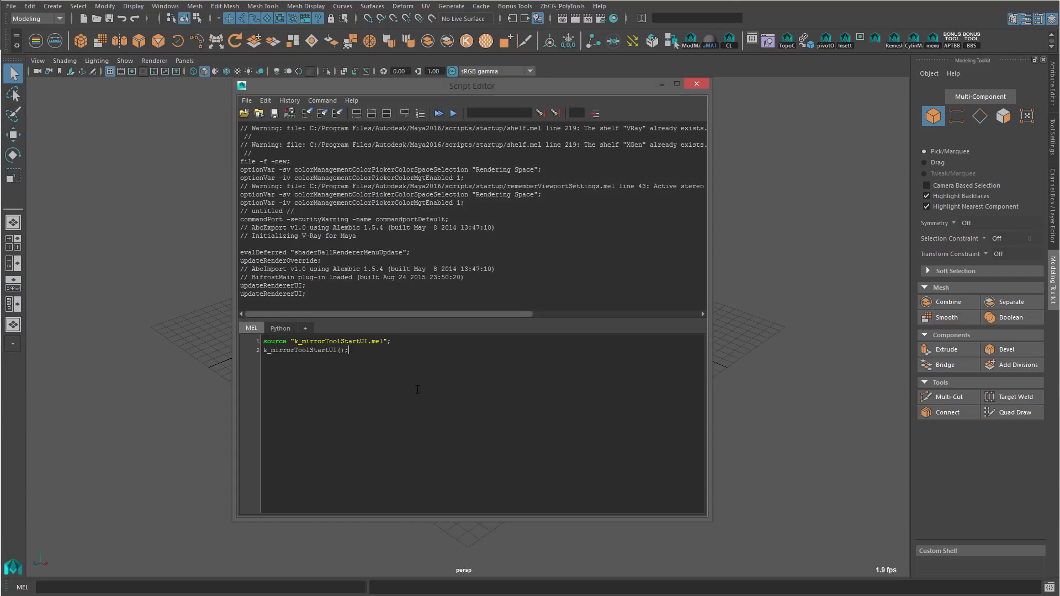
pyautogui.moveTo(264, 341); pyautogui.dragTo(350, 350)
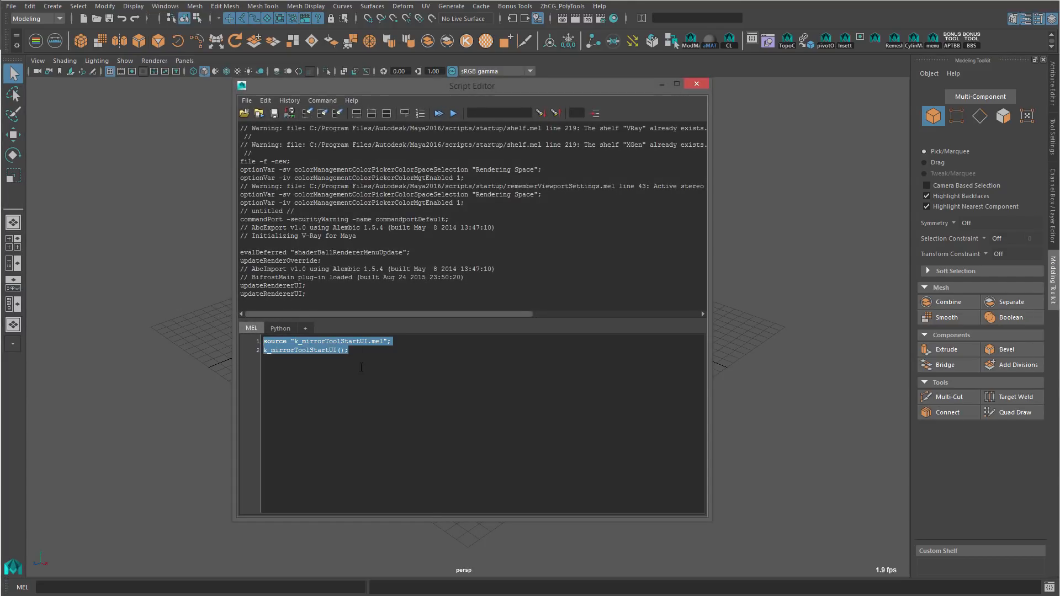
pyautogui.moveTo(793, 71)
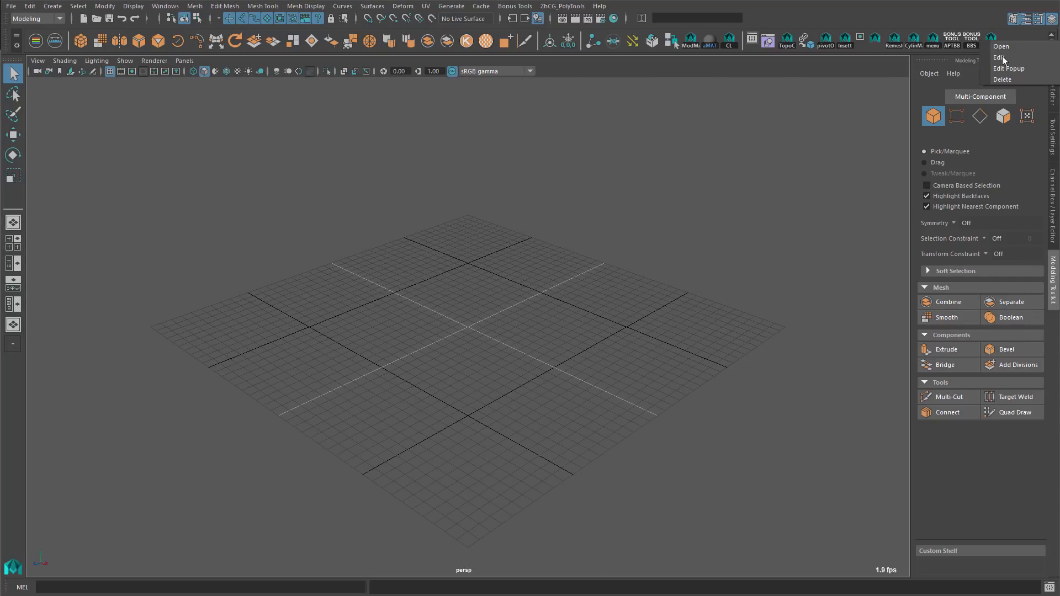
# Assign ShelfIcon.png from K_Mirror_icons as the new shelf button's icon
pyautogui.click(1001, 56)
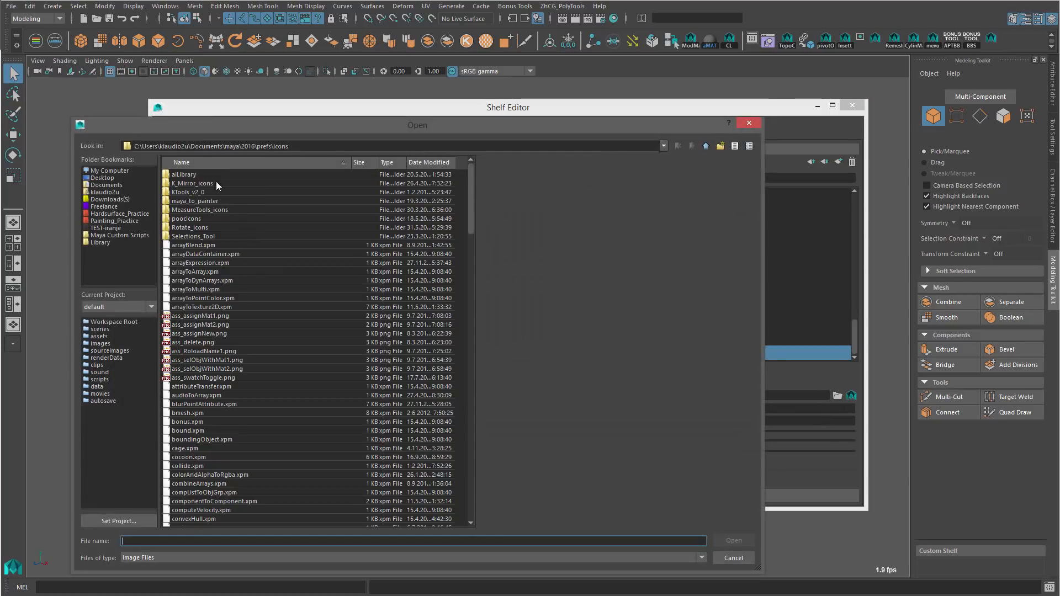
pyautogui.moveTo(217, 185)
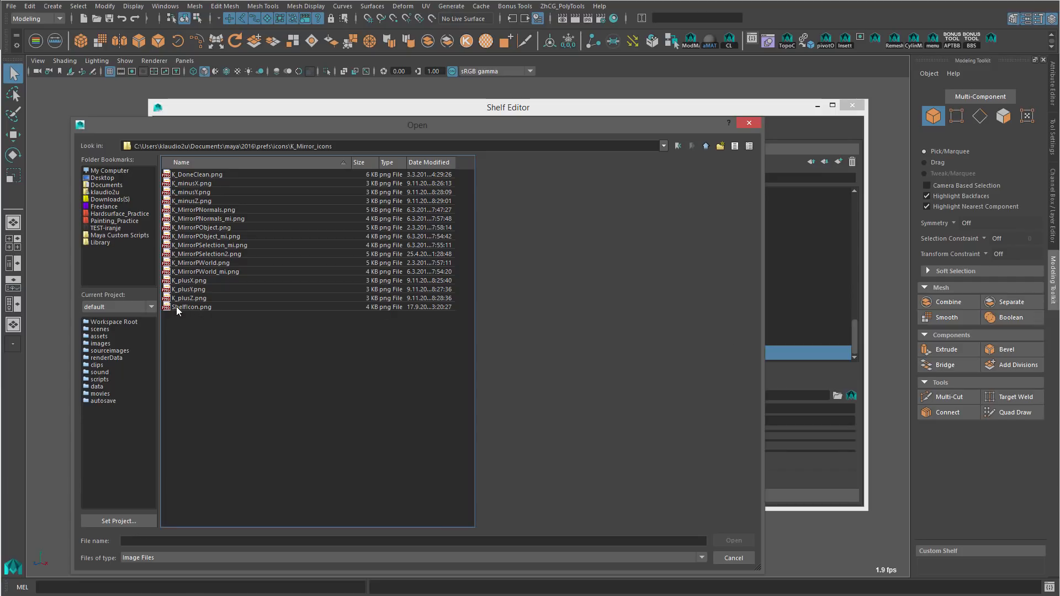
pyautogui.click(192, 307)
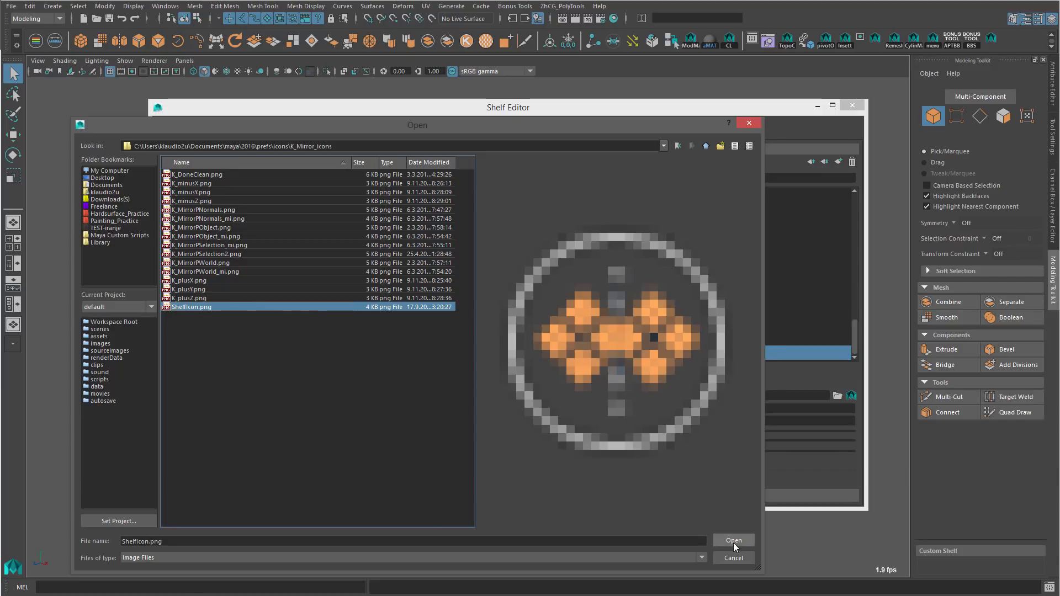
pyautogui.click(732, 540)
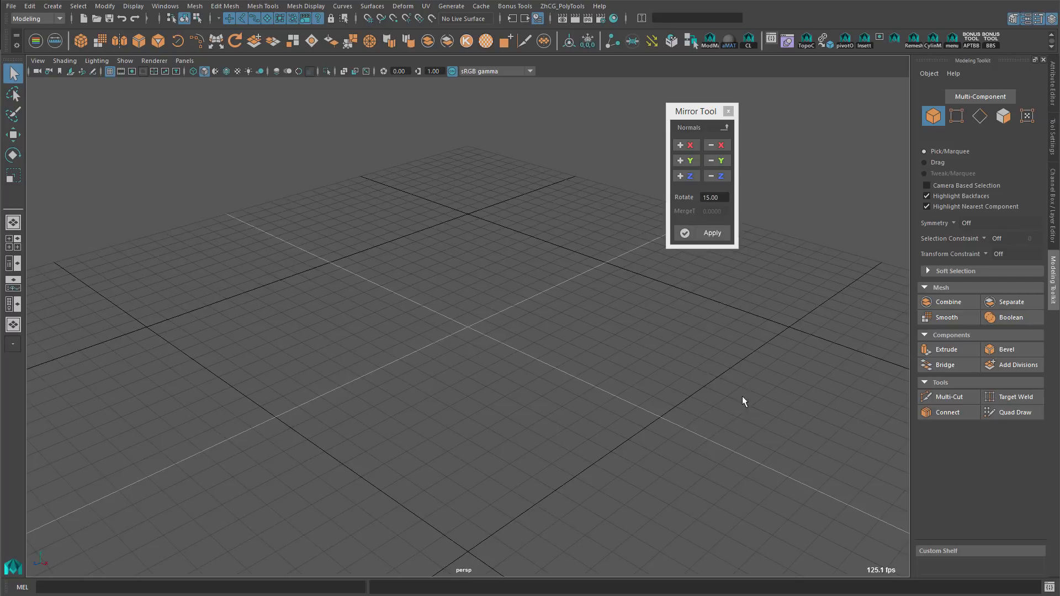
# Toggle Mirror Tool from Normals to World mode and create a cube
pyautogui.click(722, 128)
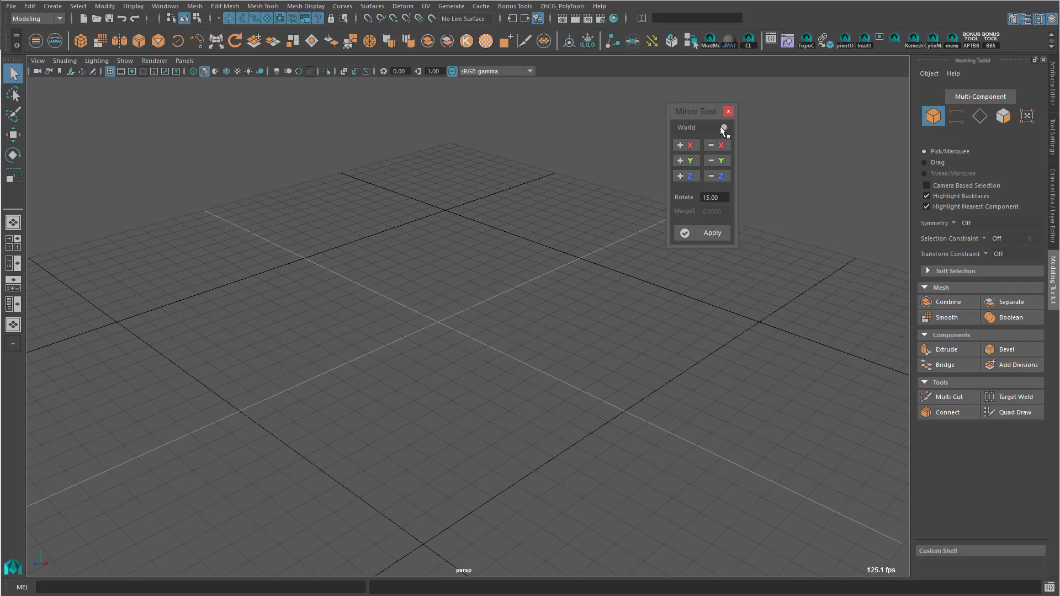
pyautogui.click(13, 196)
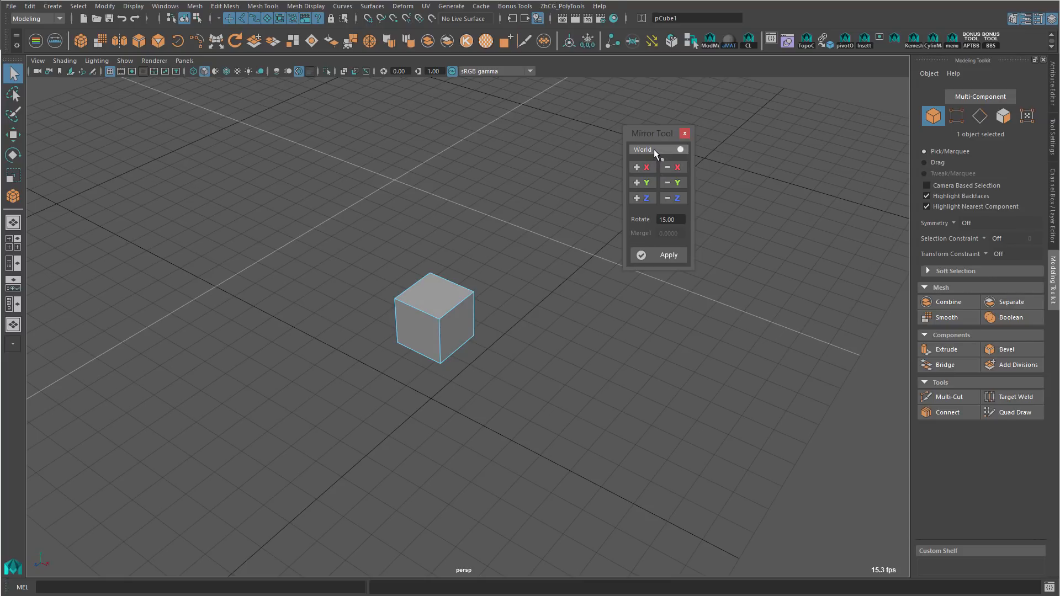
pyautogui.moveTo(655, 155)
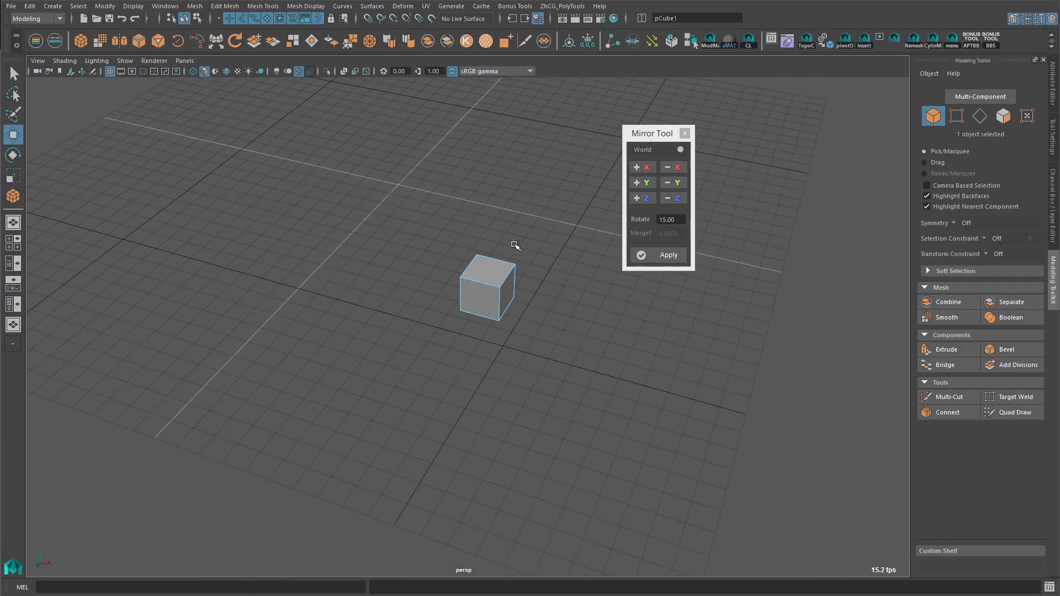
# Move the cube off-centre and mirror it with +X and +Z for four cubes
pyautogui.press('w')
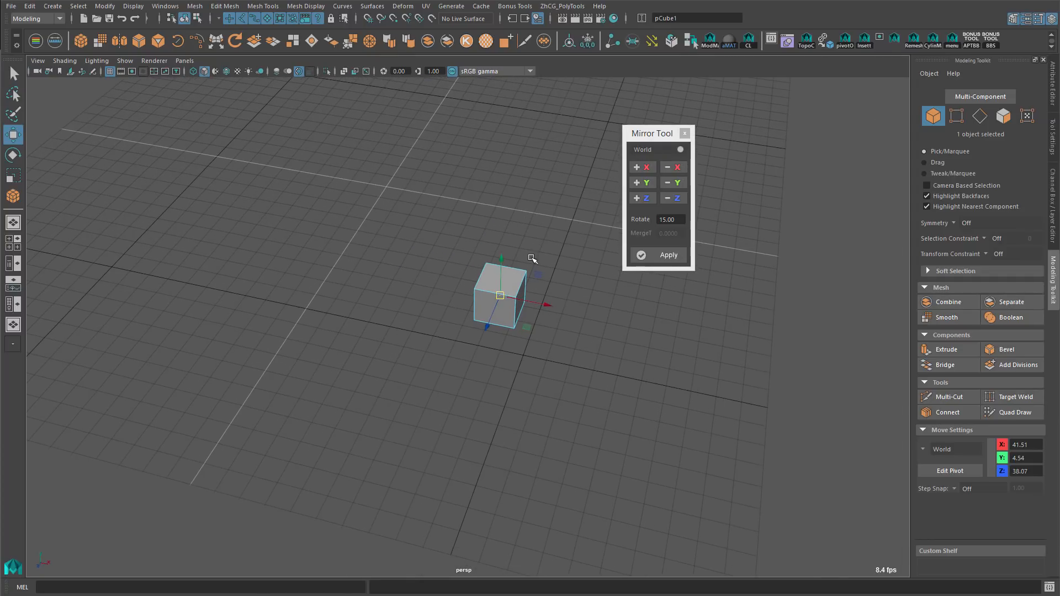
pyautogui.moveTo(321, 300)
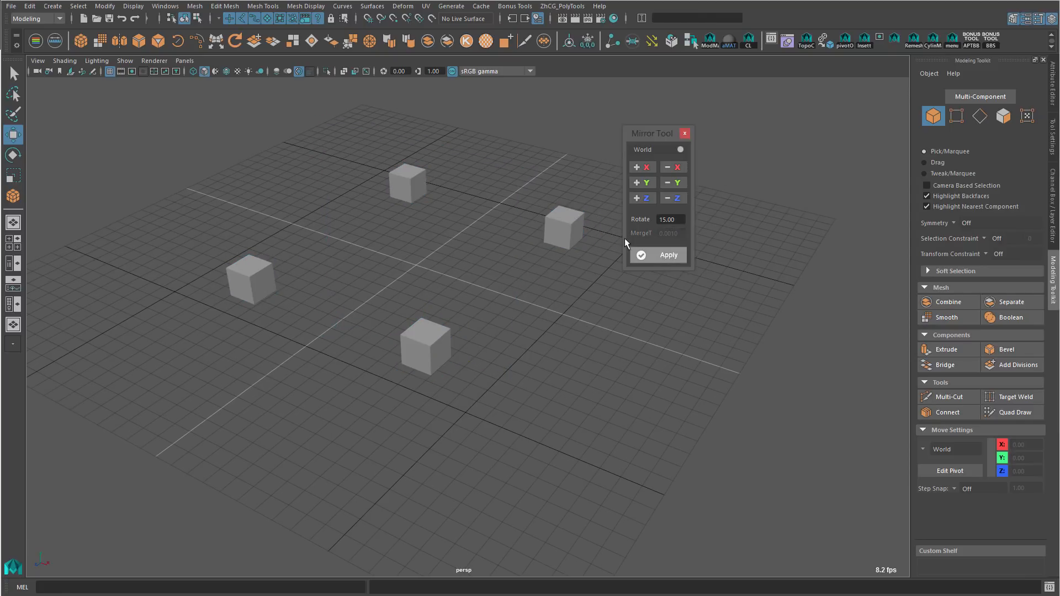
pyautogui.click(13, 197)
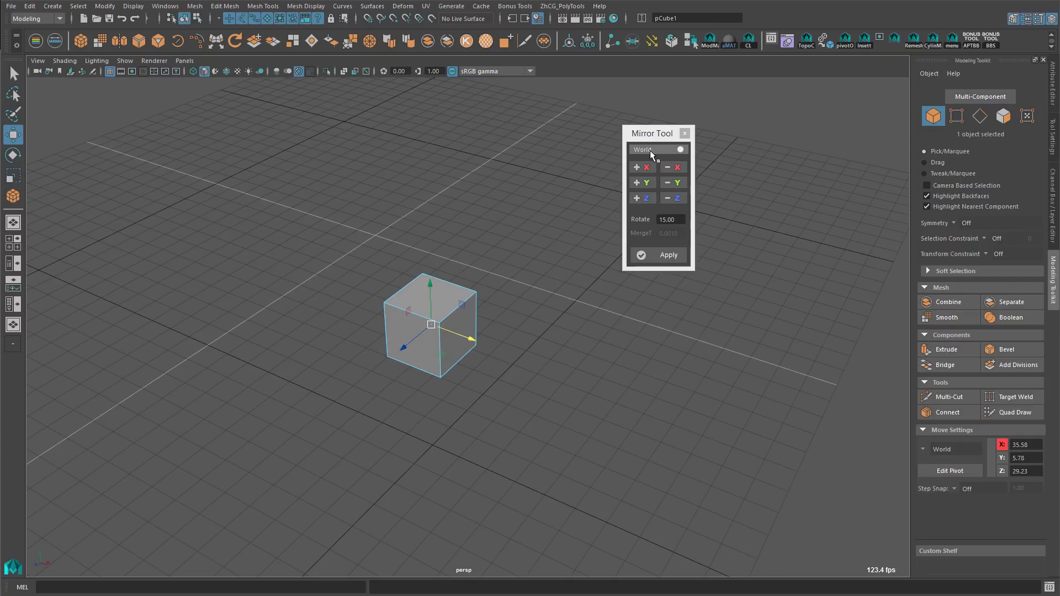
# Switch Mirror Tool to Object mode and mirror the cube through its own centre
pyautogui.click(656, 150)
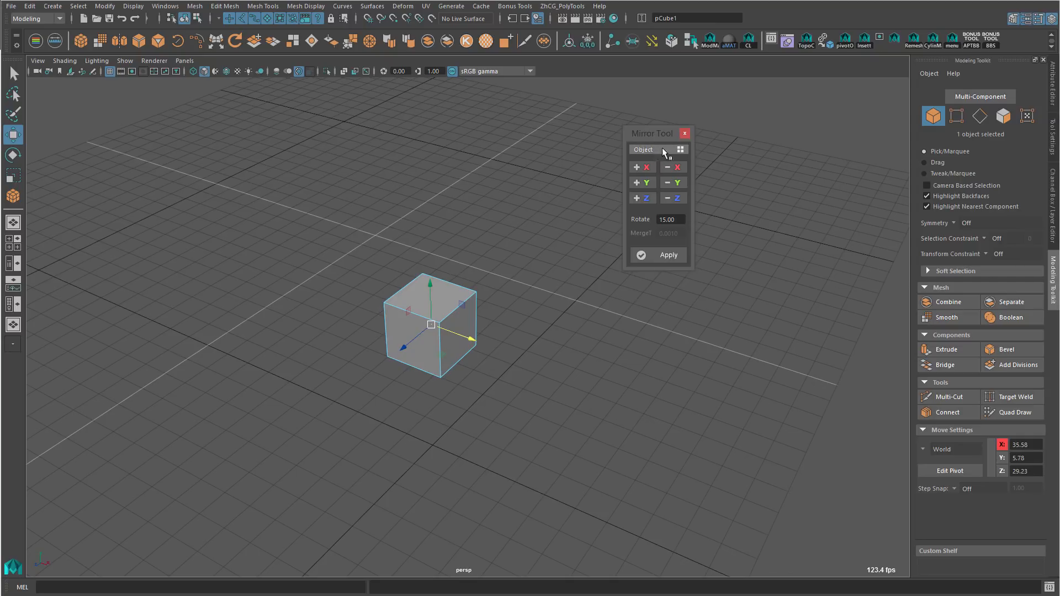
pyautogui.moveTo(656, 150)
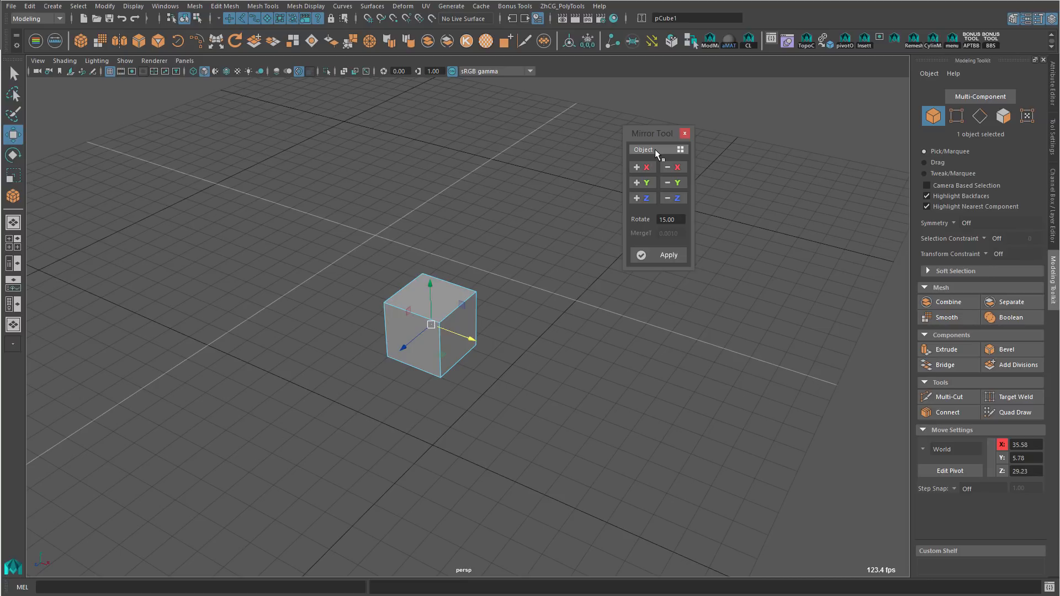
pyautogui.moveTo(483, 345)
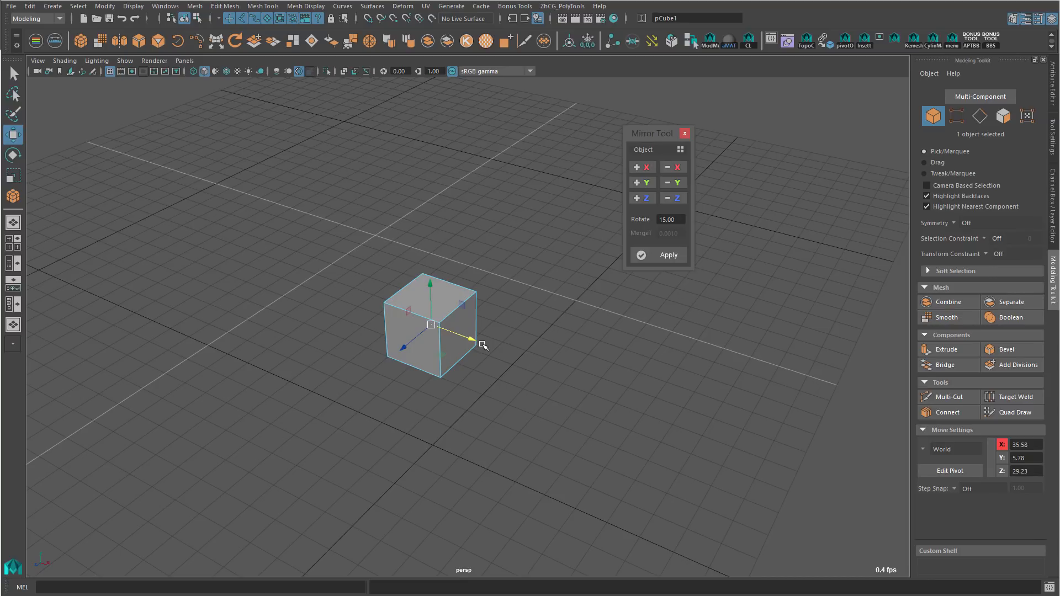
pyautogui.moveTo(481, 342)
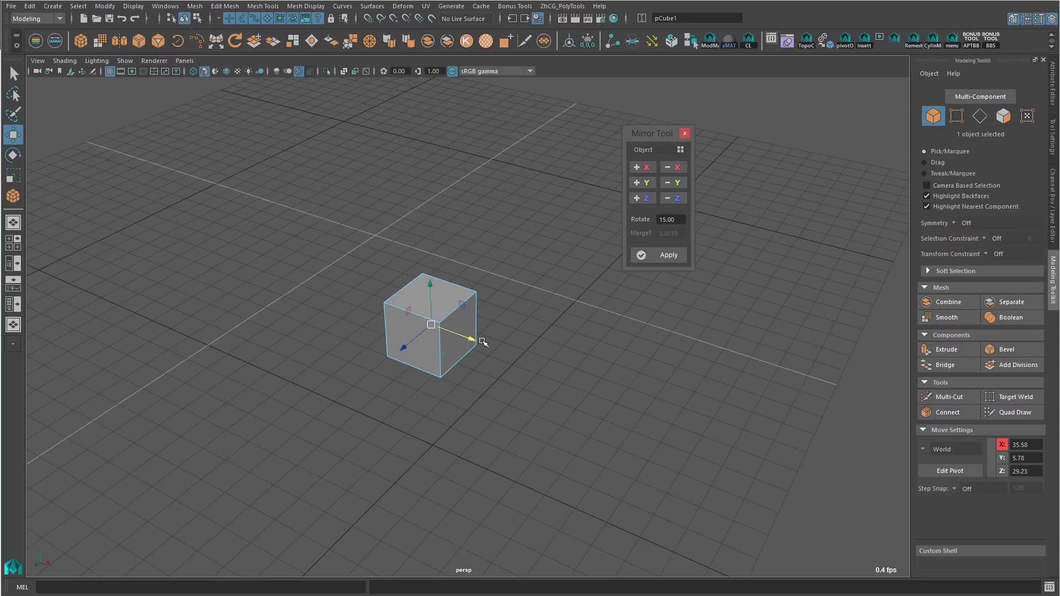
pyautogui.moveTo(483, 341); pyautogui.dragTo(520, 318)
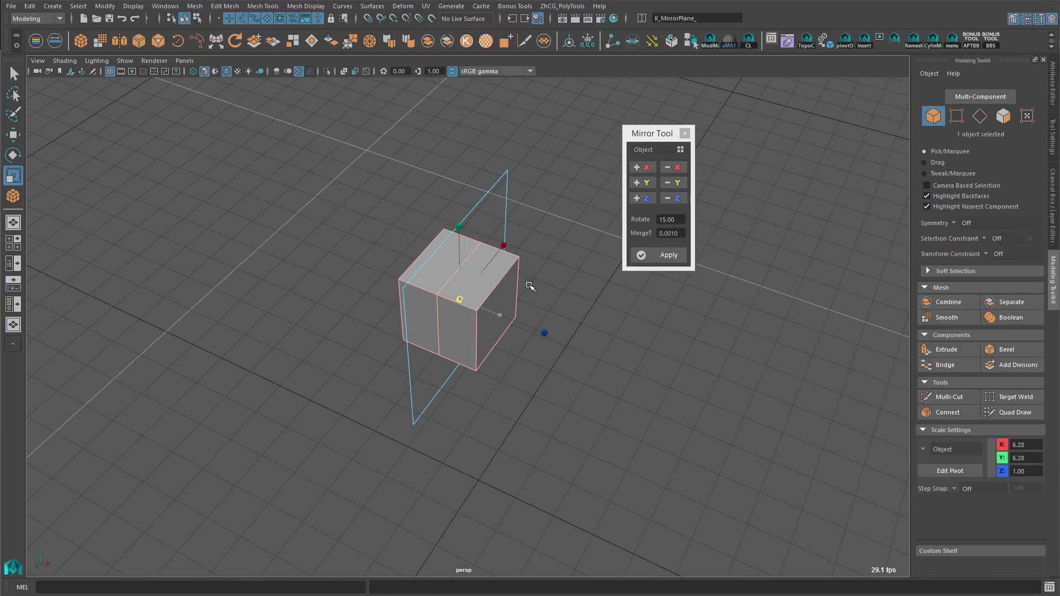
pyautogui.click(668, 255)
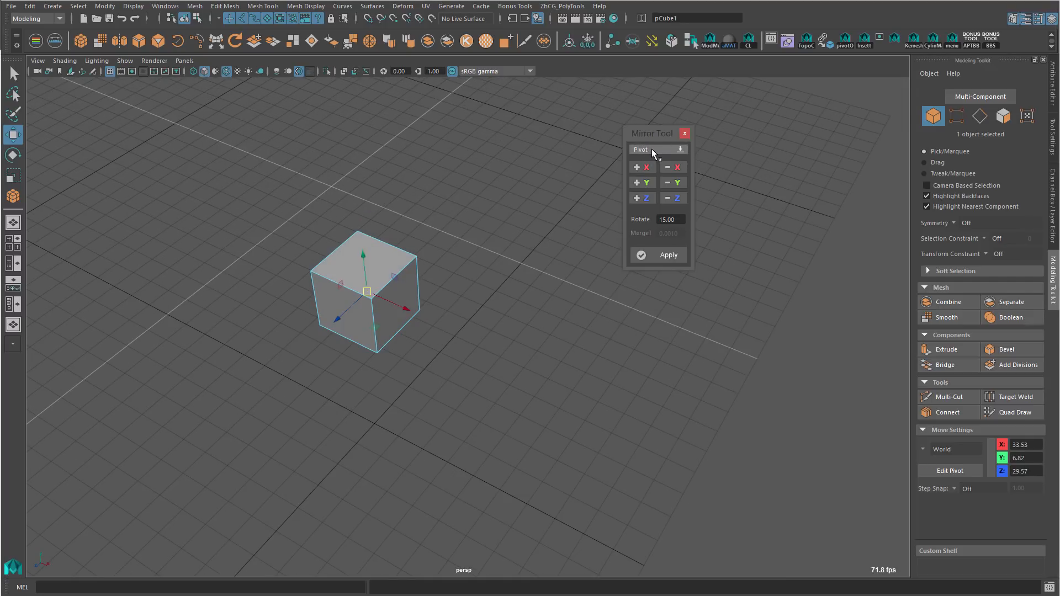
# Move the cube's pivot away and mirror it along +X across that pivot
pyautogui.moveTo(366, 291); pyautogui.dragTo(474, 291)
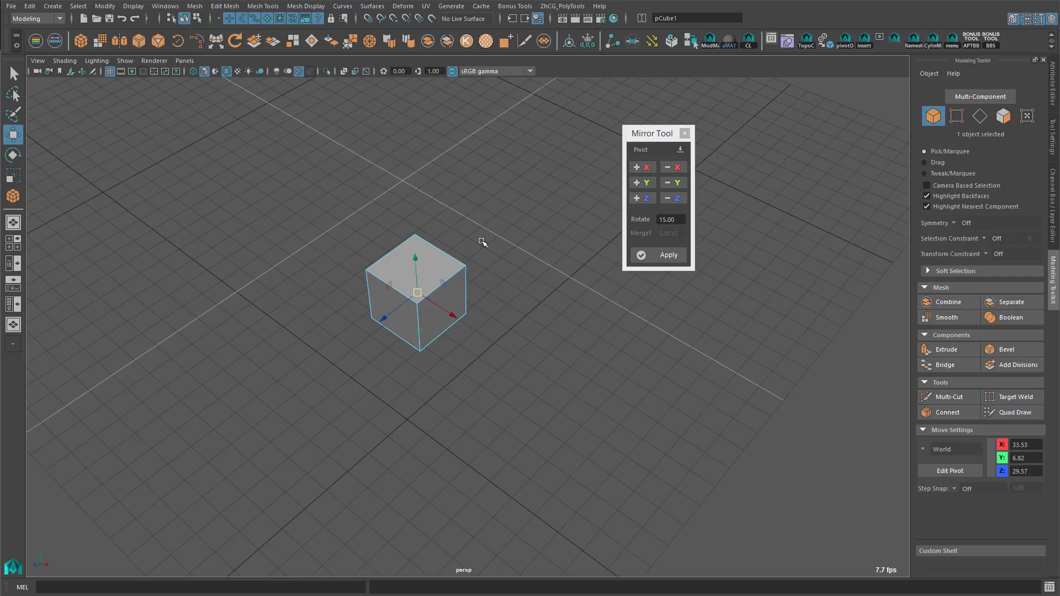
pyautogui.moveTo(487, 241)
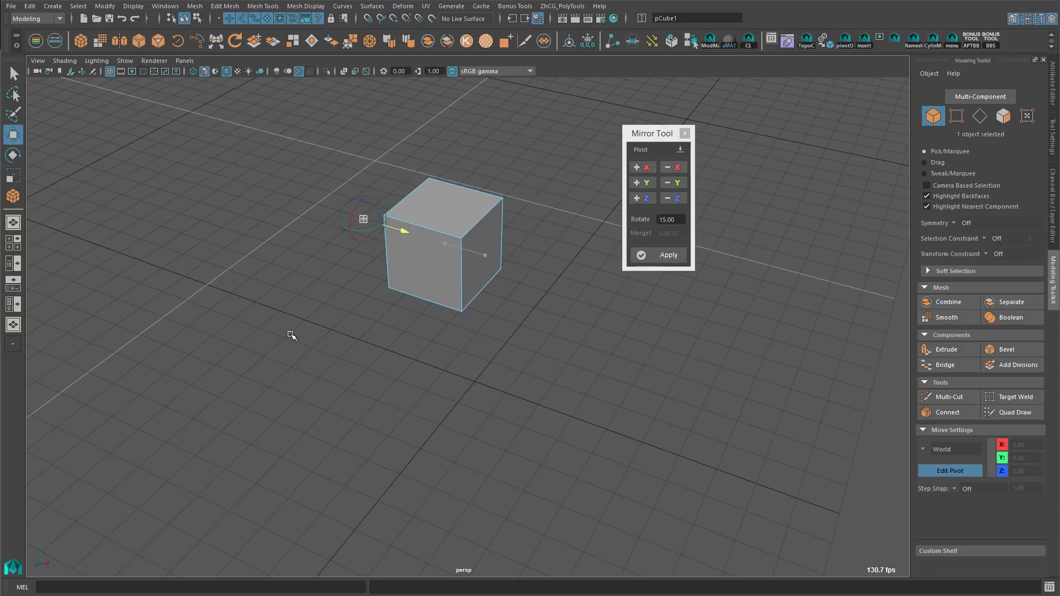
pyautogui.moveTo(364, 219); pyautogui.dragTo(554, 276)
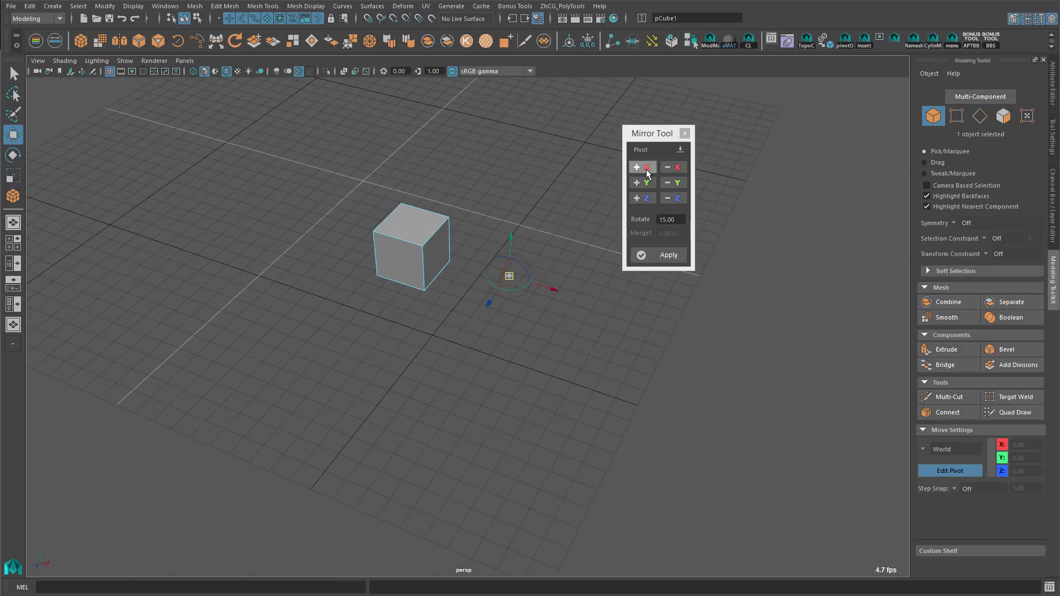
pyautogui.click(637, 167)
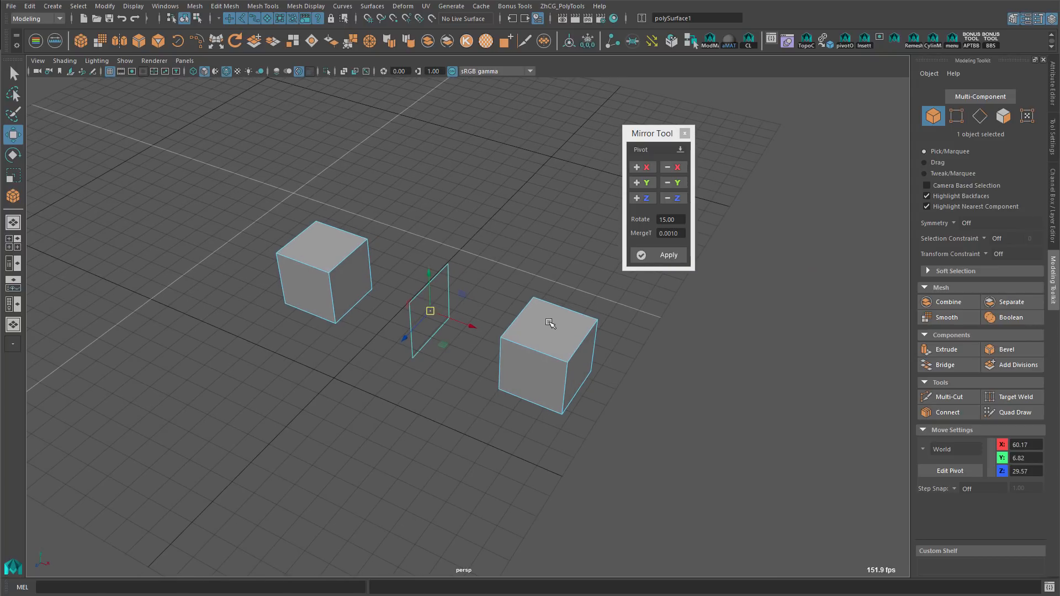
pyautogui.moveTo(563, 321)
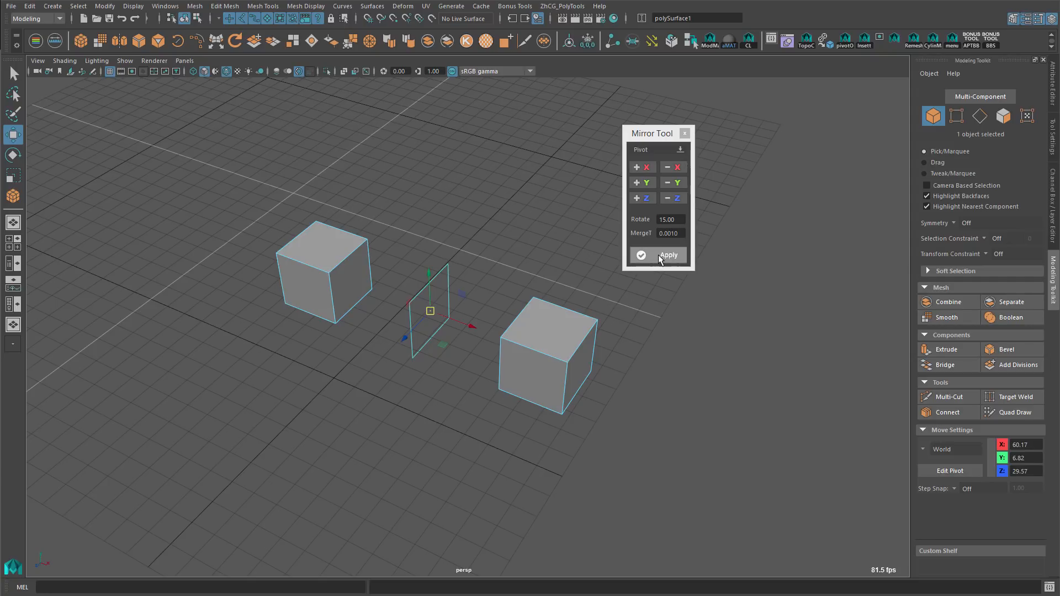
pyautogui.moveTo(565, 437)
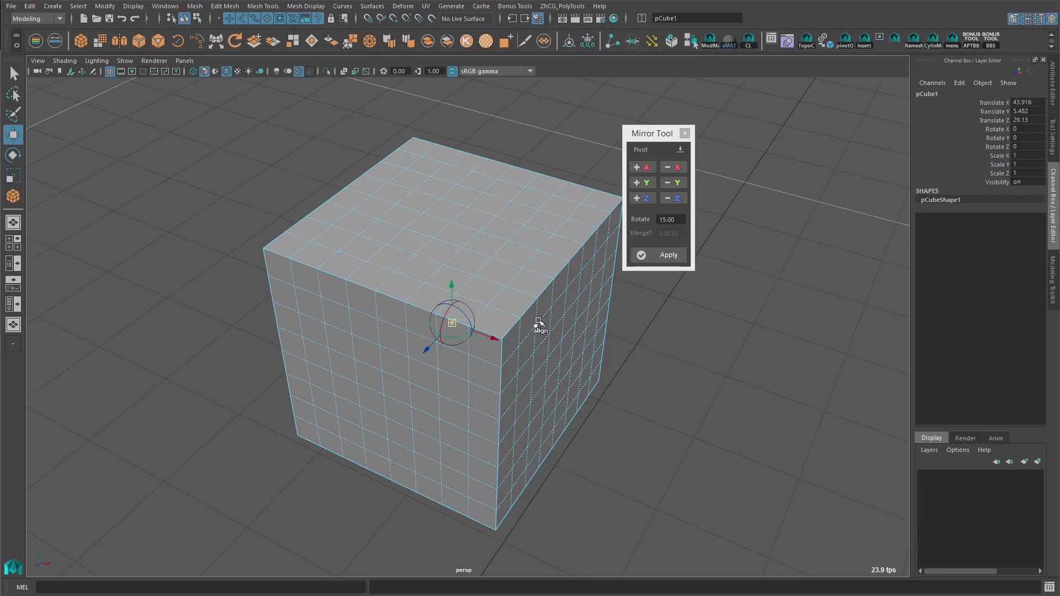
# Mirror the subdivided cube across its pivot with the plane nudged along X, merging into one mesh
pyautogui.moveTo(541, 325); pyautogui.dragTo(480, 291)
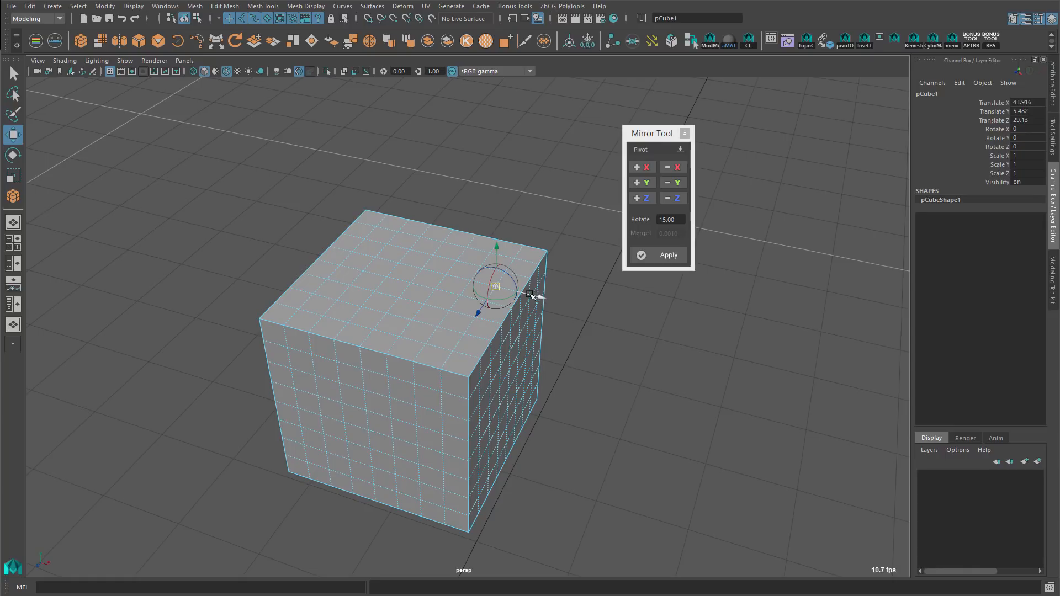
pyautogui.click(658, 255)
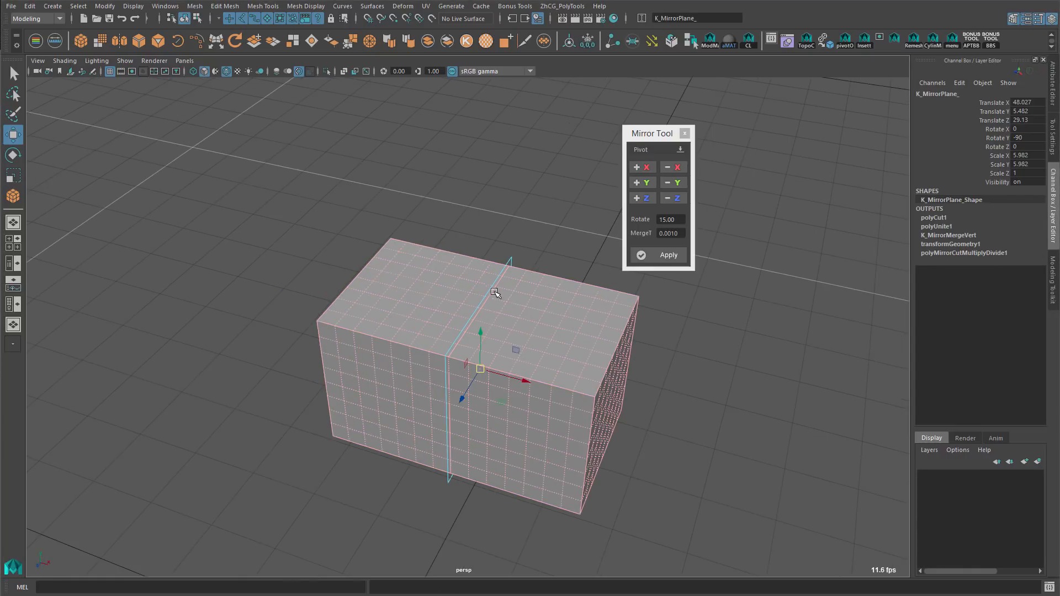
pyautogui.moveTo(494, 294); pyautogui.dragTo(608, 351)
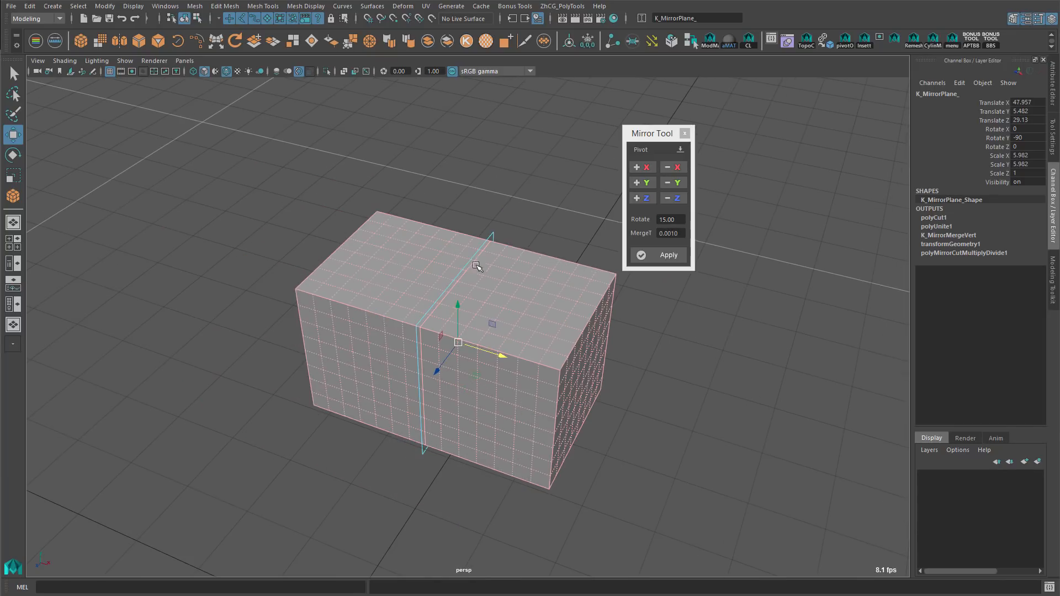
pyautogui.click(668, 255)
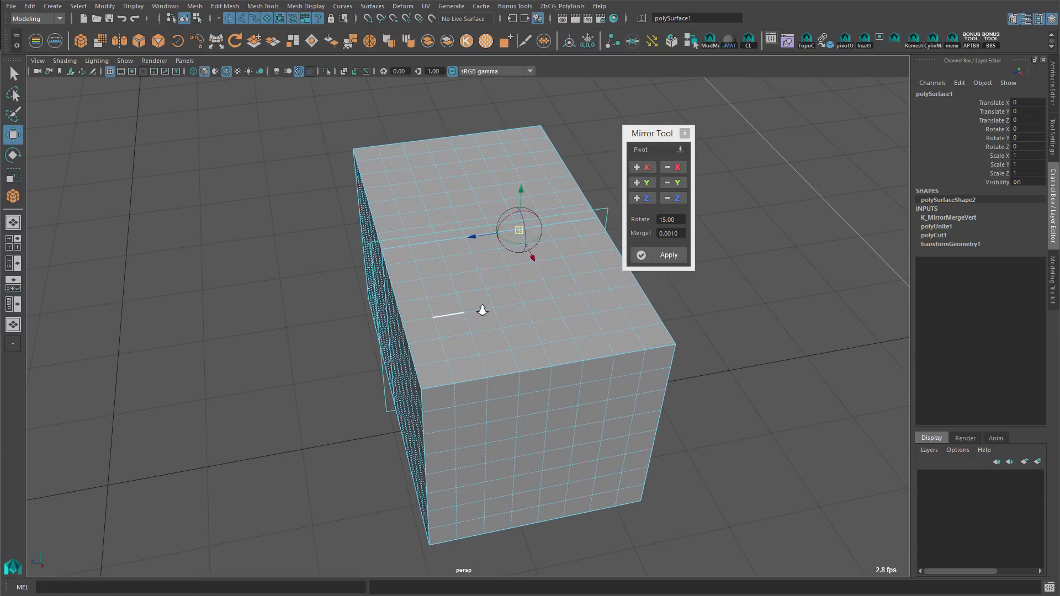
# Inspect the merged block, then clear it and bring up polygon primitive creation
pyautogui.moveTo(482, 309); pyautogui.dragTo(489, 308)
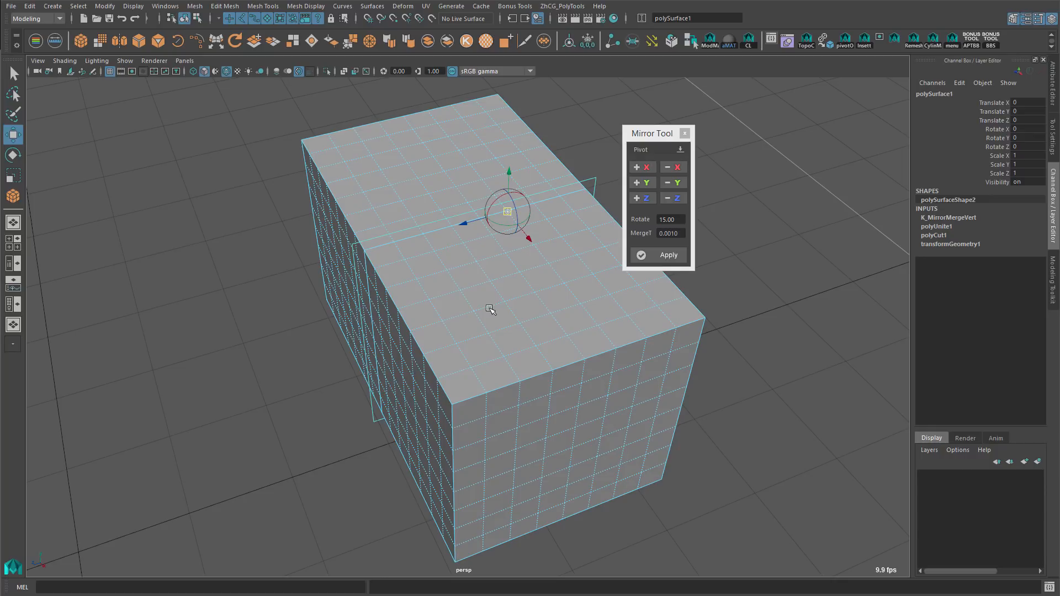
pyautogui.moveTo(466, 303)
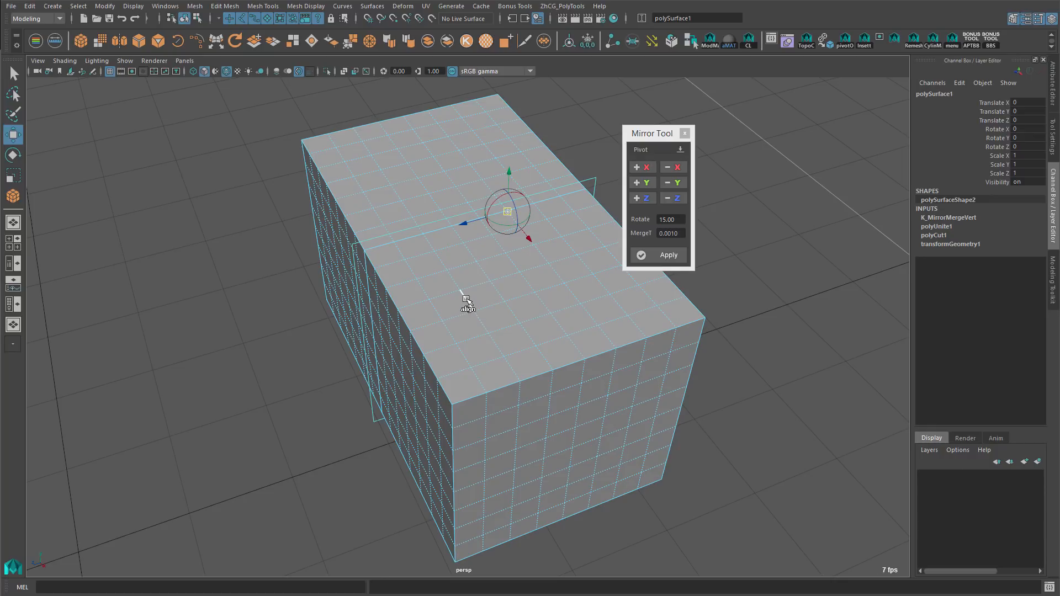
pyautogui.moveTo(483, 327)
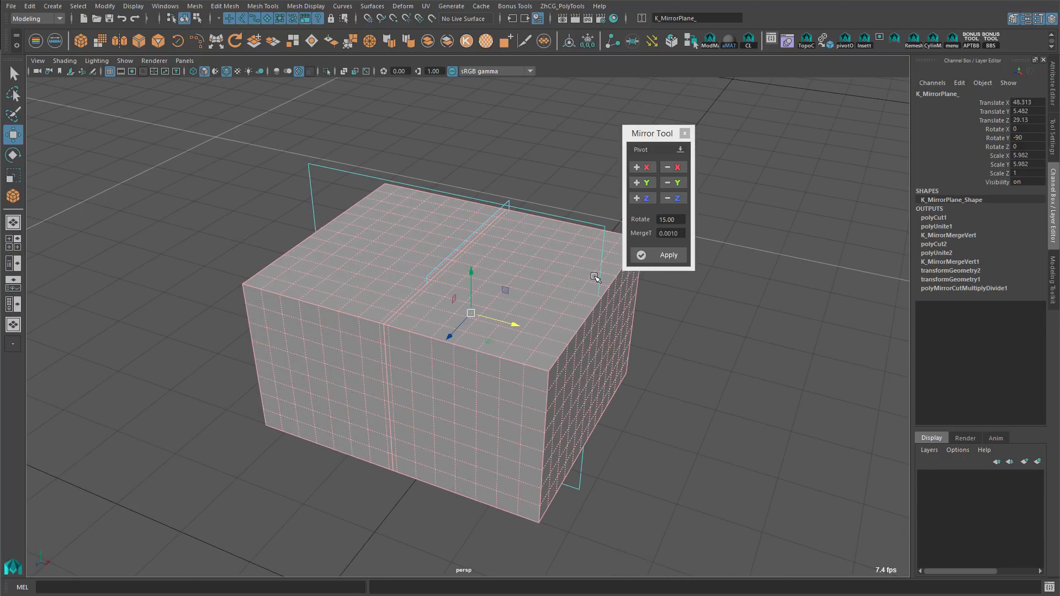
pyautogui.moveTo(596, 277); pyautogui.dragTo(710, 350)
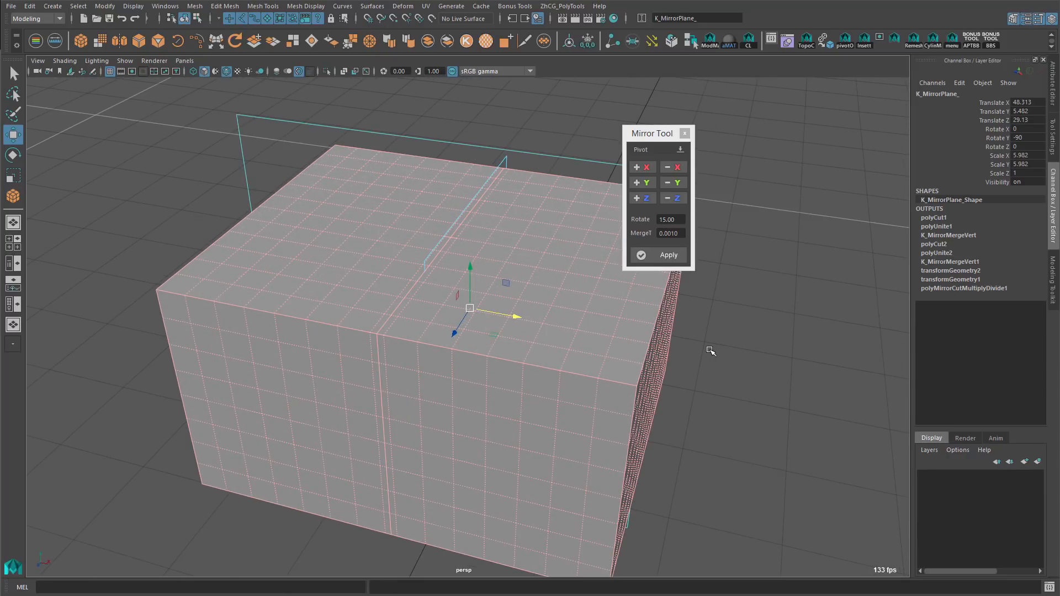
pyautogui.click(668, 255)
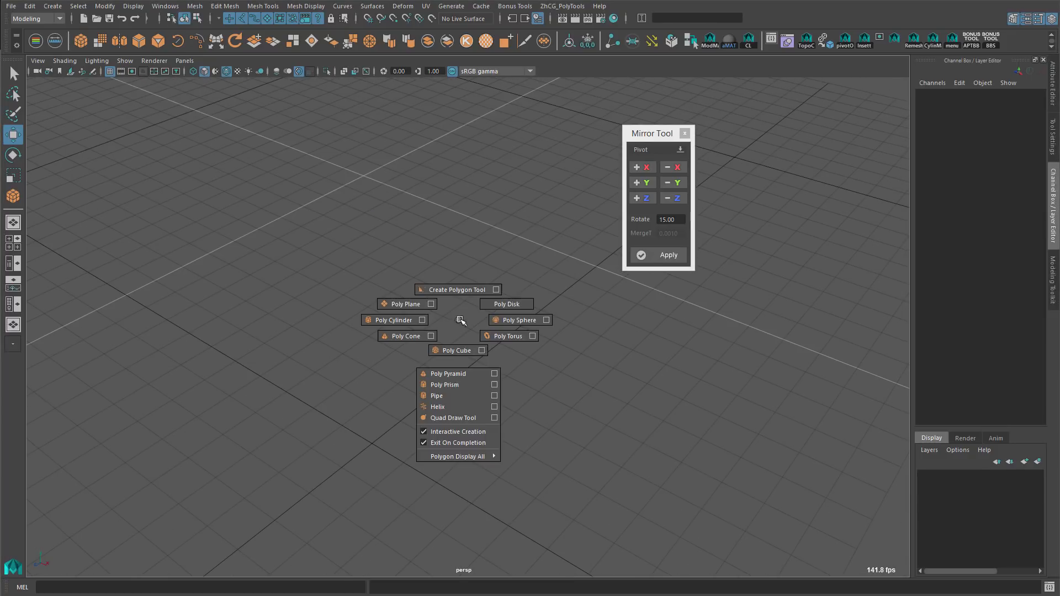
# Create a new cube, tilt it, and mirror it along positive X in Pivot mode into one mesh
pyautogui.click(456, 350)
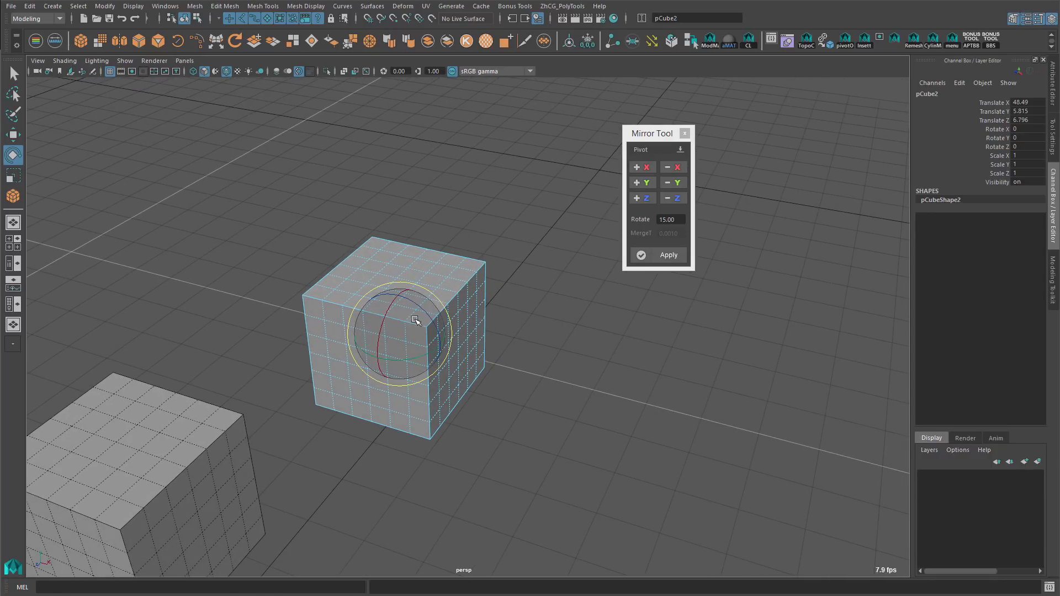
pyautogui.moveTo(415, 321); pyautogui.dragTo(509, 270)
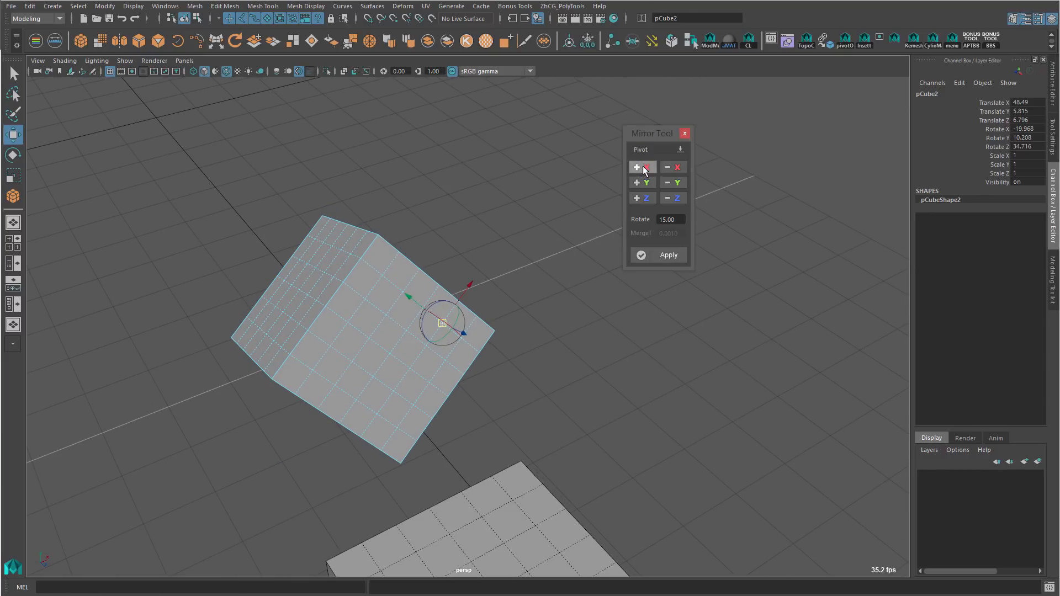
pyautogui.click(641, 166)
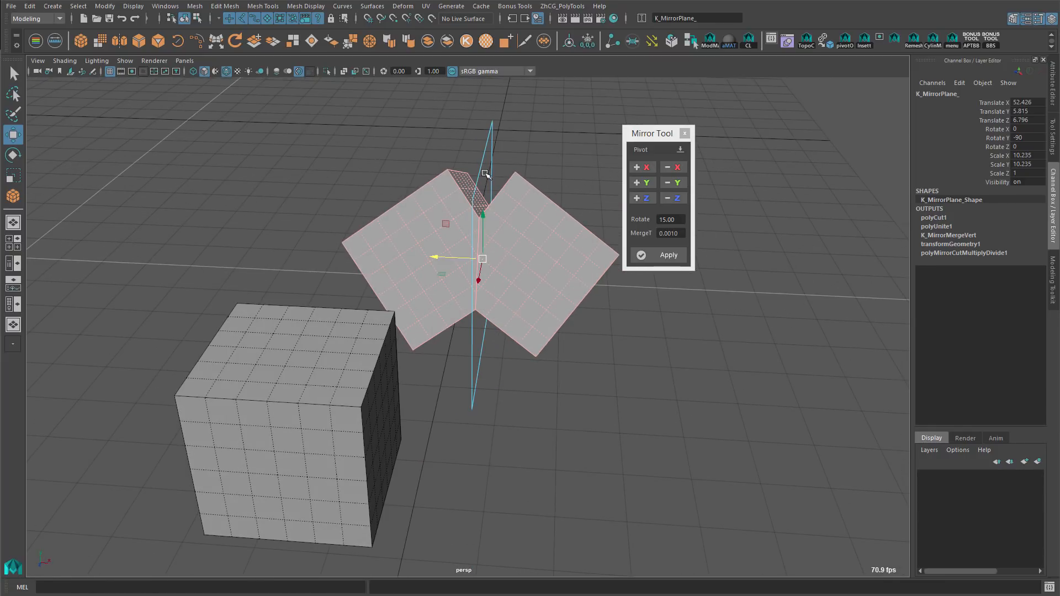
pyautogui.click(668, 255)
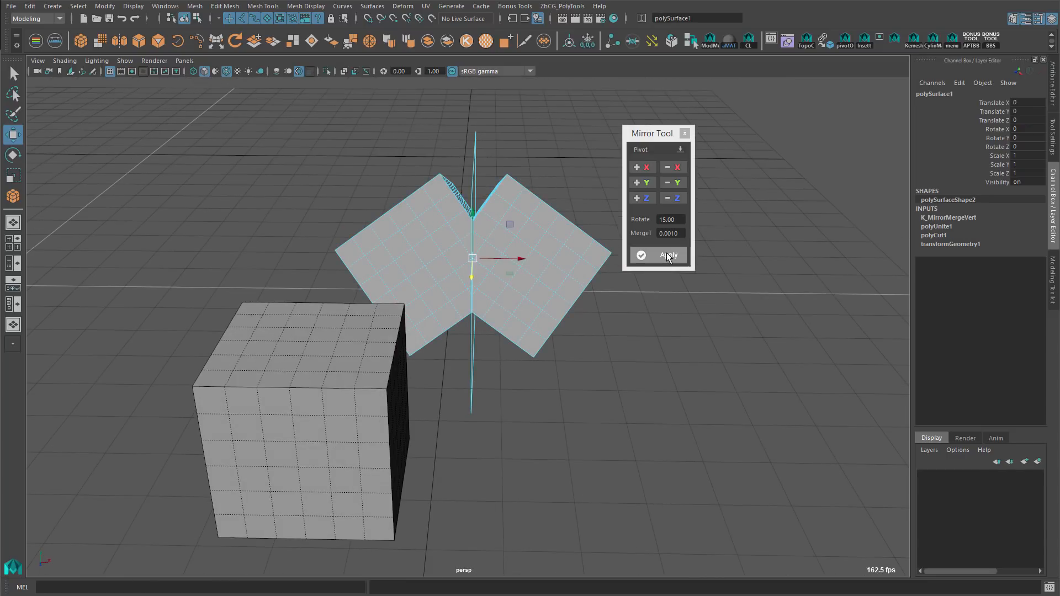
pyautogui.click(668, 255)
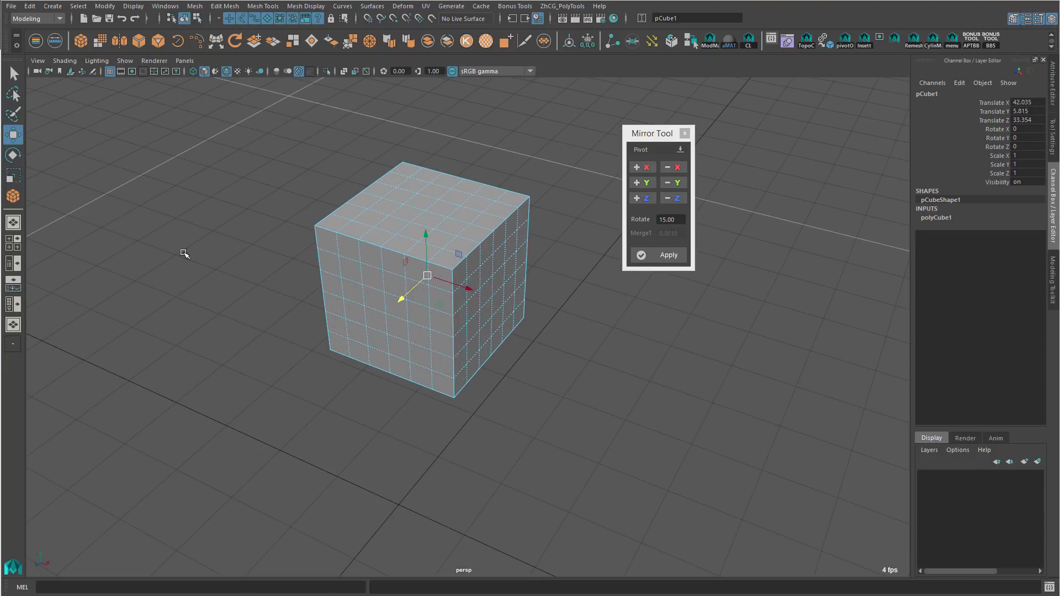
pyautogui.moveTo(203, 372)
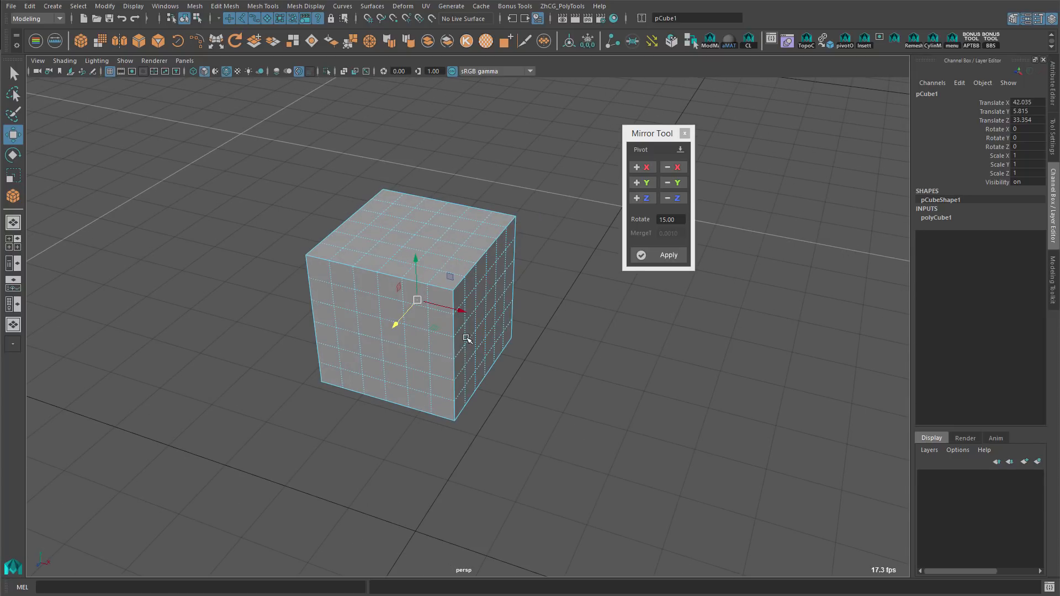
pyautogui.moveTo(471, 294)
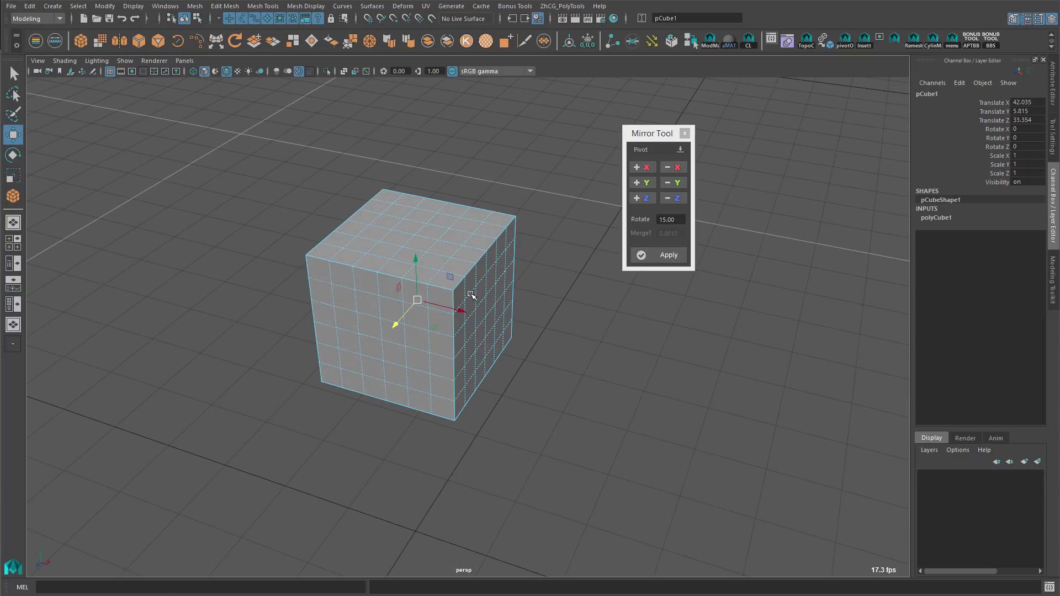
pyautogui.moveTo(551, 176)
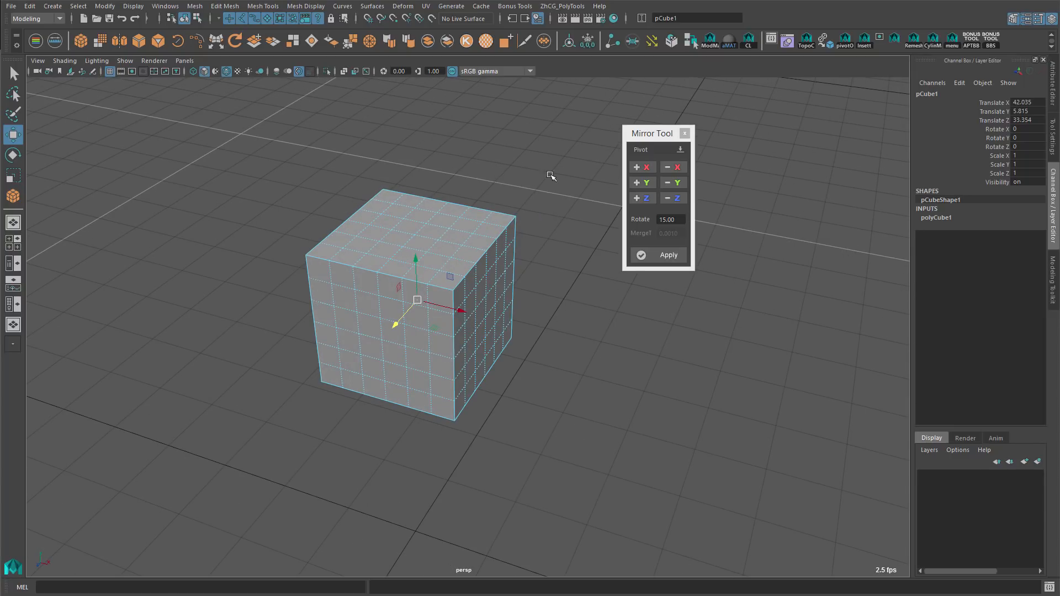
# Switch to Normals mode, tilt and move the cube, then start a +X mirror across its face
pyautogui.click(659, 149)
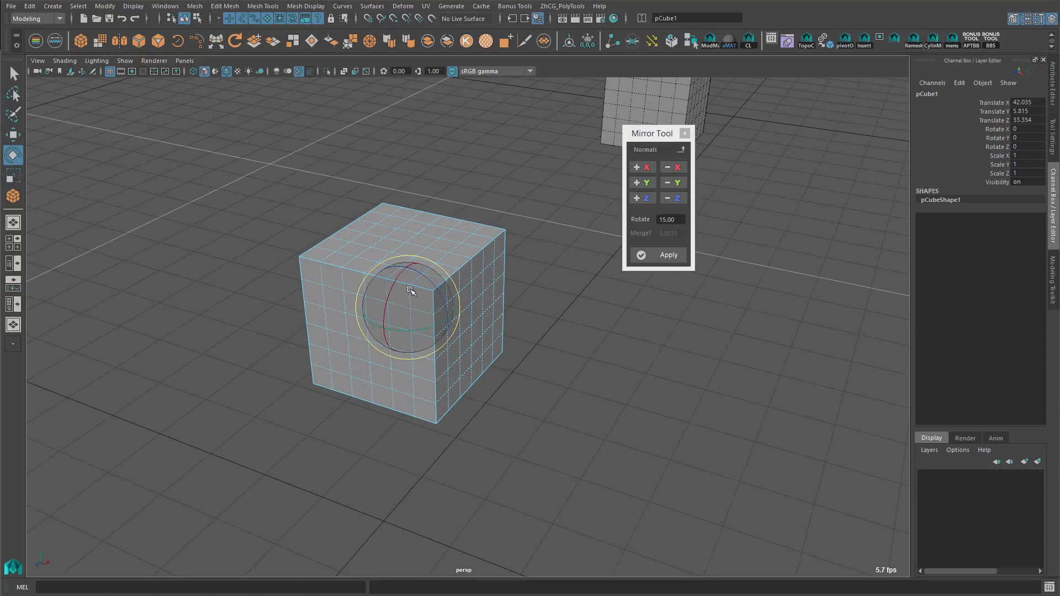
pyautogui.moveTo(409, 290); pyautogui.dragTo(519, 273)
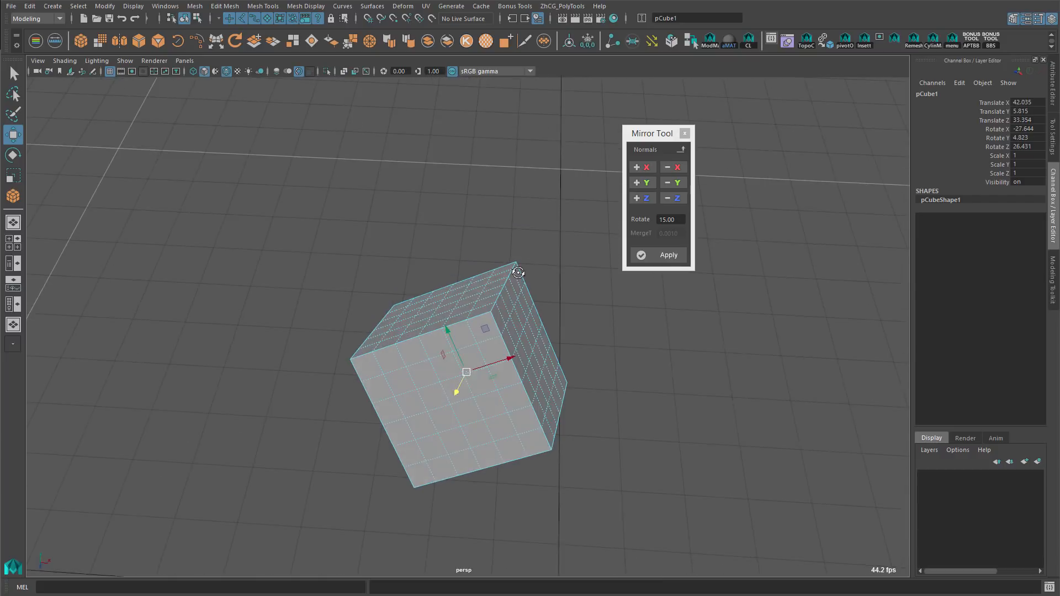
pyautogui.moveTo(519, 271); pyautogui.dragTo(492, 282)
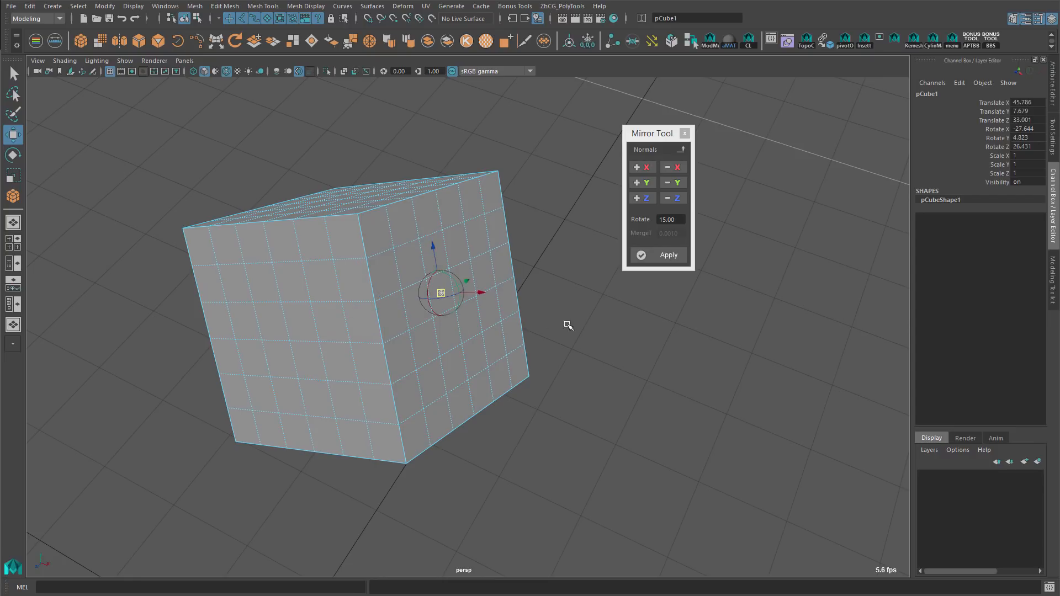
pyautogui.moveTo(567, 324); pyautogui.dragTo(495, 284)
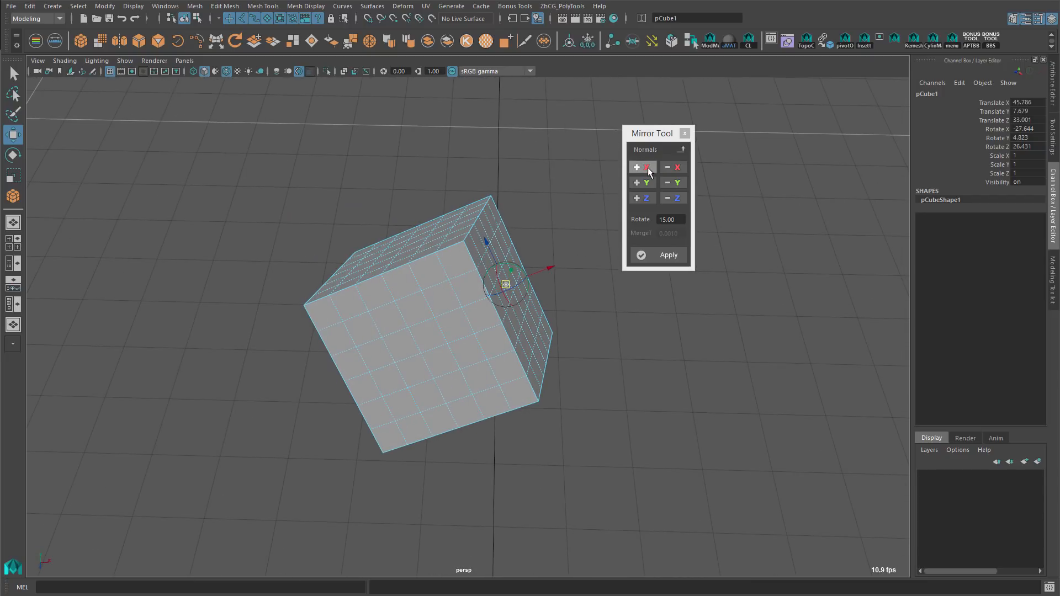
pyautogui.click(641, 167)
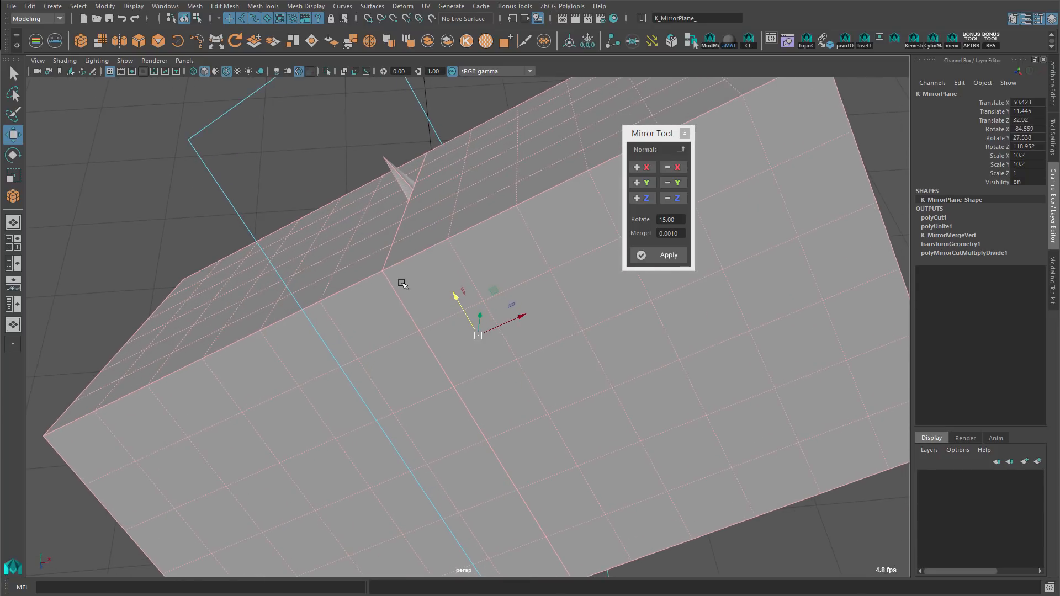
pyautogui.moveTo(391, 287)
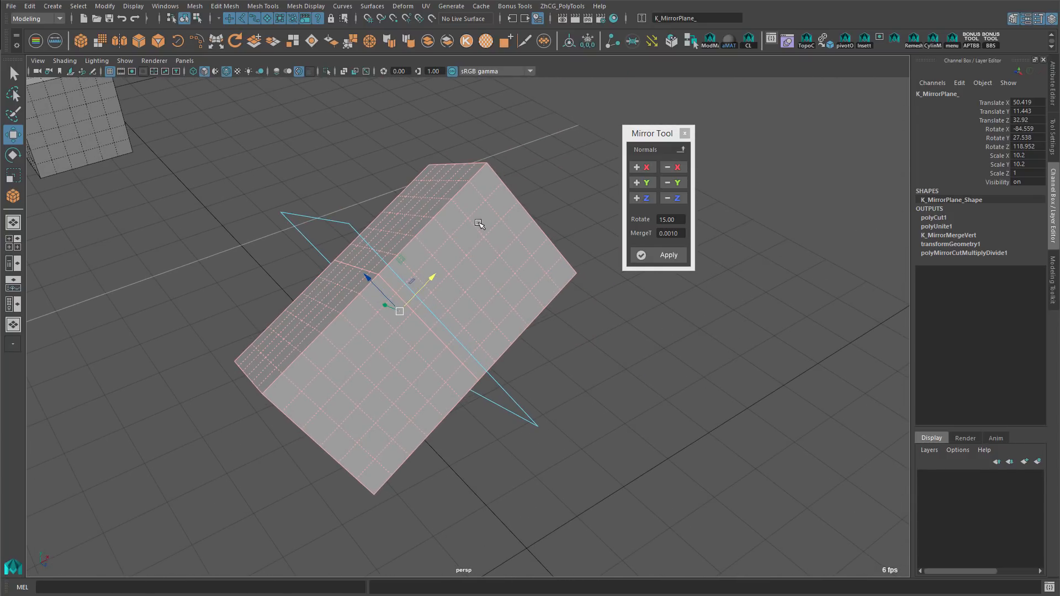
# Commit the first Normals-mode mirror and mirror the block again along positive X
pyautogui.click(666, 255)
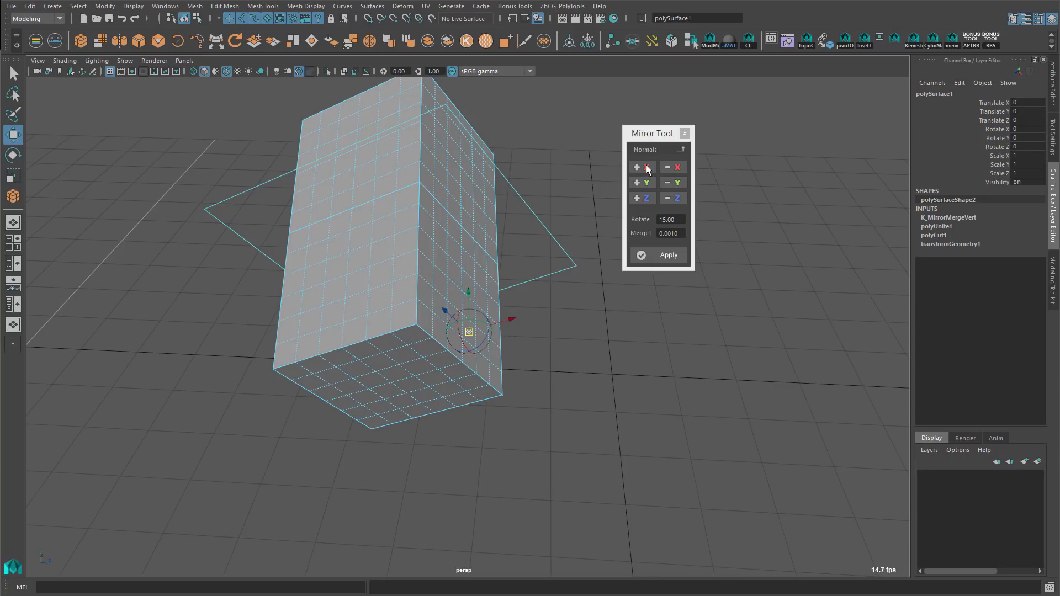
pyautogui.click(636, 167)
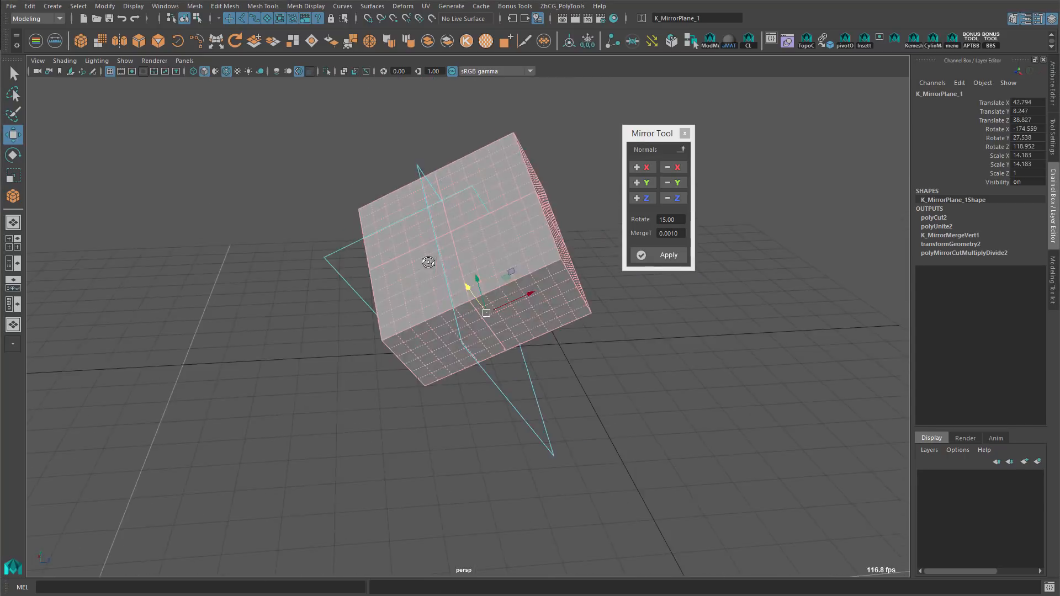
pyautogui.click(669, 255)
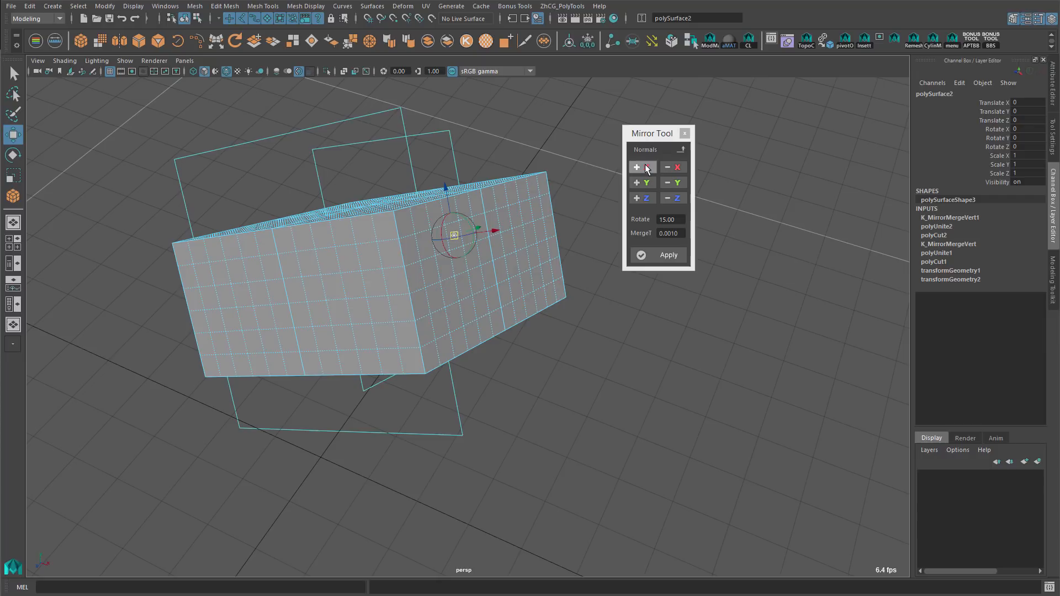
# Mirror a third time along +X with the plane slid slightly along the block, and commit
pyautogui.click(636, 167)
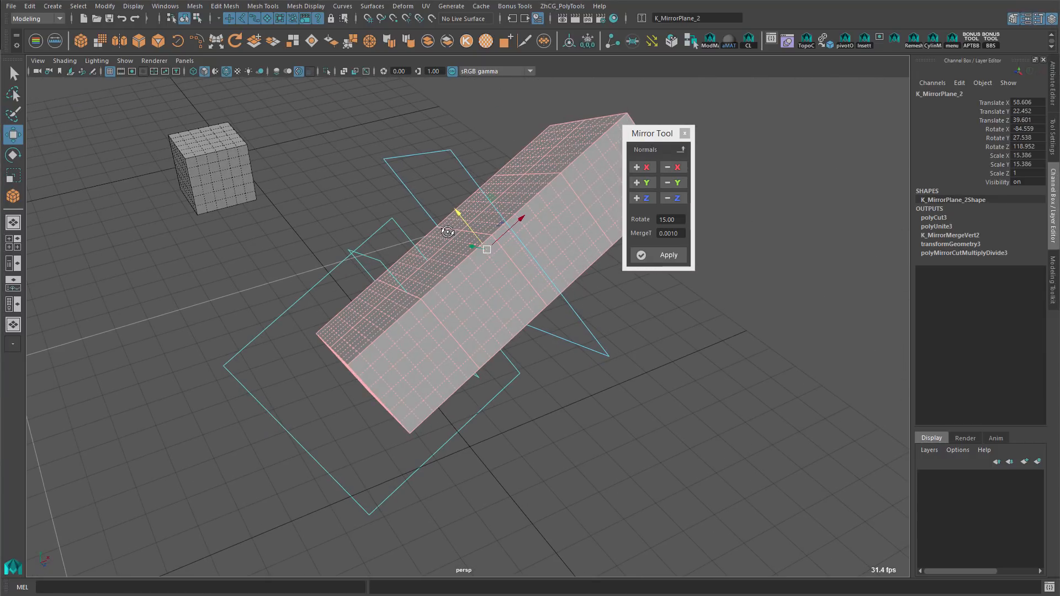
pyautogui.click(667, 255)
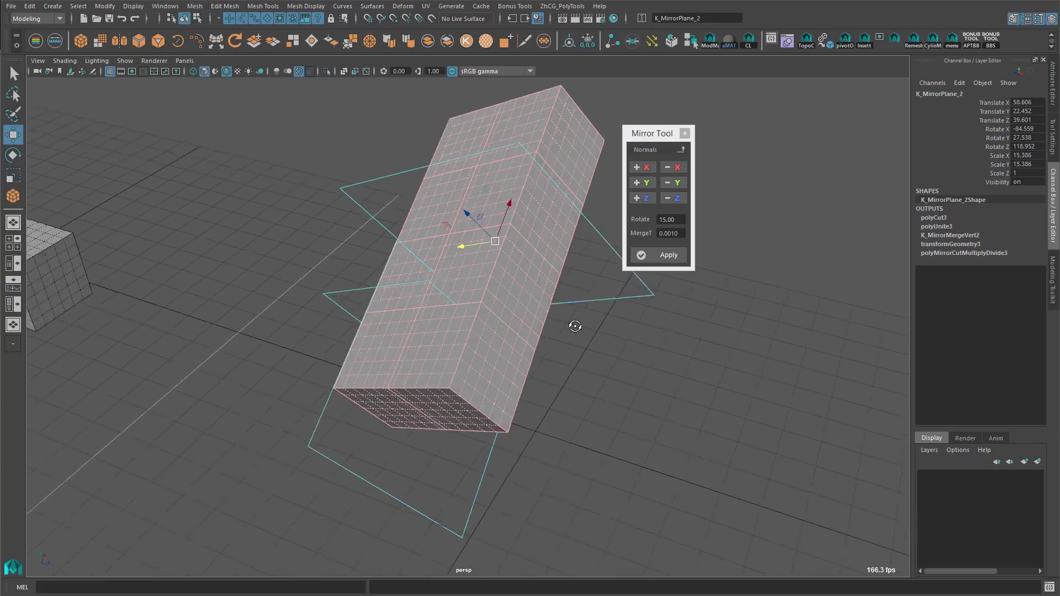
pyautogui.moveTo(574, 327); pyautogui.dragTo(574, 333)
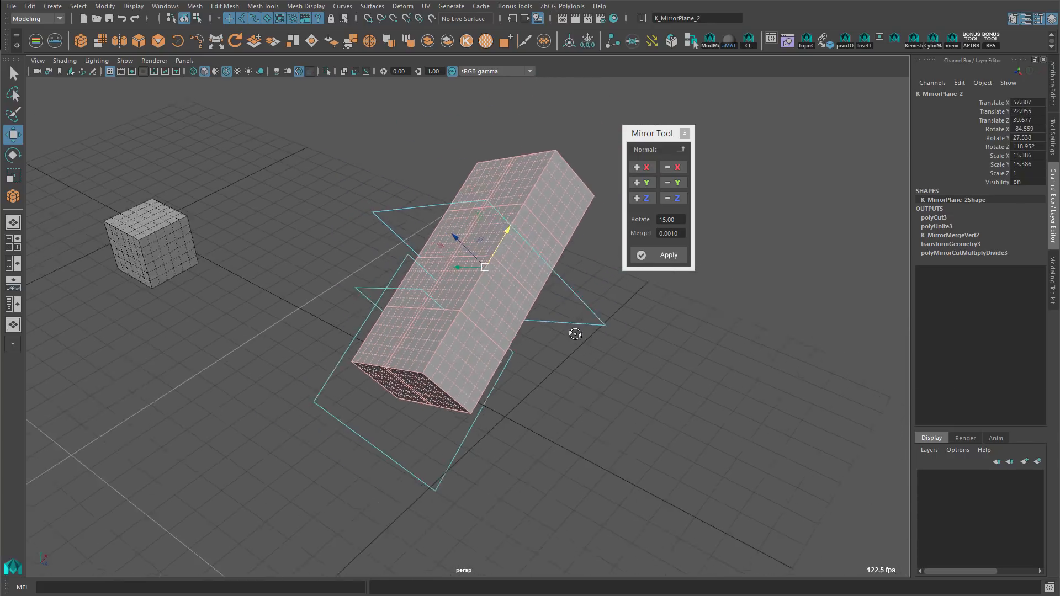
pyautogui.click(668, 255)
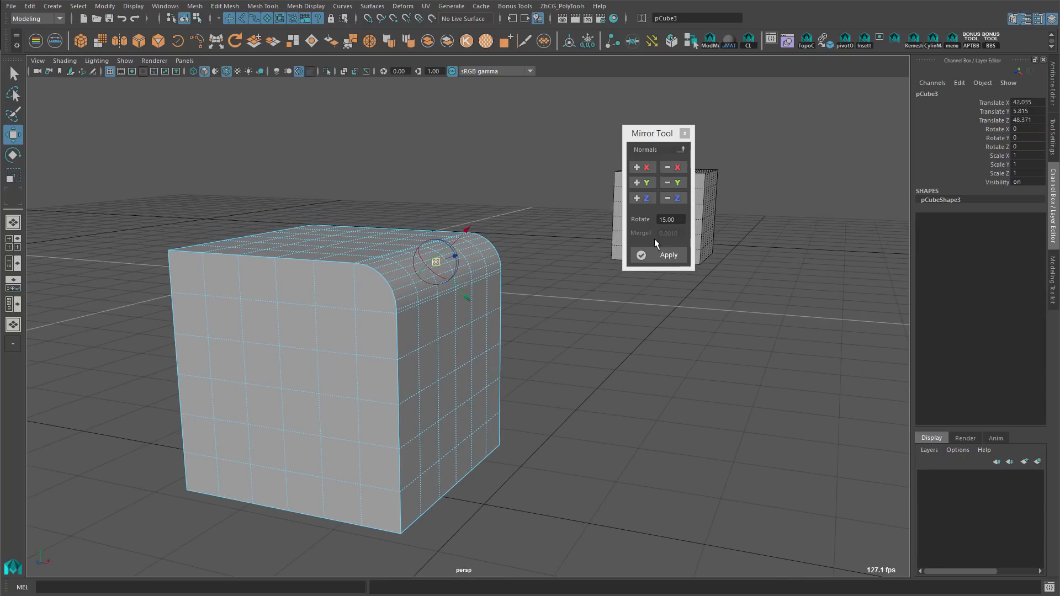
# Mirror the new cube across a diagonal plane at its corner, then mirror the stepped shape again
pyautogui.click(668, 255)
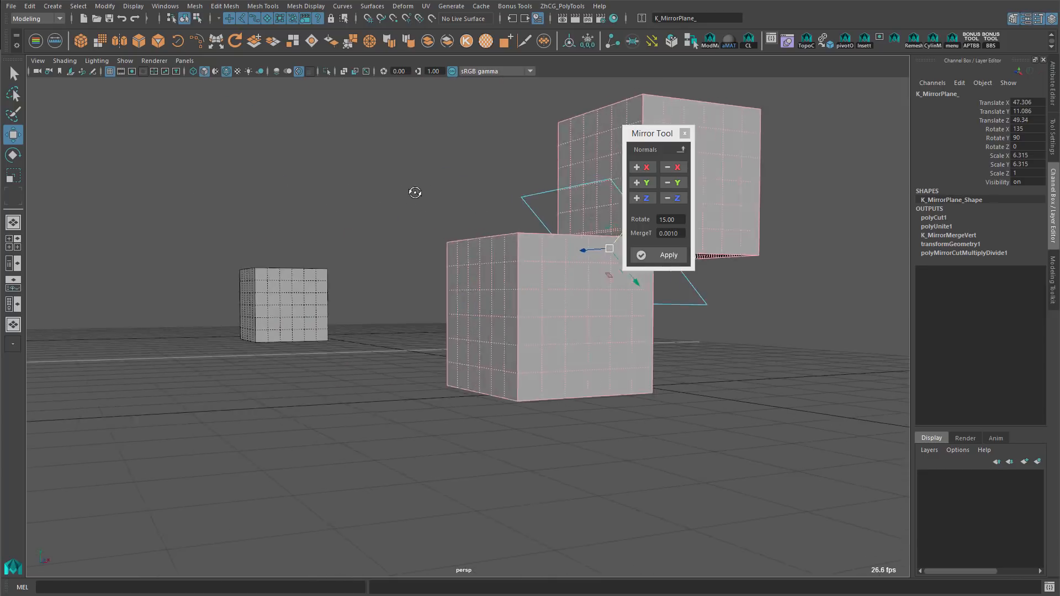
pyautogui.moveTo(415, 192); pyautogui.dragTo(278, 201)
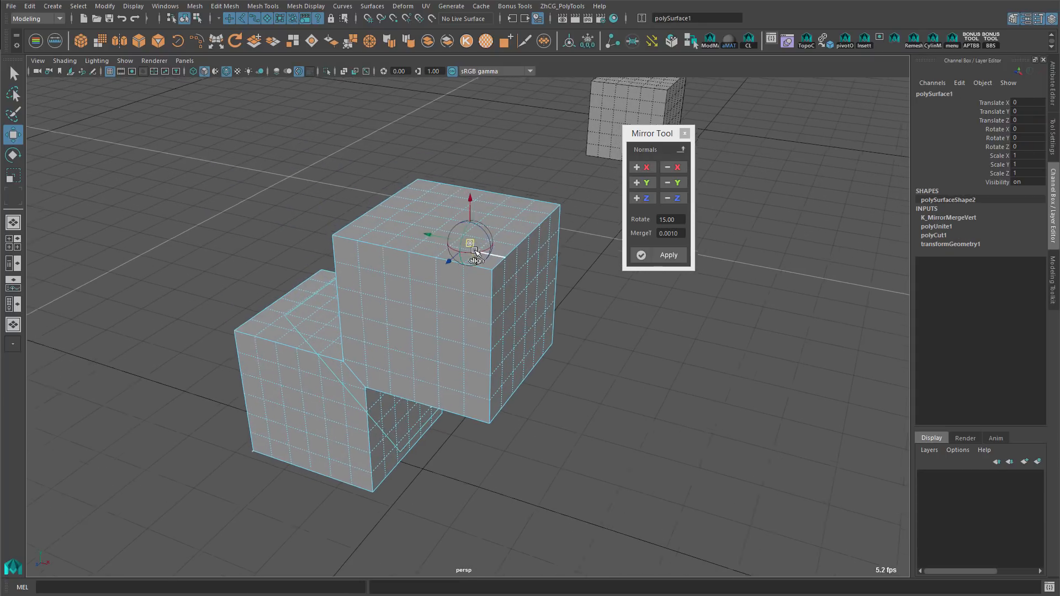
pyautogui.click(667, 255)
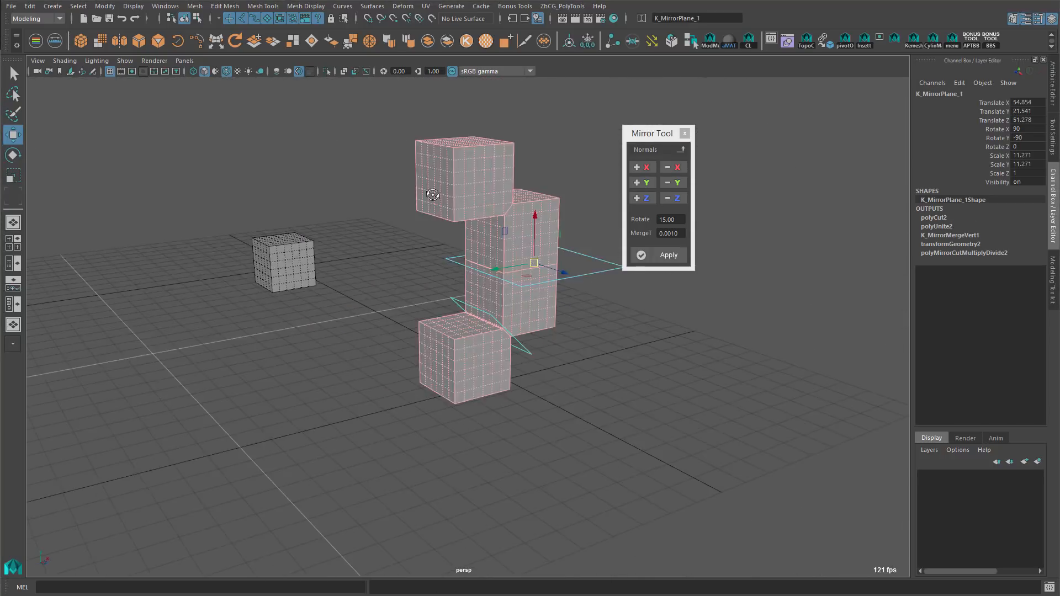
pyautogui.click(667, 255)
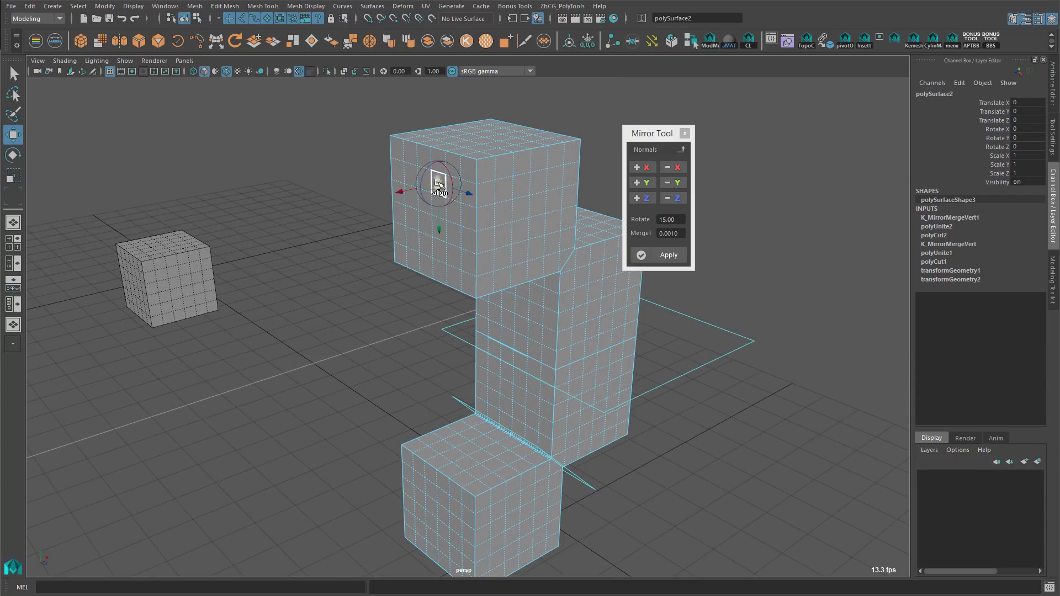
# Mirror a third time to close the ring of blocks, then return to a single tilted cube
pyautogui.click(656, 255)
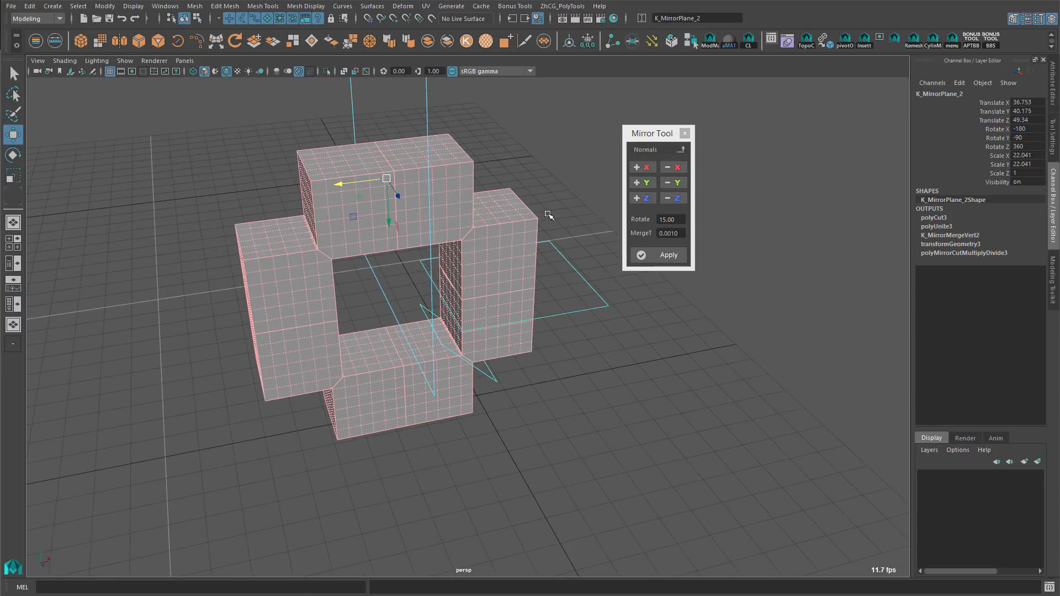
pyautogui.click(668, 255)
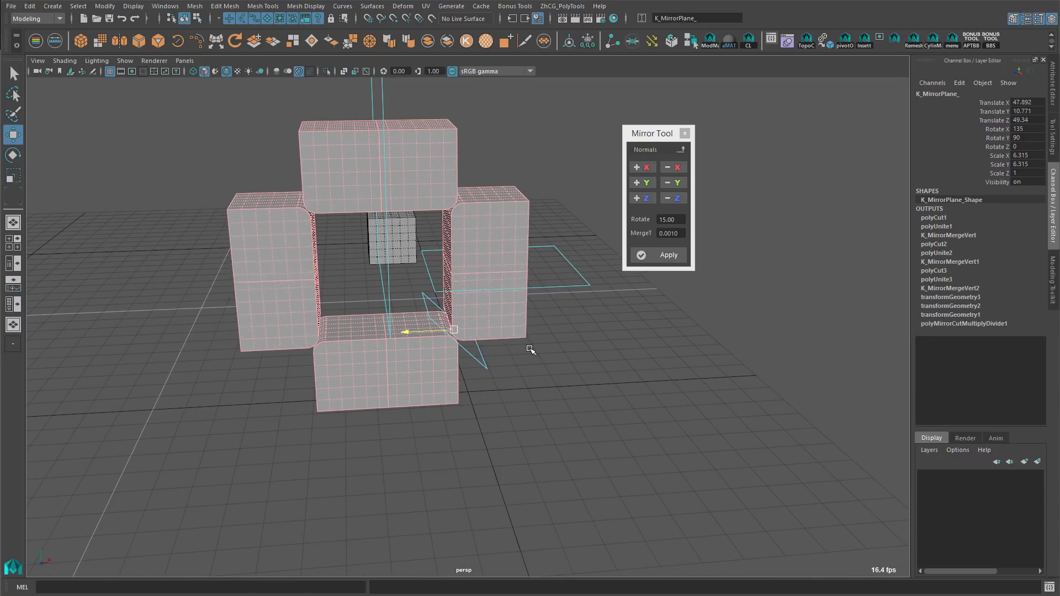
pyautogui.click(668, 255)
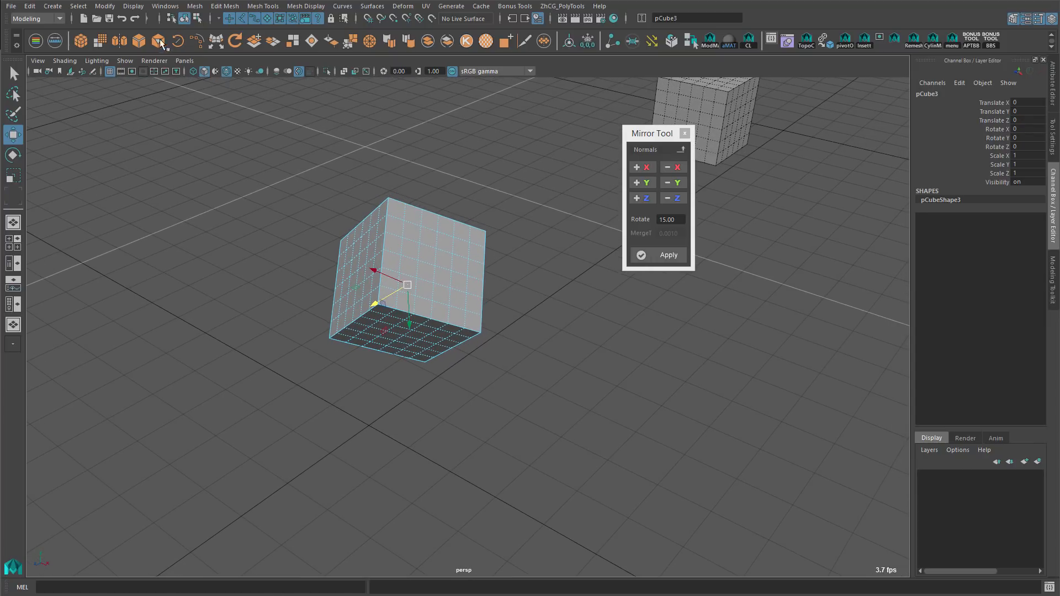
# Commit the first normal-direction mirror of the tilted cube into a merged block
pyautogui.click(104, 7)
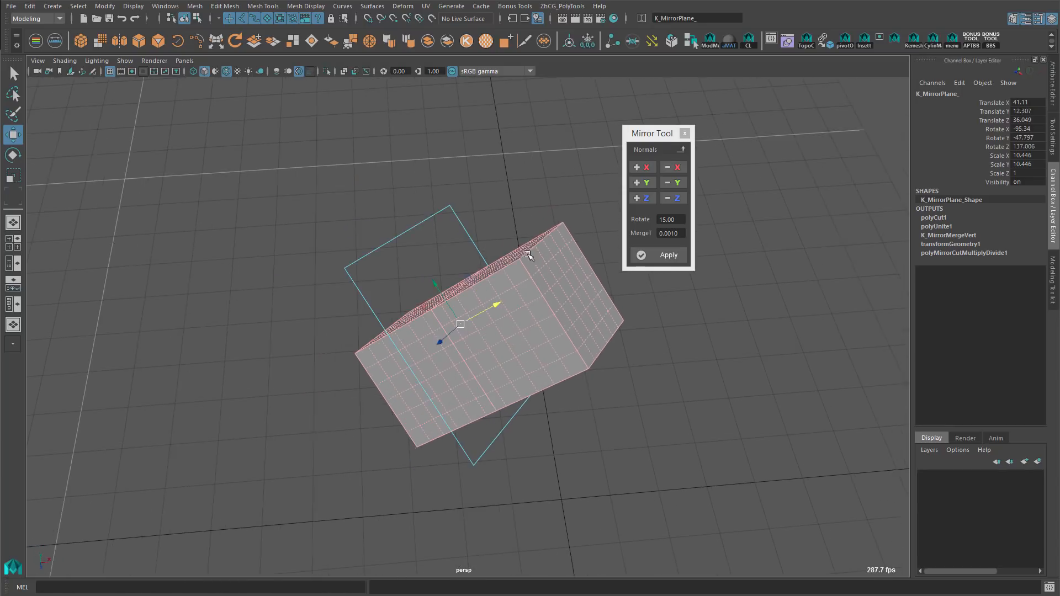
pyautogui.click(657, 255)
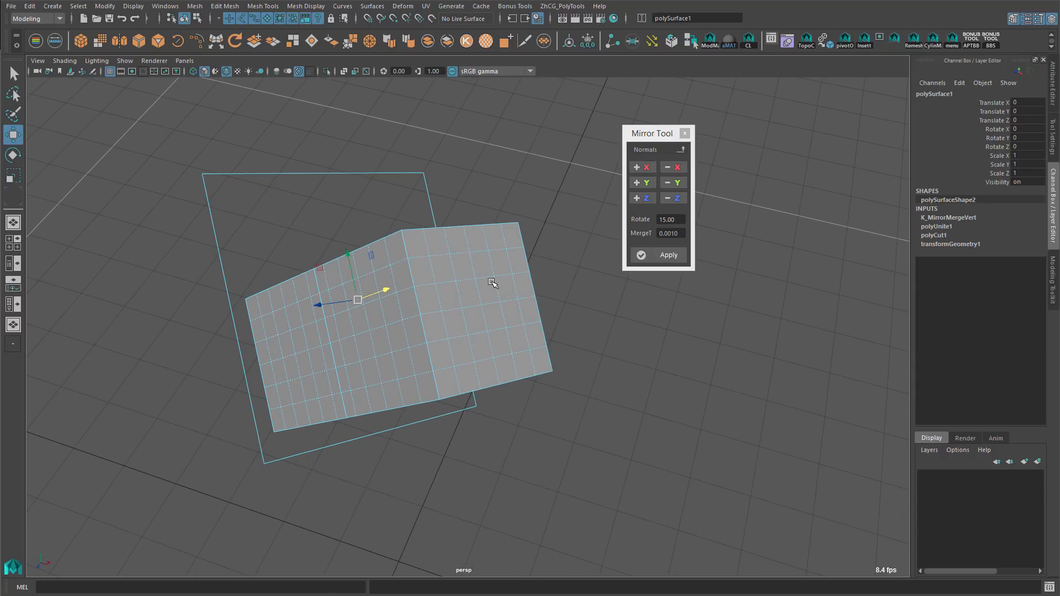
pyautogui.moveTo(493, 284); pyautogui.dragTo(538, 306)
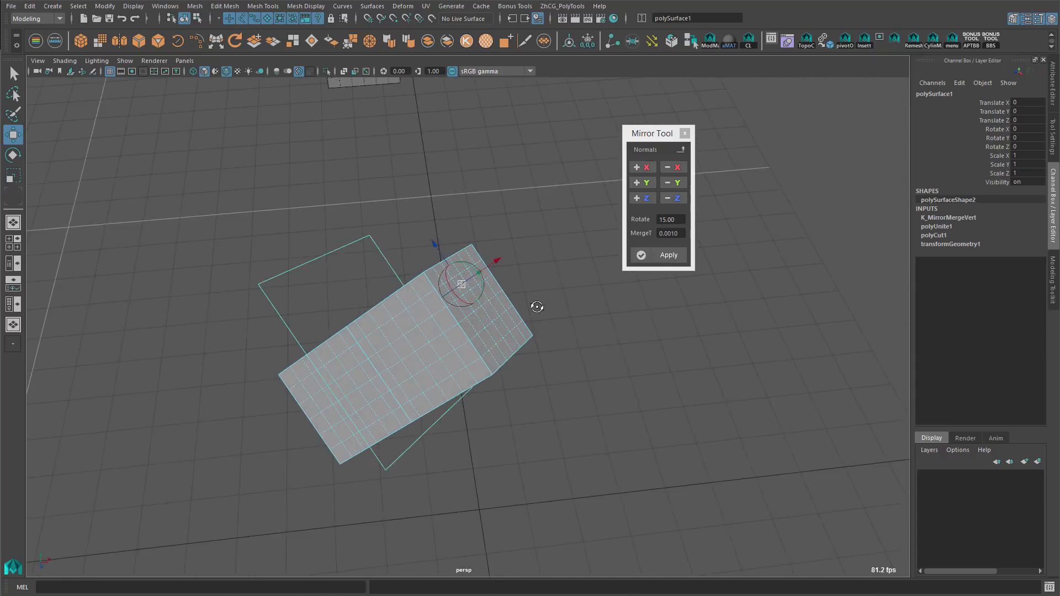
# Mirror the block a second time along its normal, commit, and start a third mirror
pyautogui.click(668, 255)
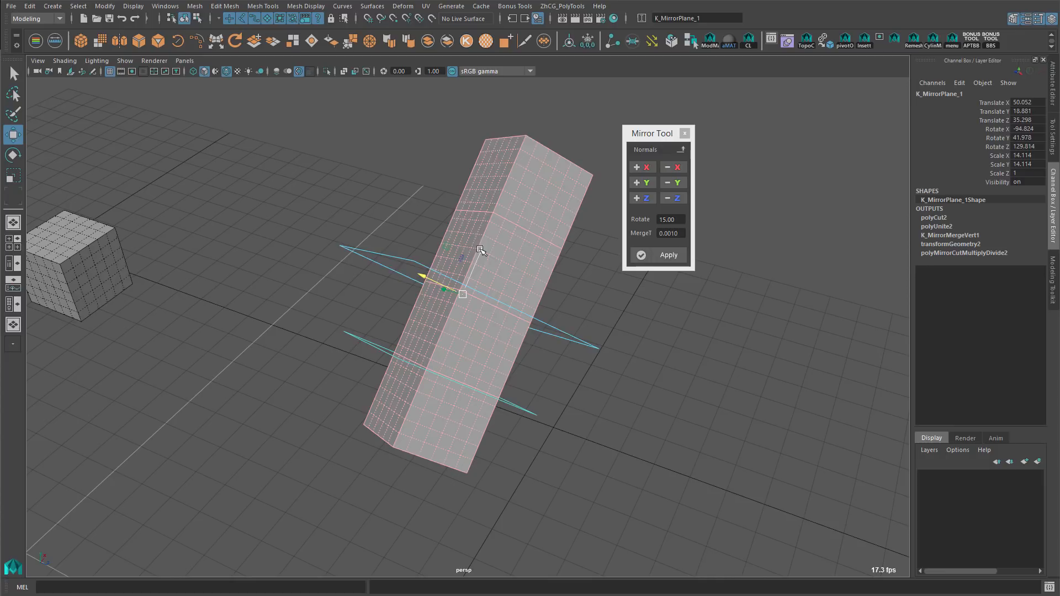
pyautogui.click(667, 255)
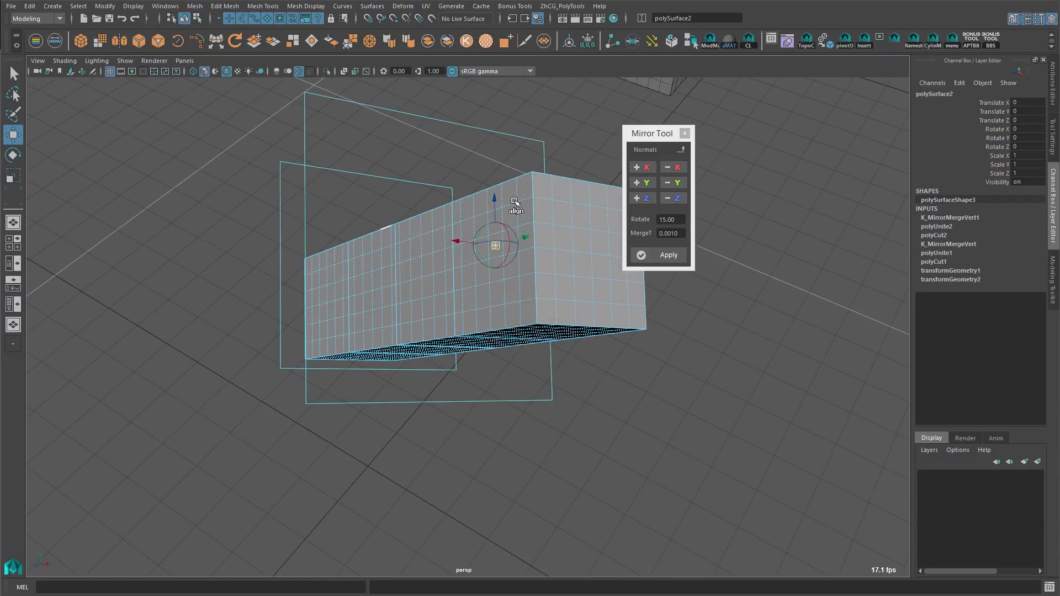
pyautogui.click(668, 256)
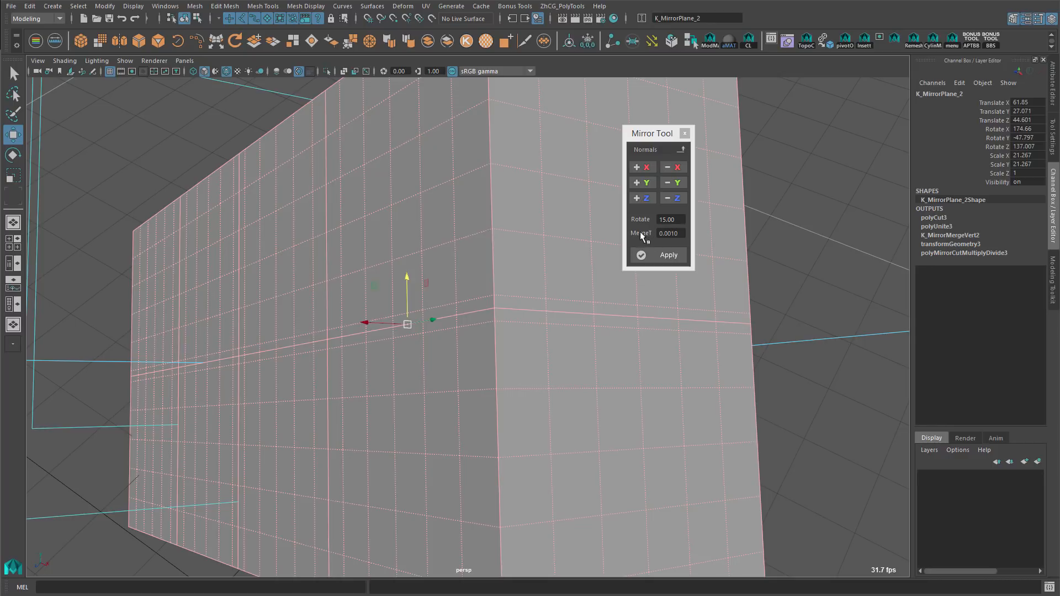
pyautogui.moveTo(452, 366)
pyautogui.write('0.0310')
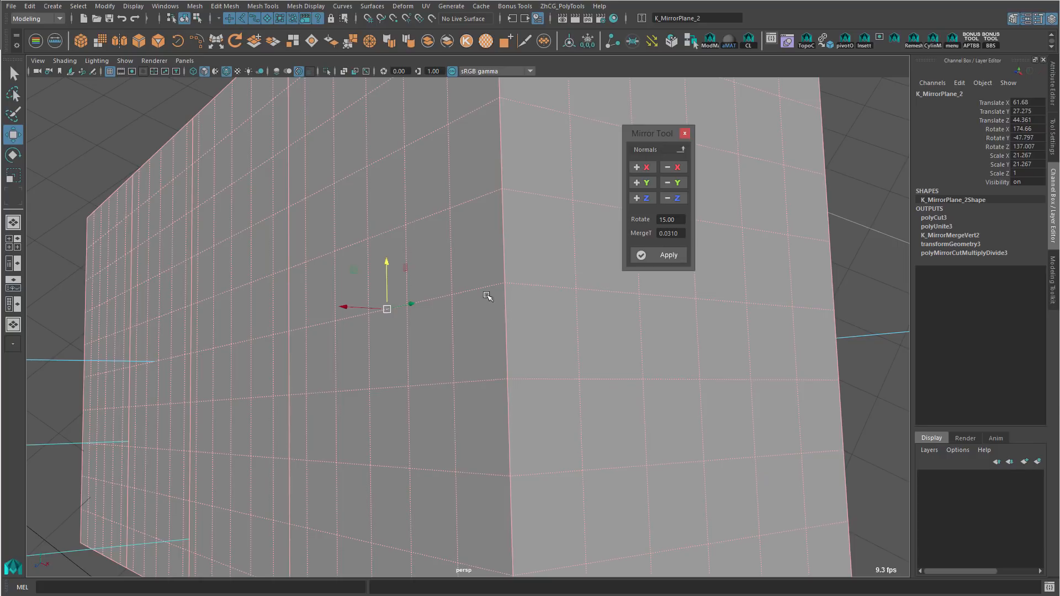
# Commit the third and fourth mirrors of the block into a single merged mesh
pyautogui.click(668, 255)
pyautogui.write('0.0010')
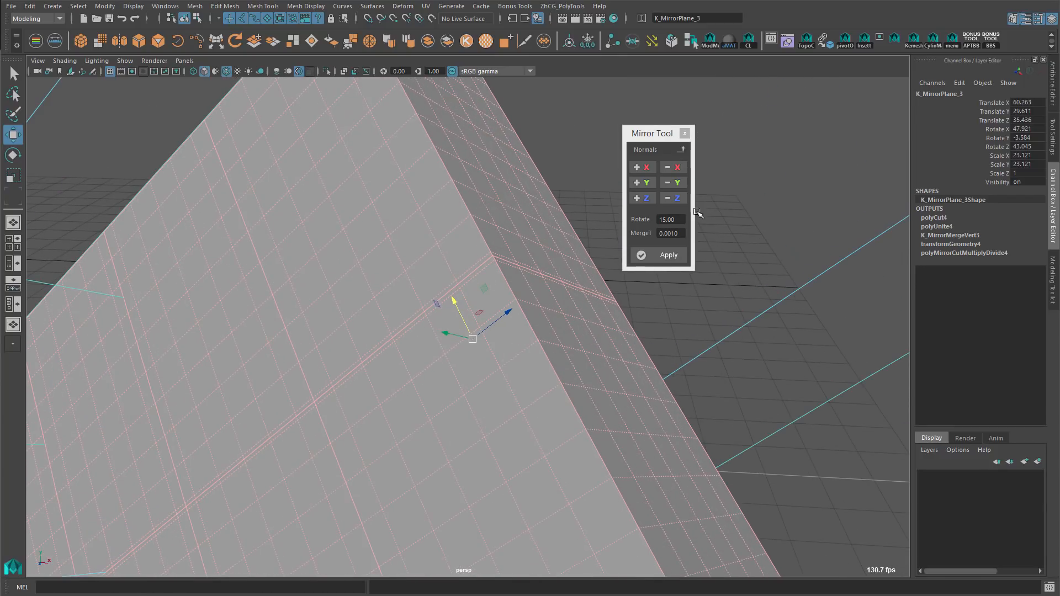
pyautogui.click(669, 233)
pyautogui.write('0.3910')
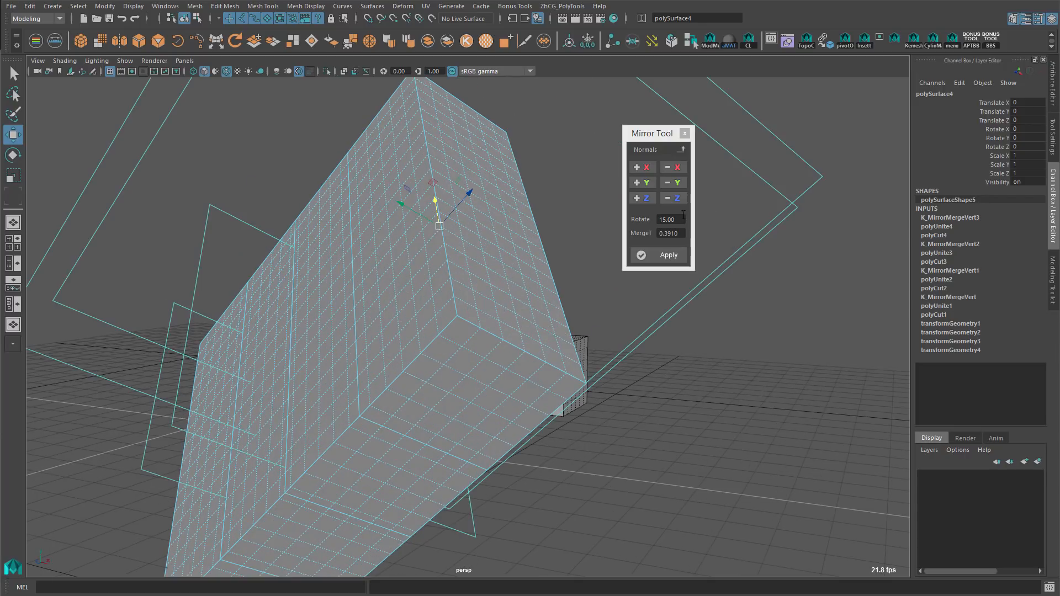
# Pick merge threshold presets from the Merge dropdown, including 0.001, ending at 0.25
pyautogui.click(669, 233)
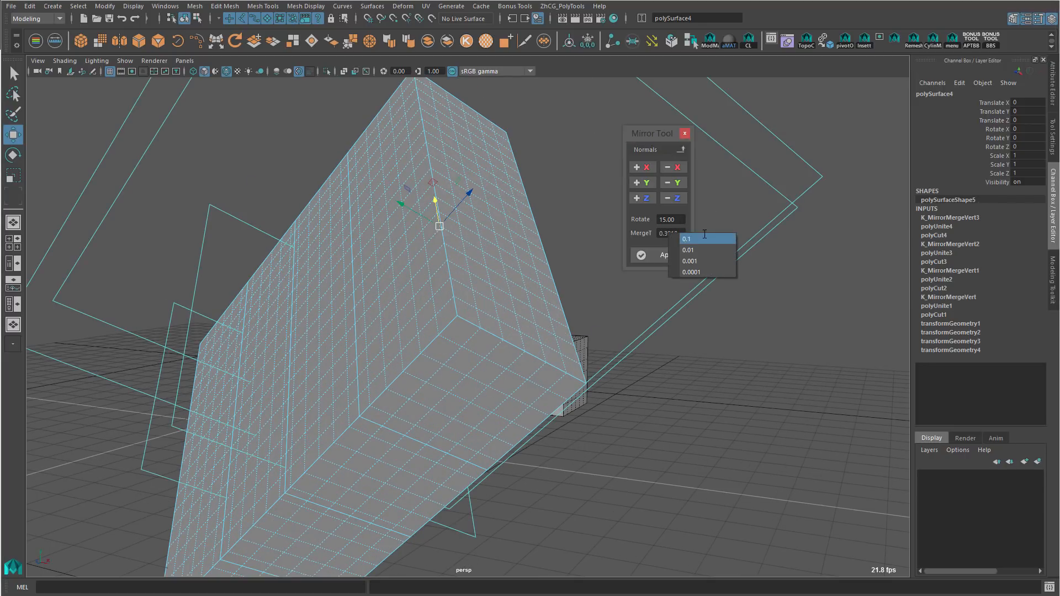
pyautogui.click(685, 239)
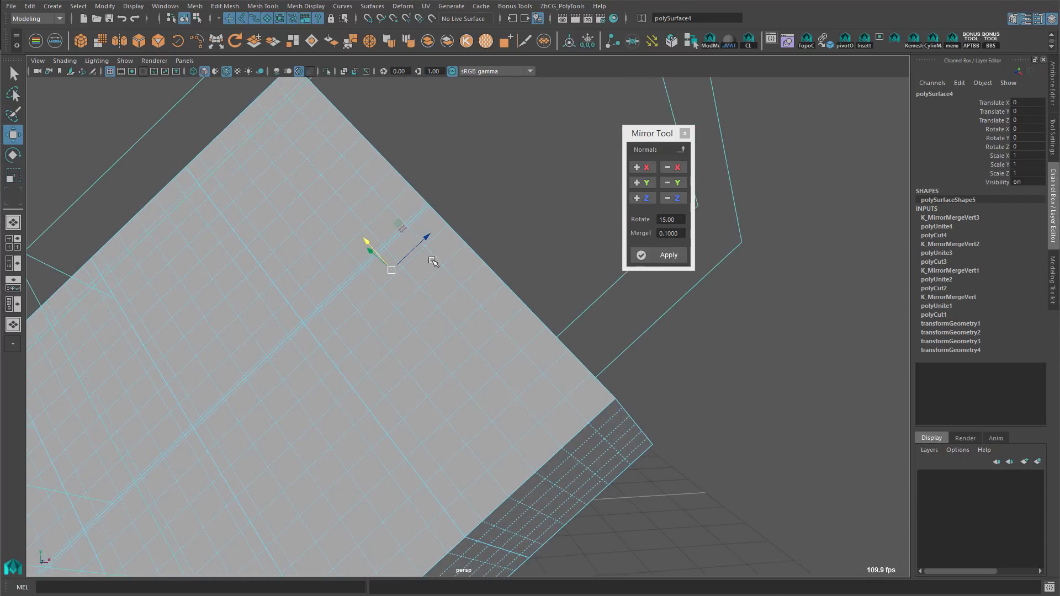
pyautogui.click(669, 233)
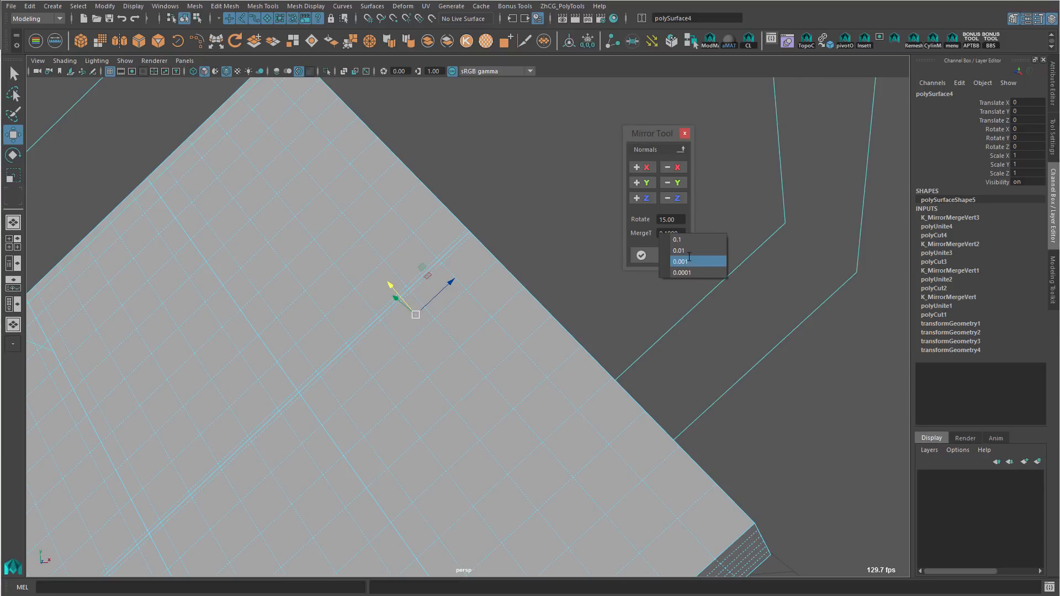
pyautogui.click(682, 272)
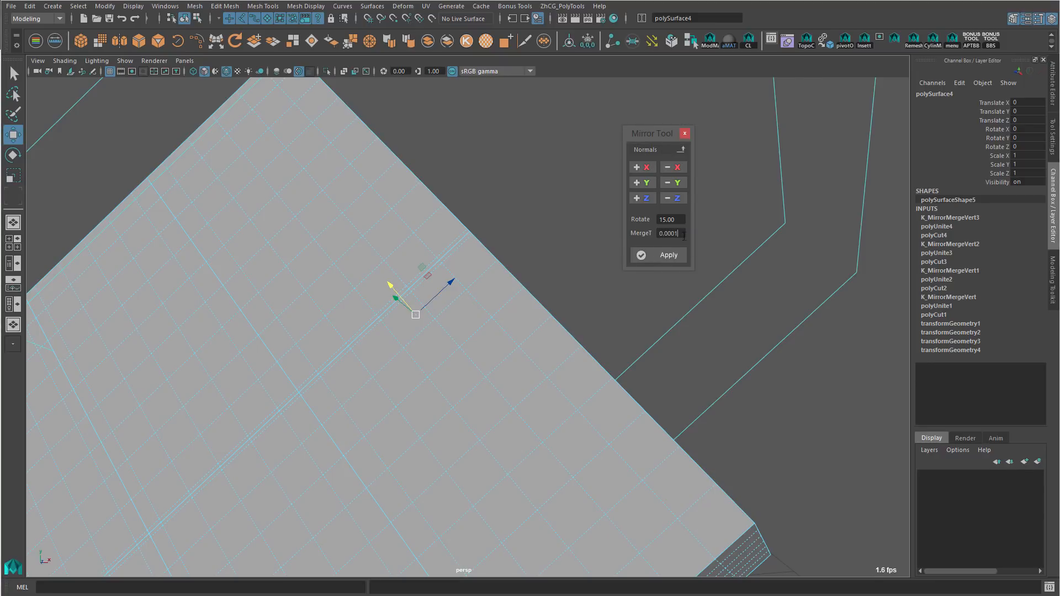
pyautogui.click(669, 233)
pyautogui.write('0.2500')
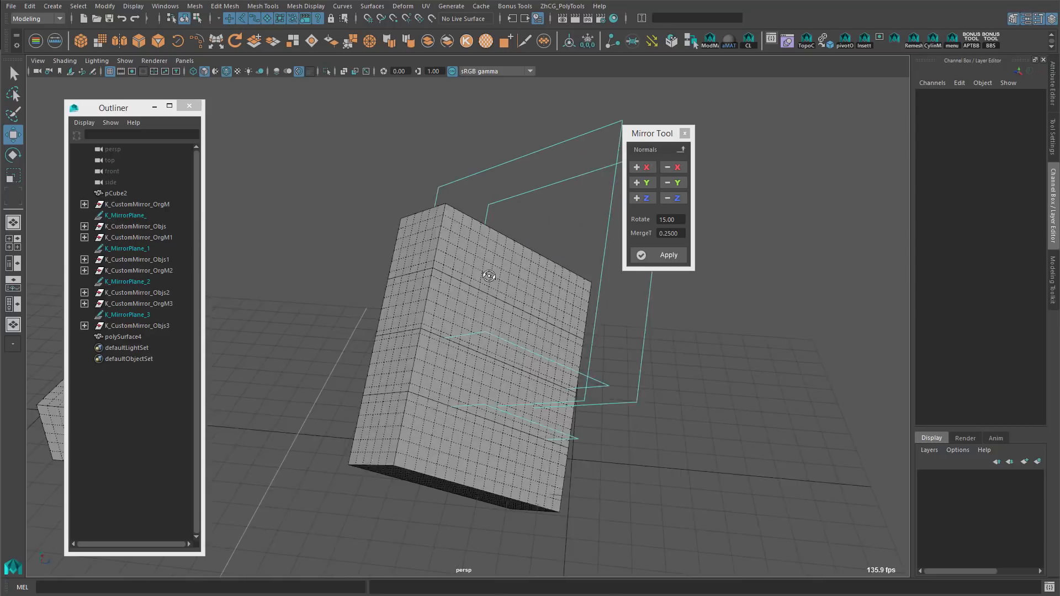
# Clear the mirrored result leaving one cube pCube3, with the Mirror Tool in World mode
pyautogui.click(122, 335)
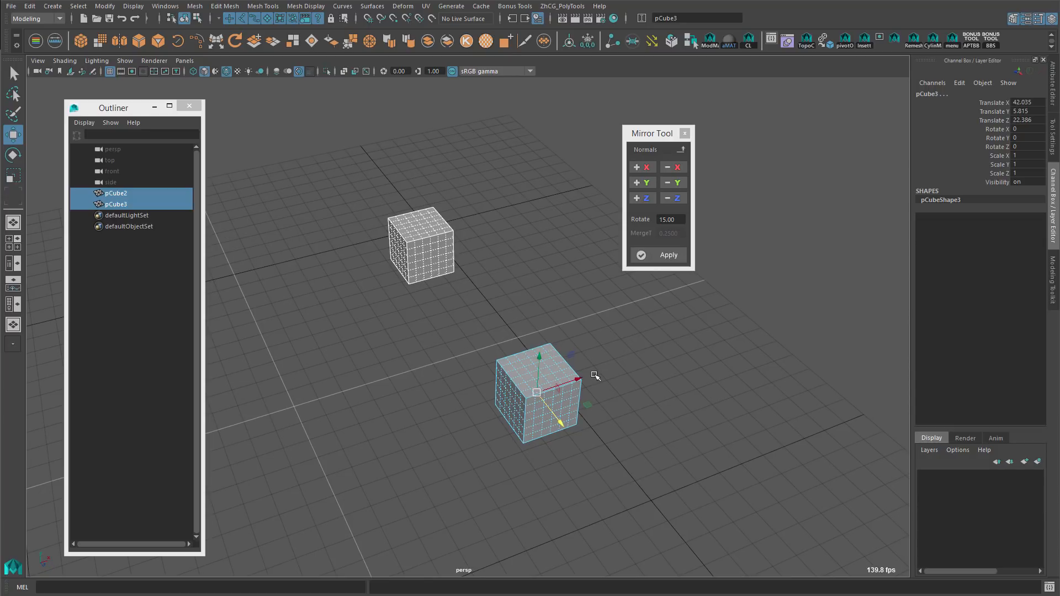
pyautogui.moveTo(643, 167)
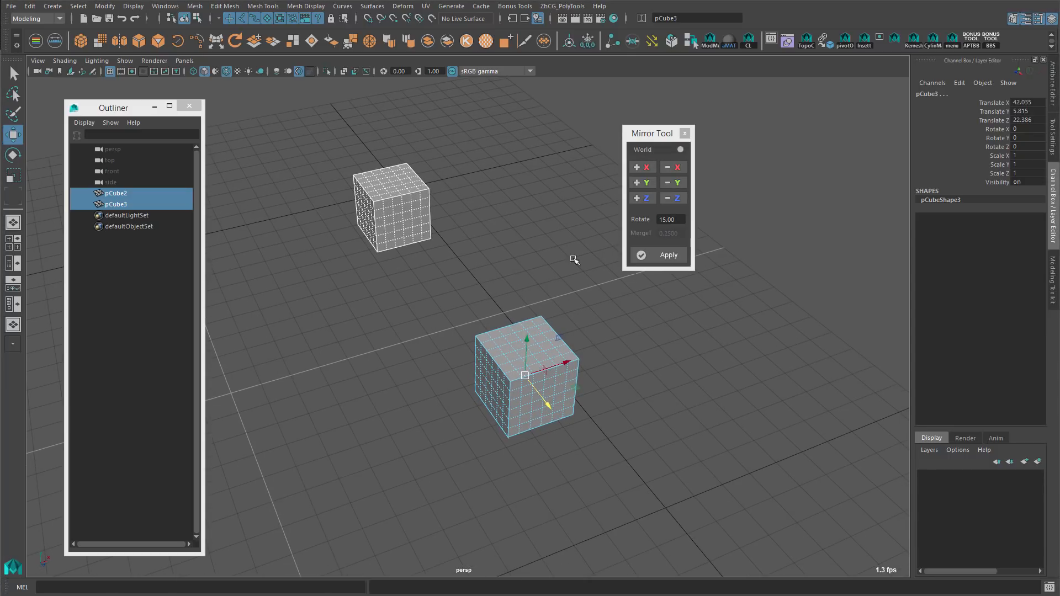
pyautogui.click(636, 167)
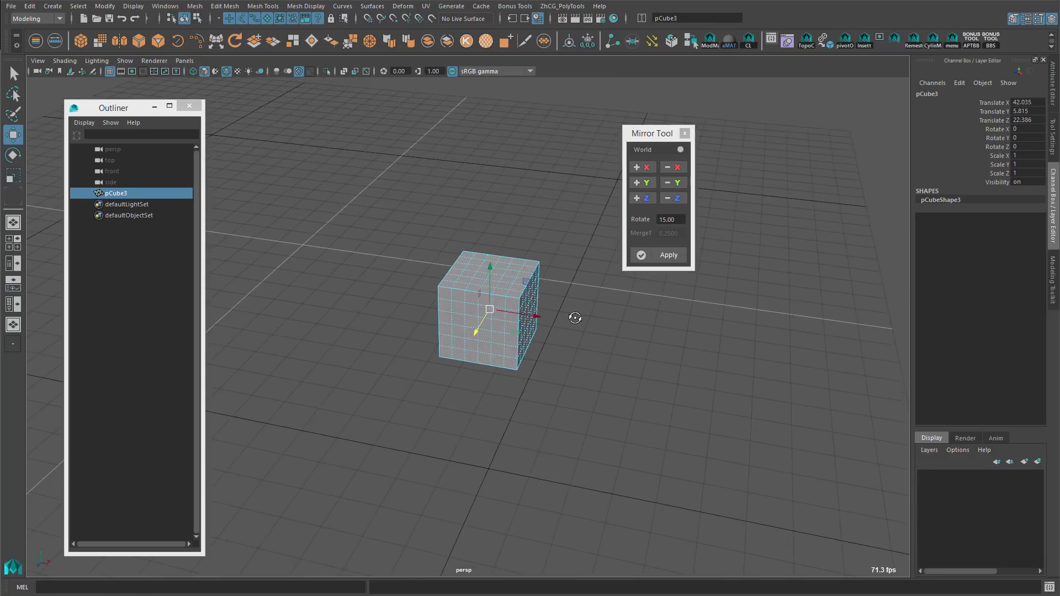
# Mirror the cube across a world axis and set the Rotate step preset to 90 degrees
pyautogui.click(668, 255)
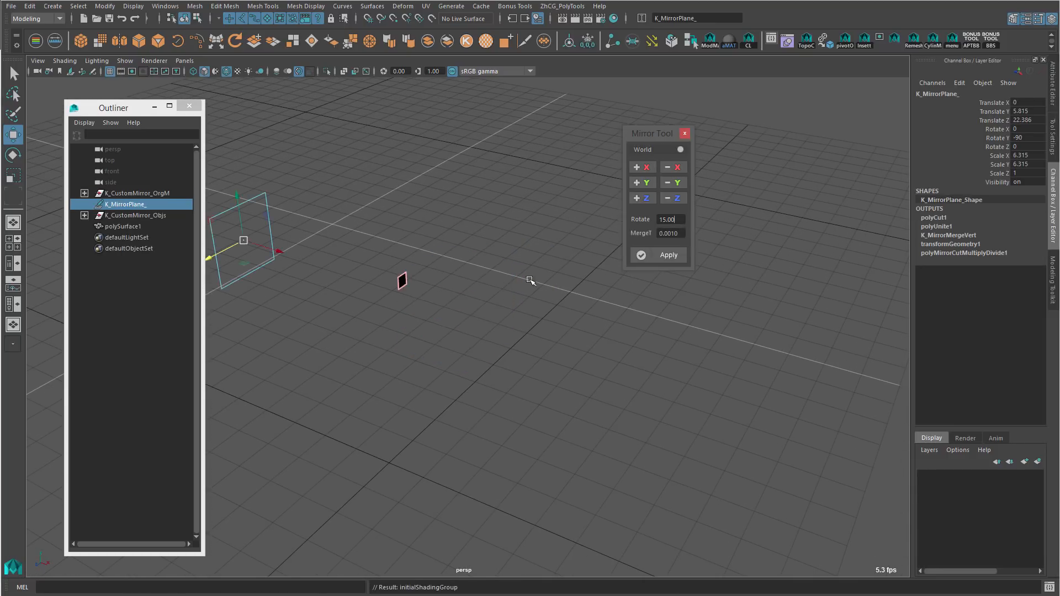
pyautogui.click(669, 255)
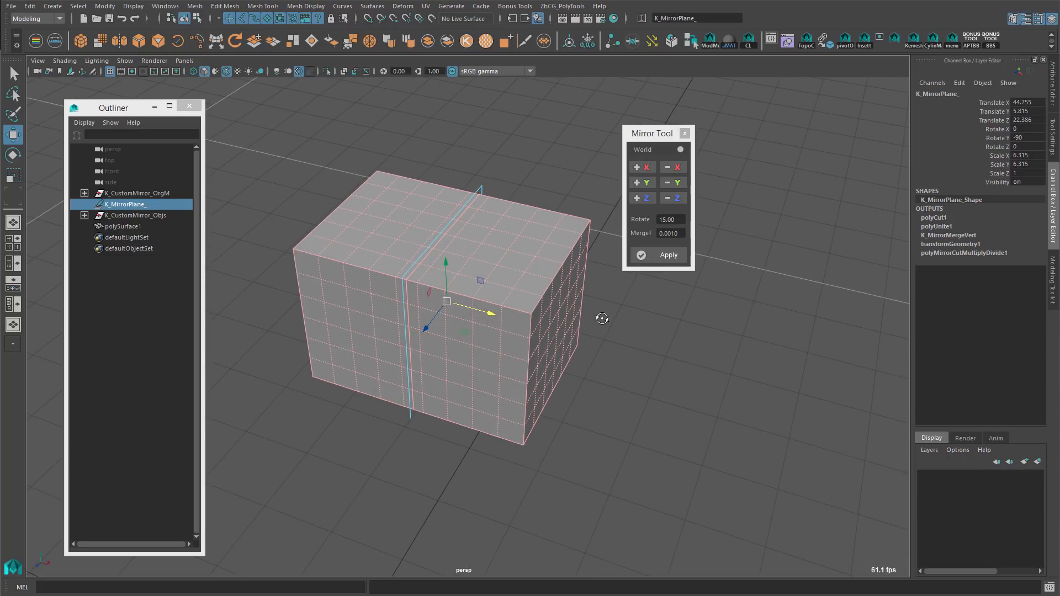
pyautogui.moveTo(477, 189)
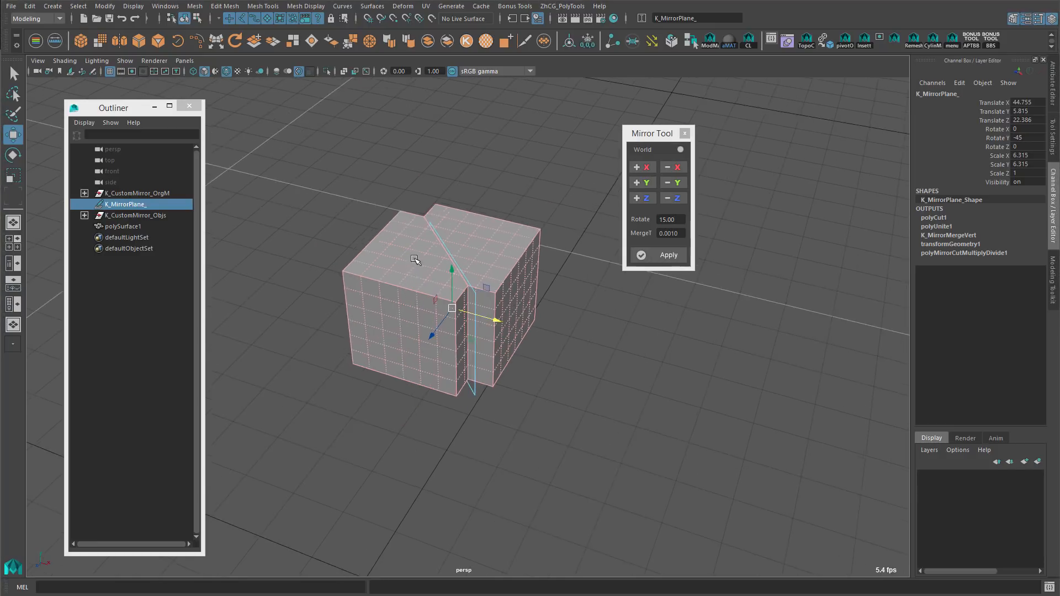
pyautogui.click(682, 218)
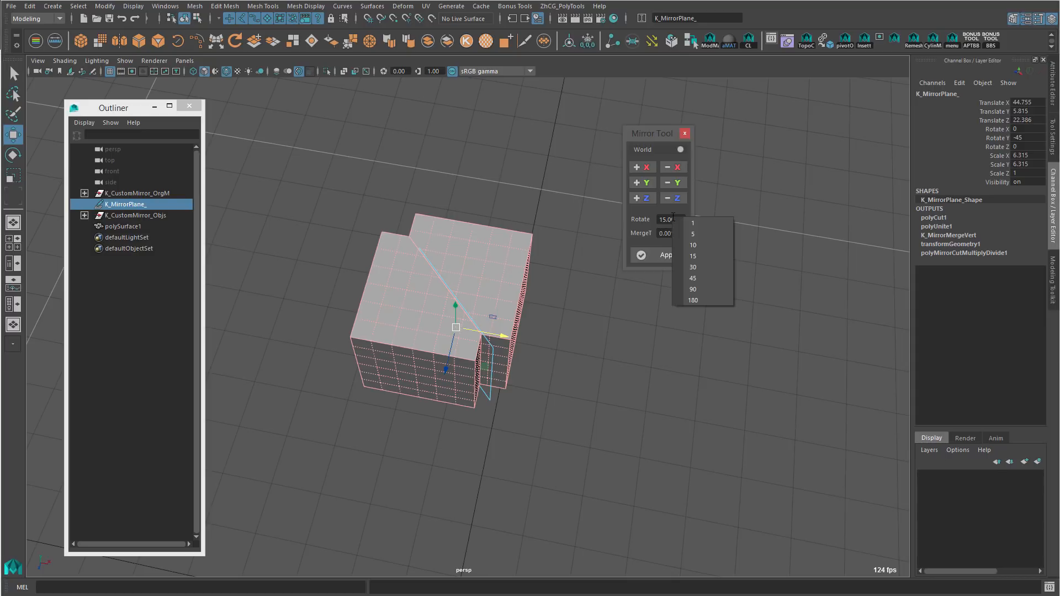
pyautogui.click(693, 267)
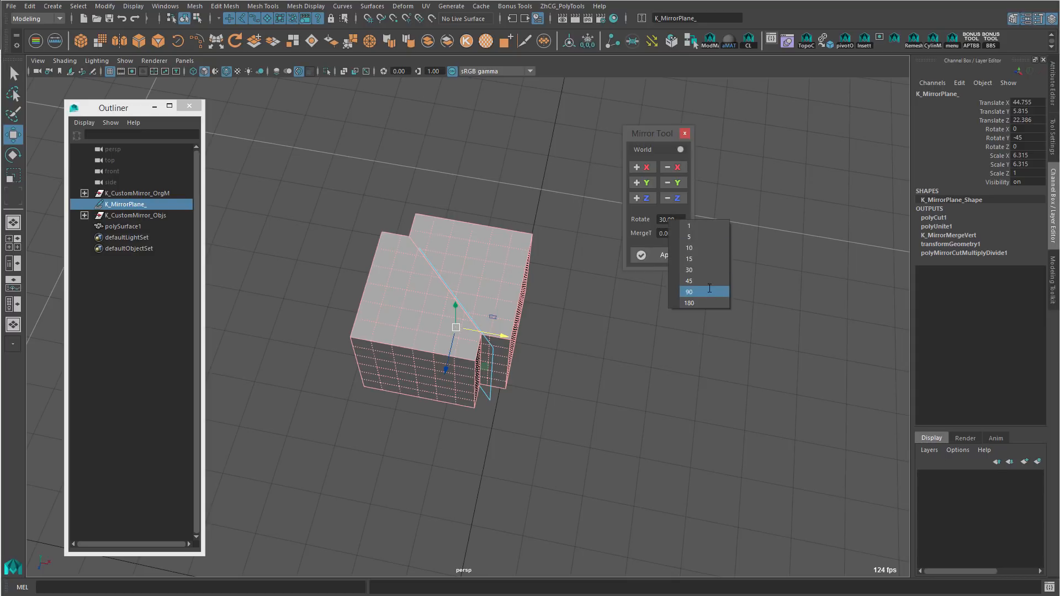
pyautogui.click(689, 291)
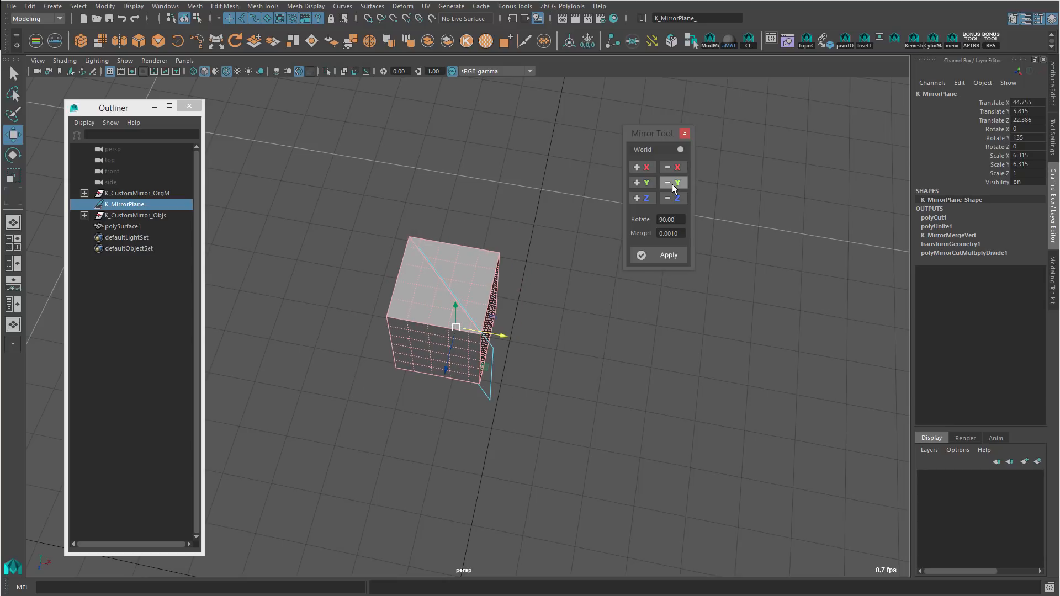
# Turn the mirror plane twice by 90 degrees around Y and finalize into polySurface1
pyautogui.click(637, 182)
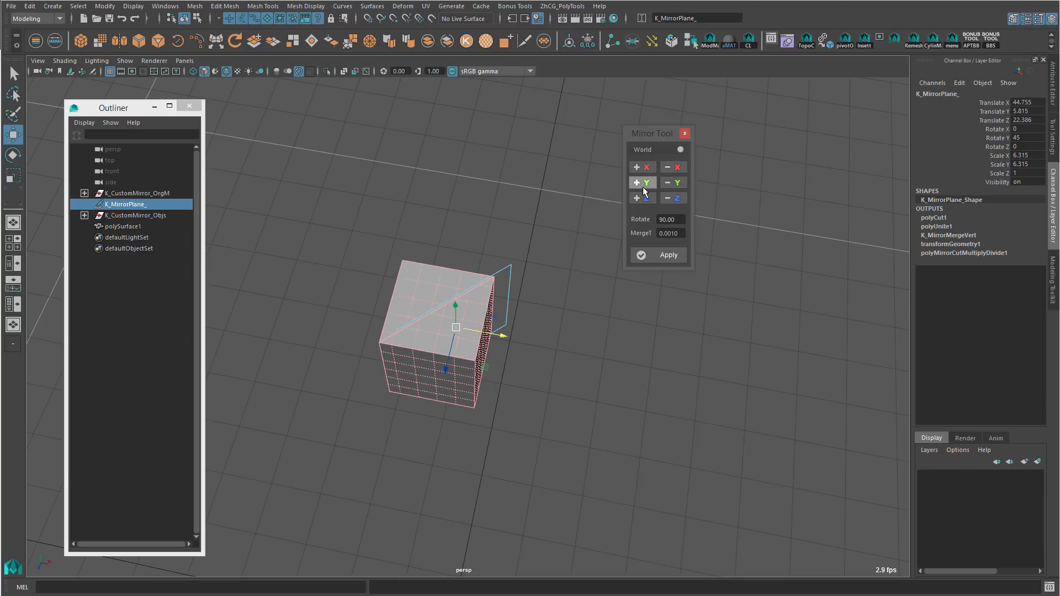
pyautogui.click(642, 182)
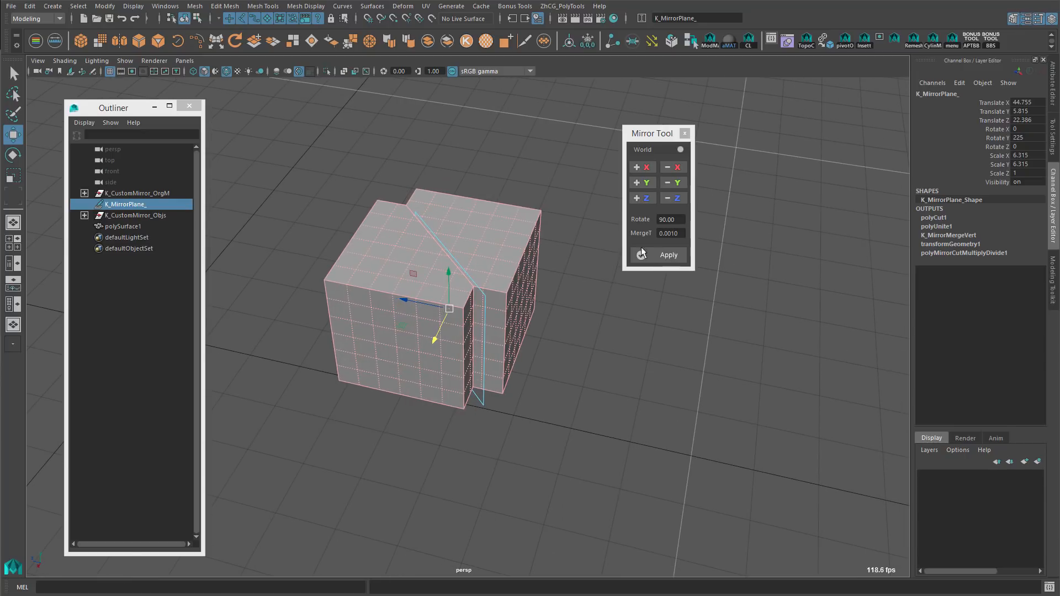
pyautogui.click(640, 255)
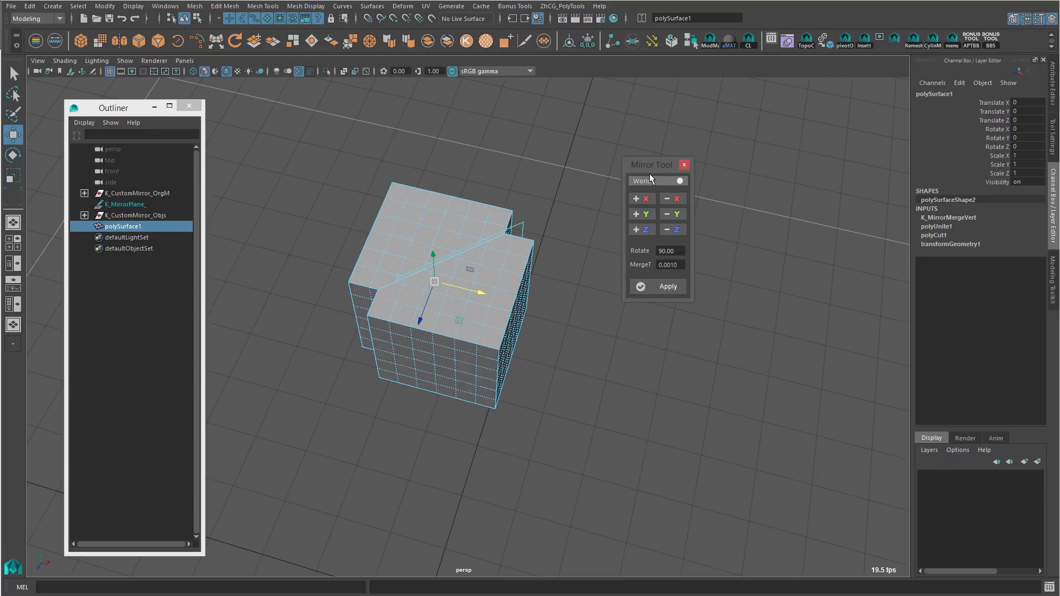
# Switch the mirror mode to Object, back to World, then Pivot, and finally Normals
pyautogui.click(675, 180)
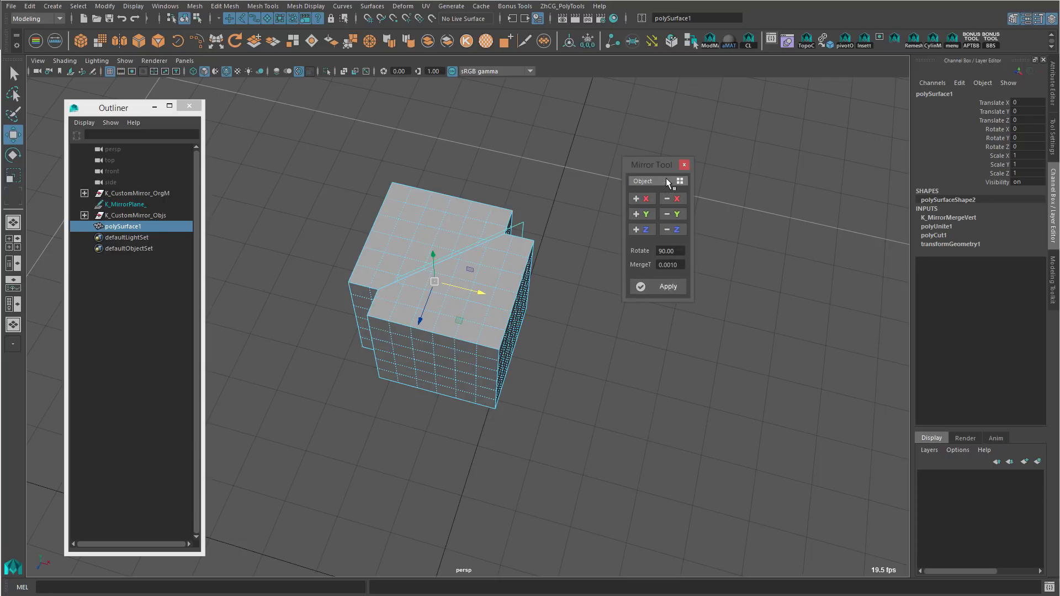
pyautogui.click(656, 180)
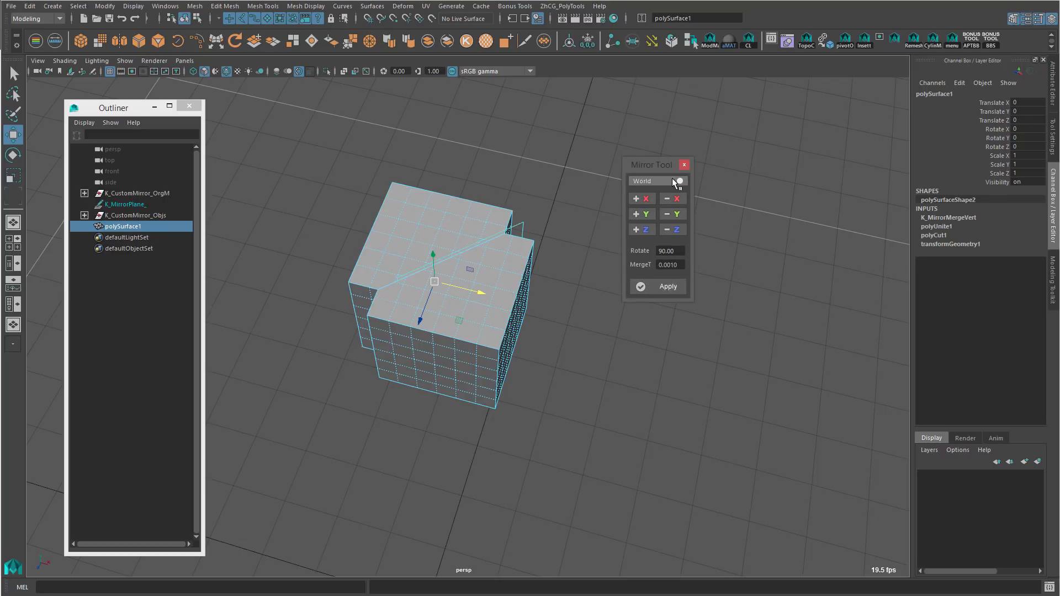
pyautogui.click(656, 180)
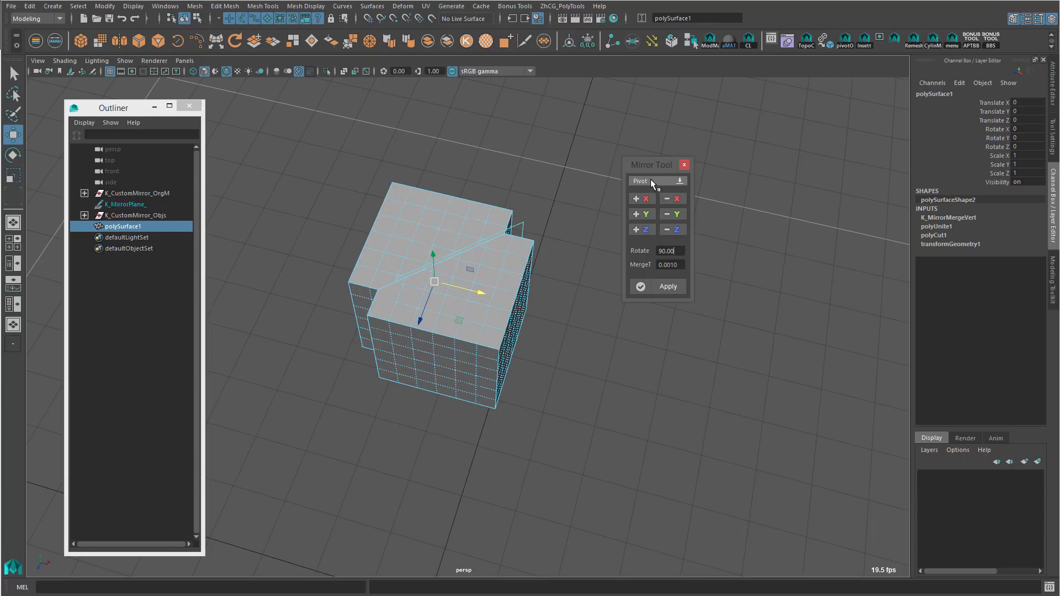
pyautogui.moveTo(656, 185)
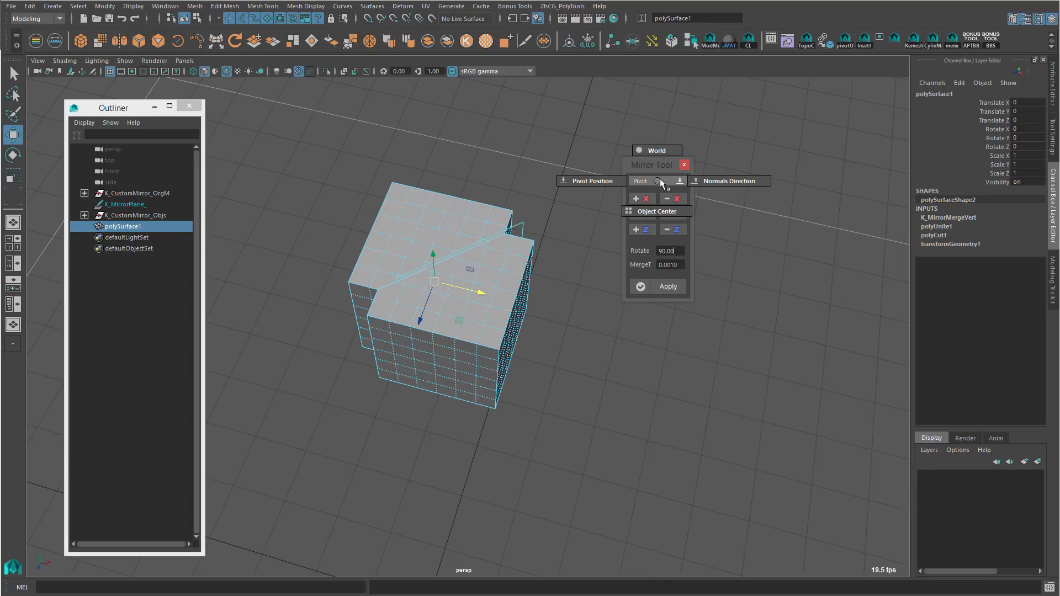
pyautogui.moveTo(659, 184)
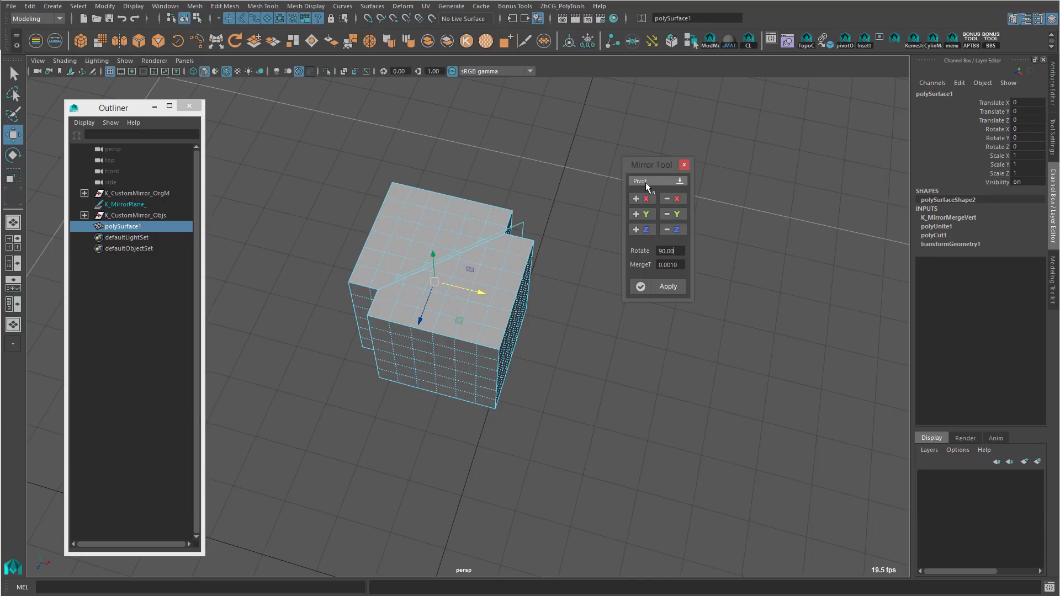
pyautogui.click(656, 180)
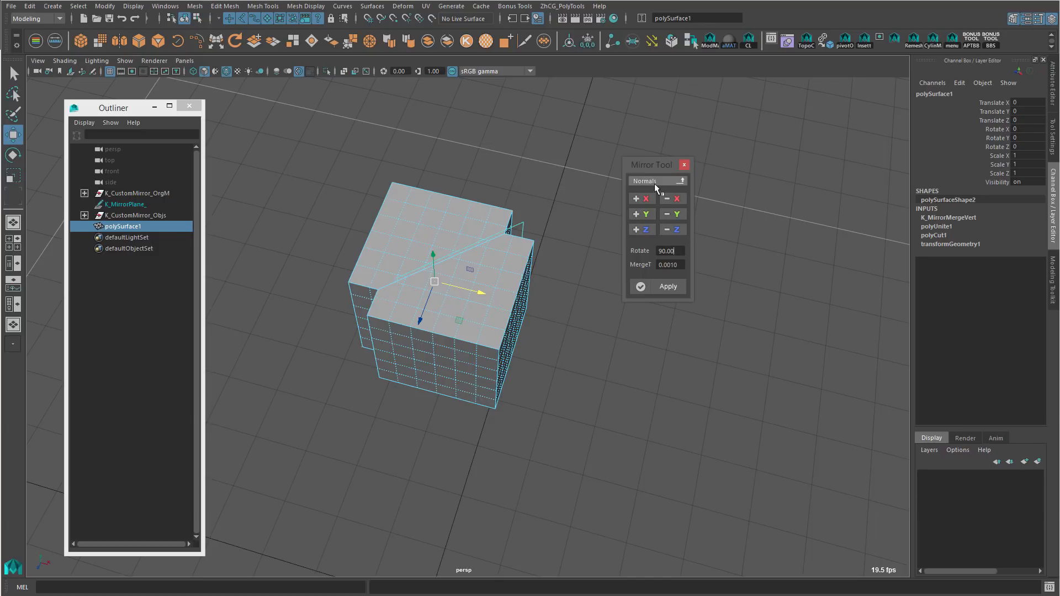
pyautogui.click(656, 180)
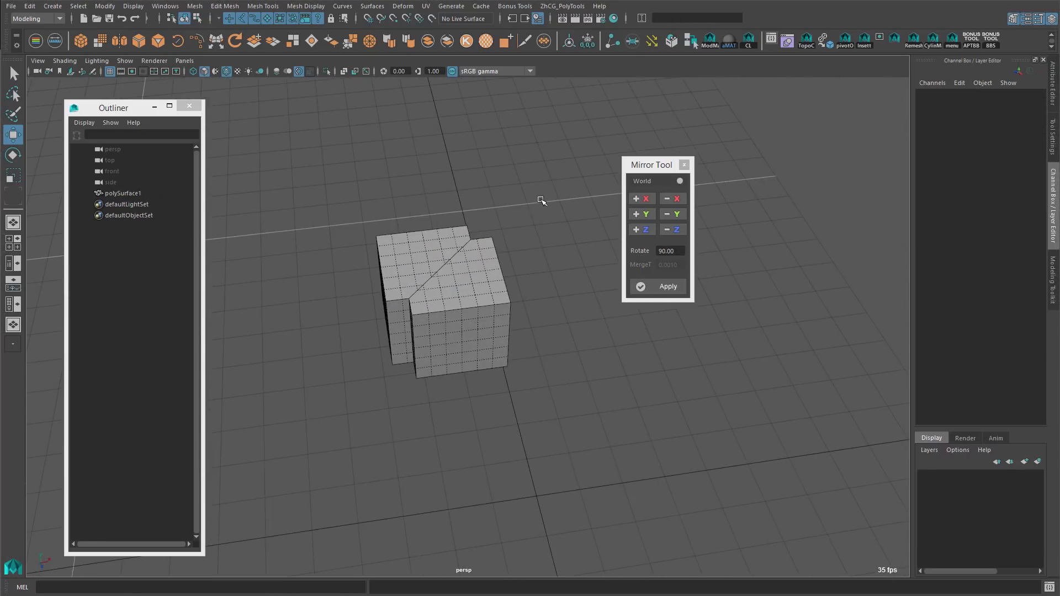
# Select polySurface1, pick a face, and mirror it twice along that face normal with +X
pyautogui.click(437, 277)
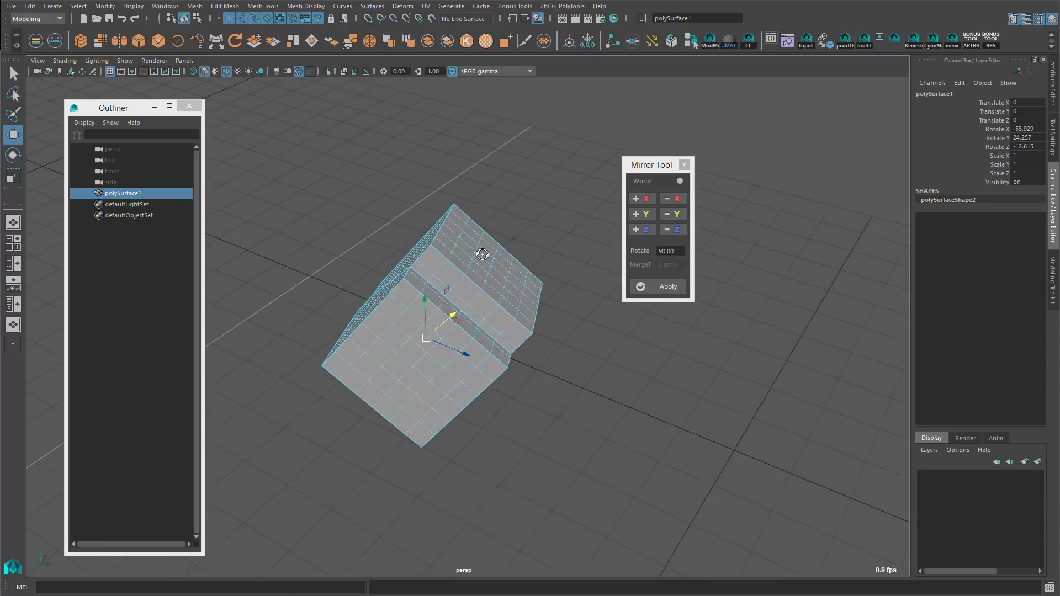
pyautogui.click(655, 180)
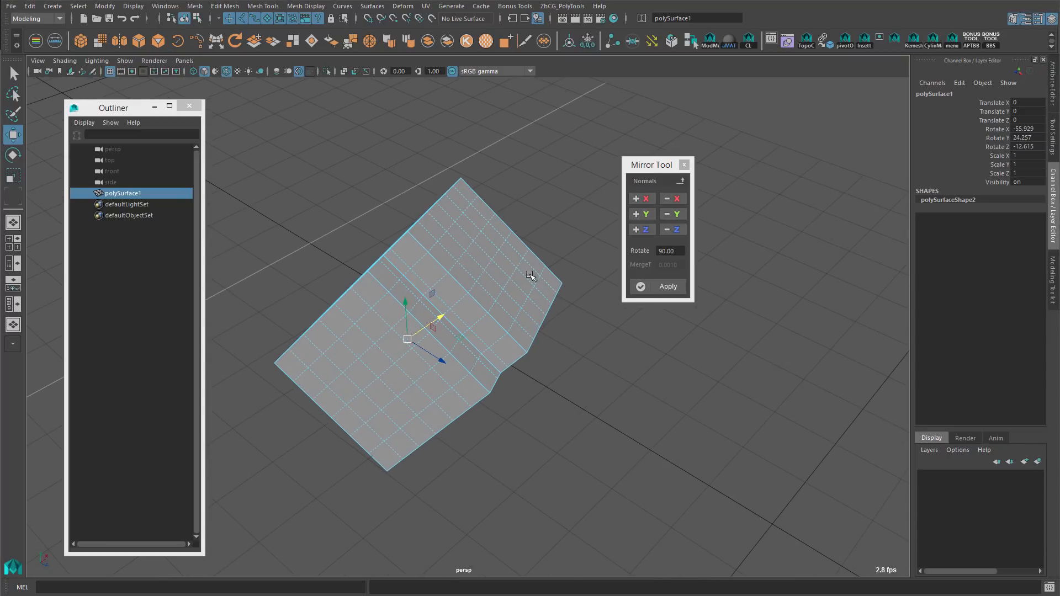
pyautogui.click(641, 198)
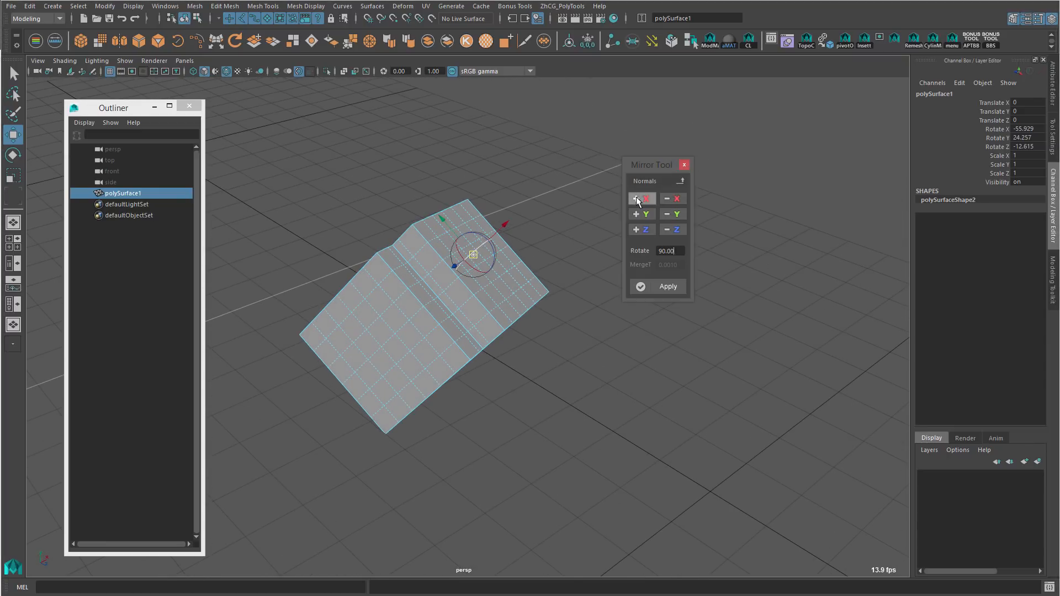
pyautogui.click(667, 286)
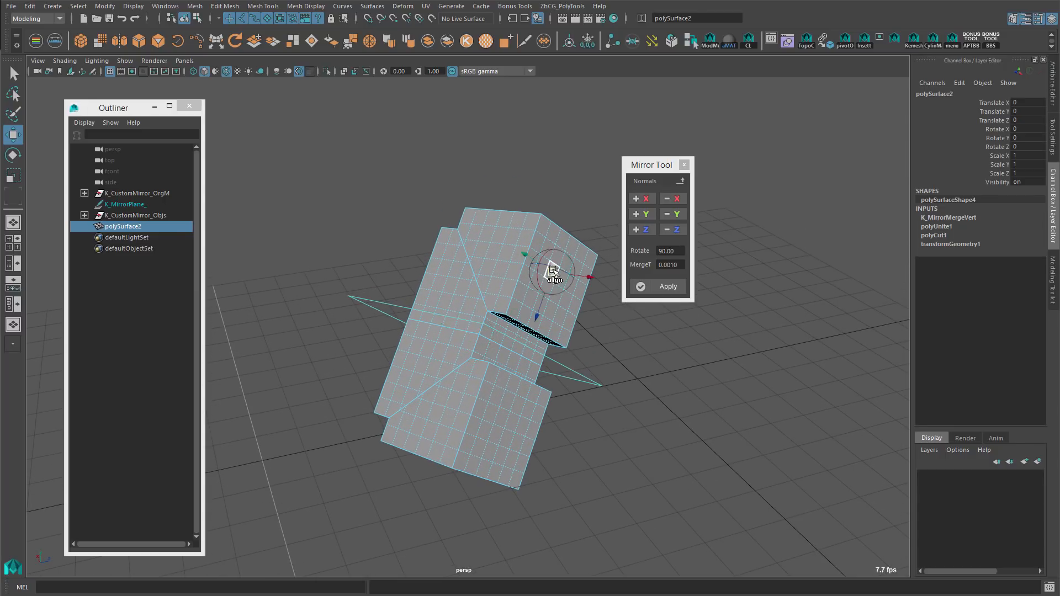
pyautogui.click(656, 286)
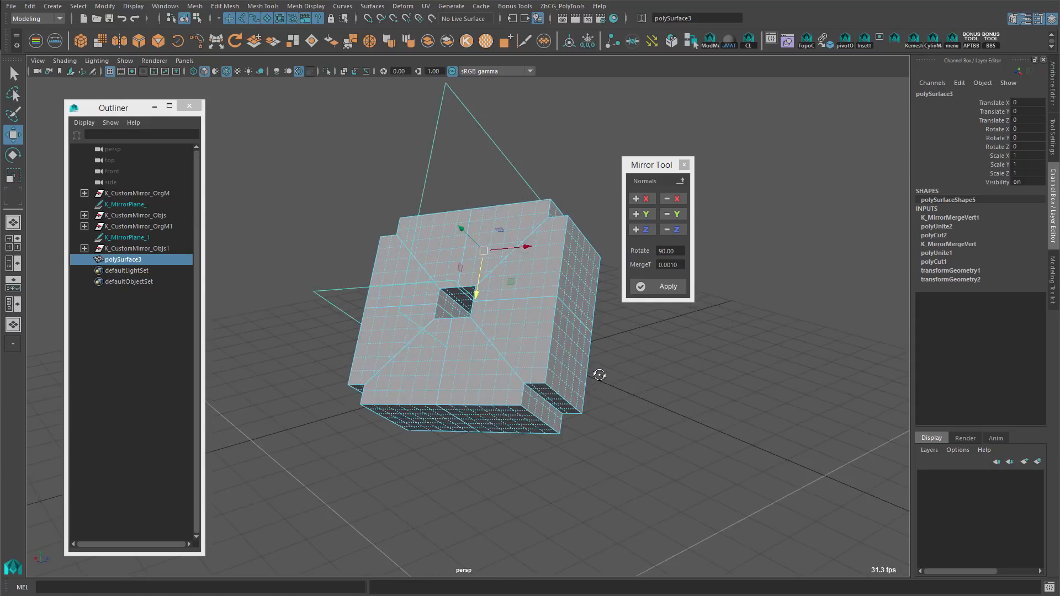
# Remove the mirrored polySurface3 and shift the Mirror Tool window aside
pyautogui.moveTo(599, 375); pyautogui.dragTo(582, 362)
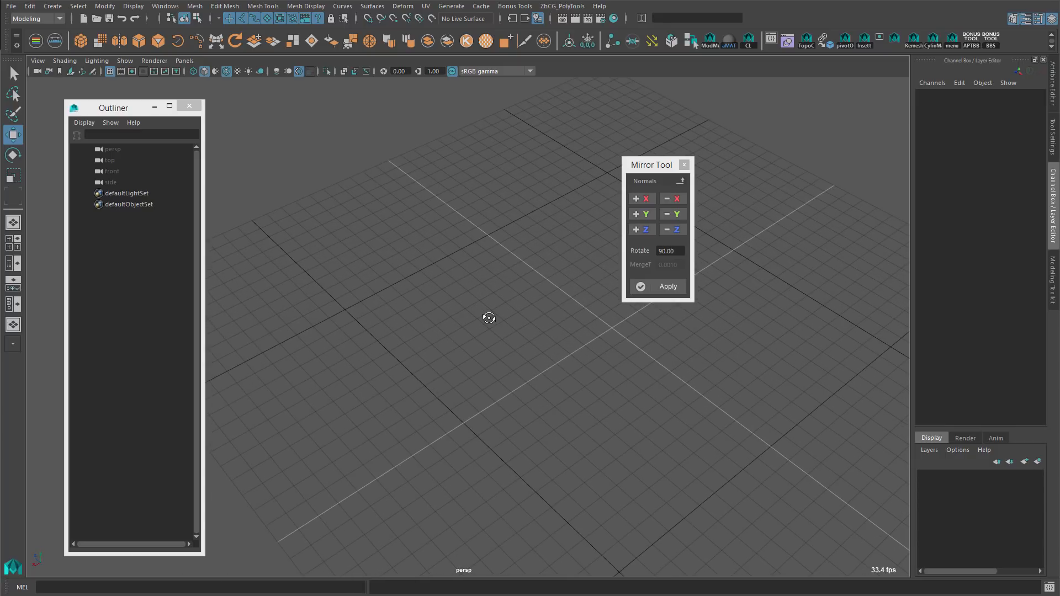
pyautogui.moveTo(651, 165); pyautogui.dragTo(599, 165)
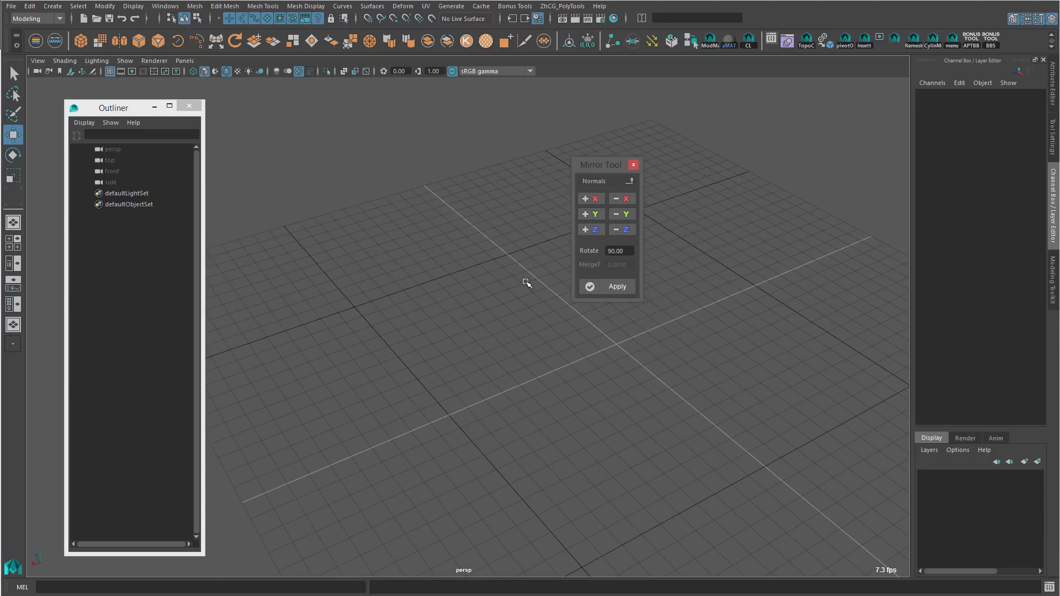